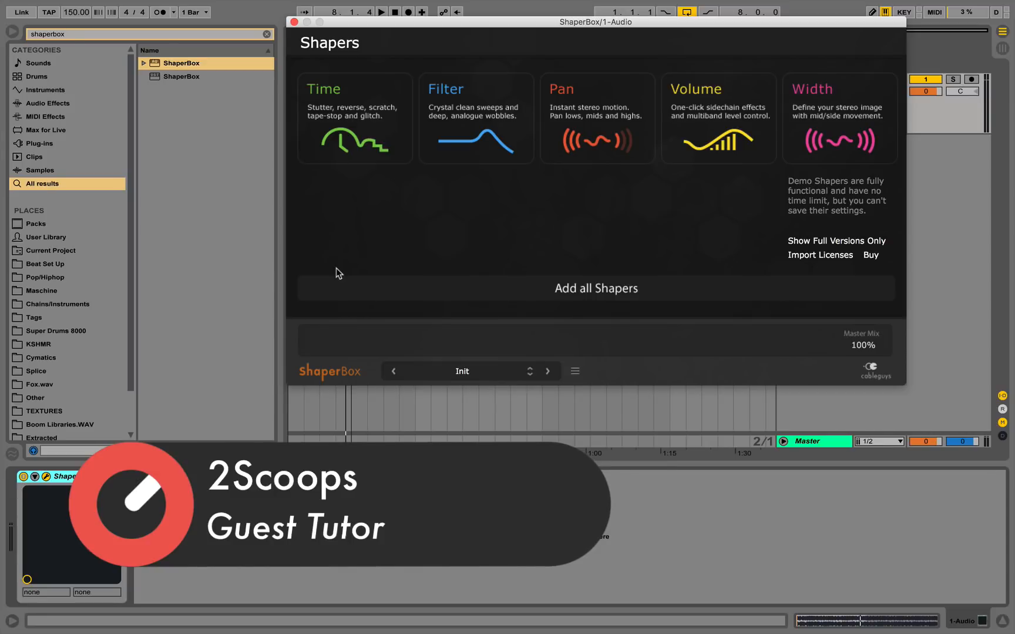
{"action": "mouse_move", "coordinate": [368, 335]}
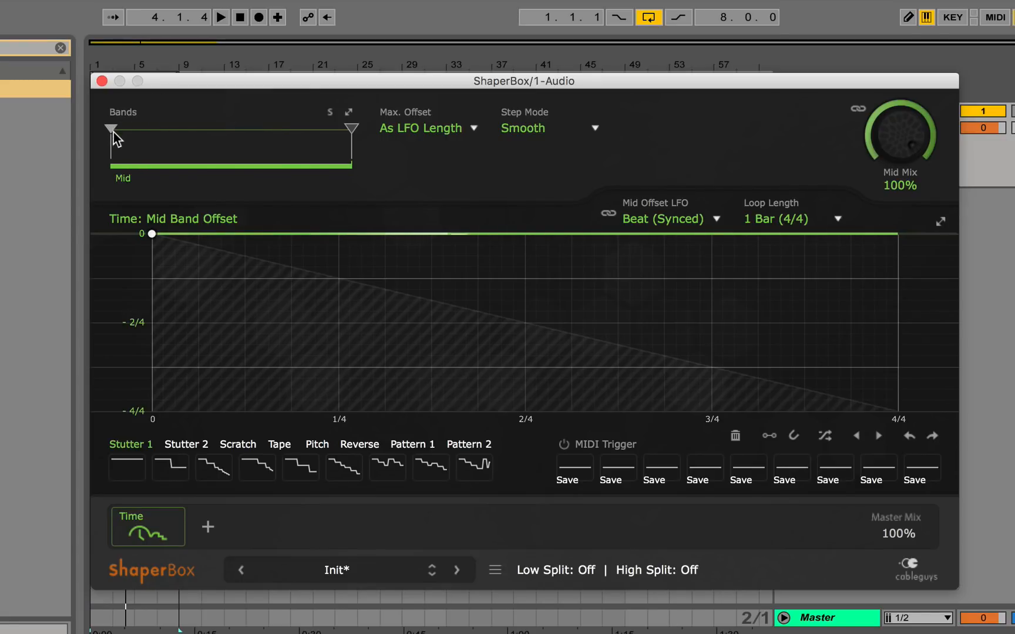
Drag the band markers inward to set crossovers at 165 Hz and 2.15 kHz.
{"action": "left_click_drag", "start_coordinate": [112, 129], "coordinate": [178, 129]}
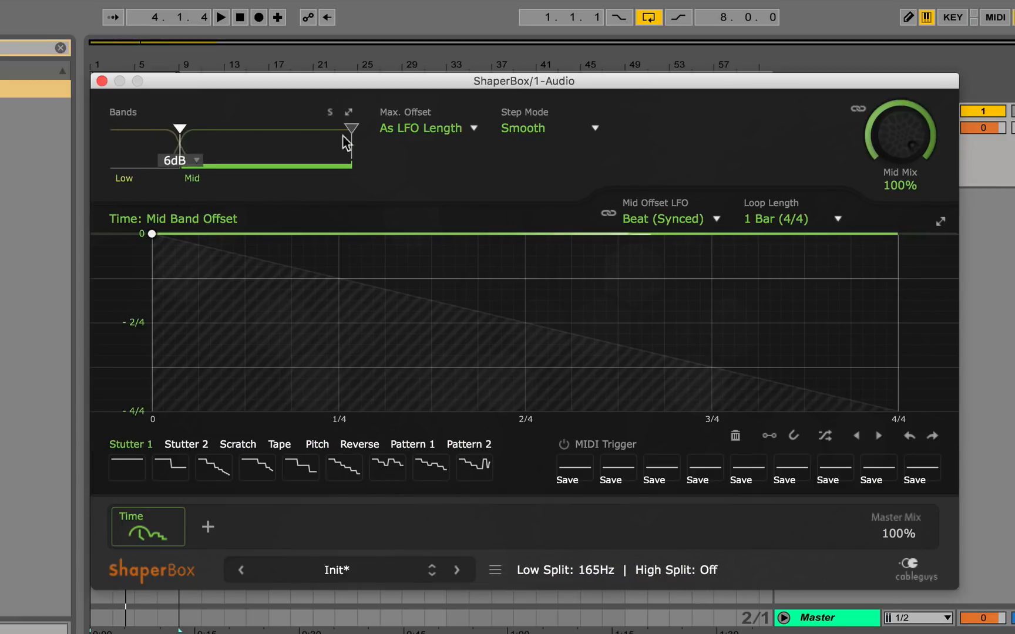
{"action": "left_click_drag", "start_coordinate": [349, 129], "coordinate": [272, 129]}
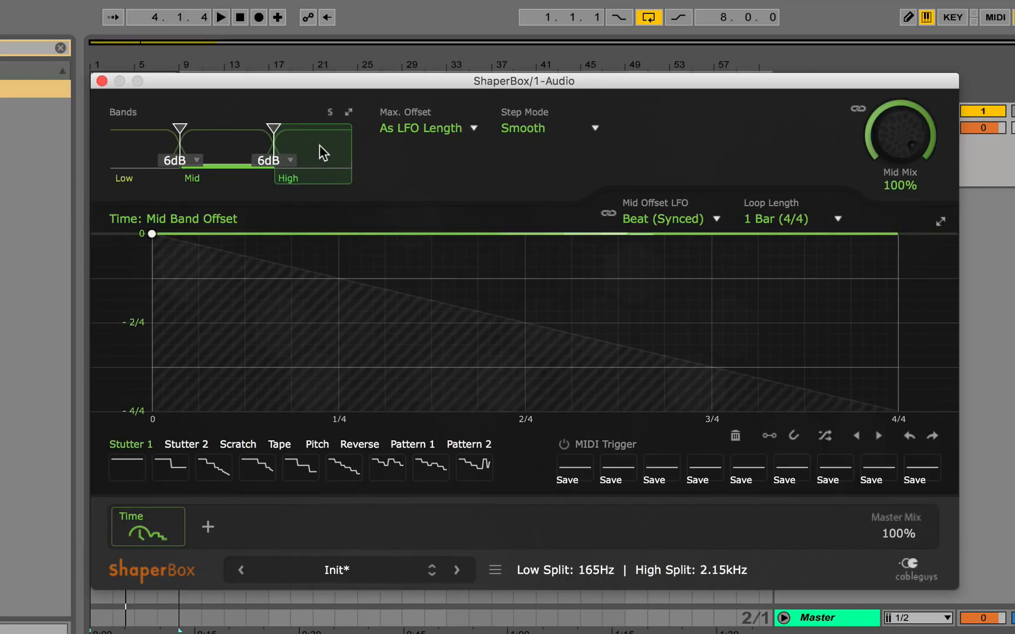
{"action": "mouse_move", "coordinate": [316, 151]}
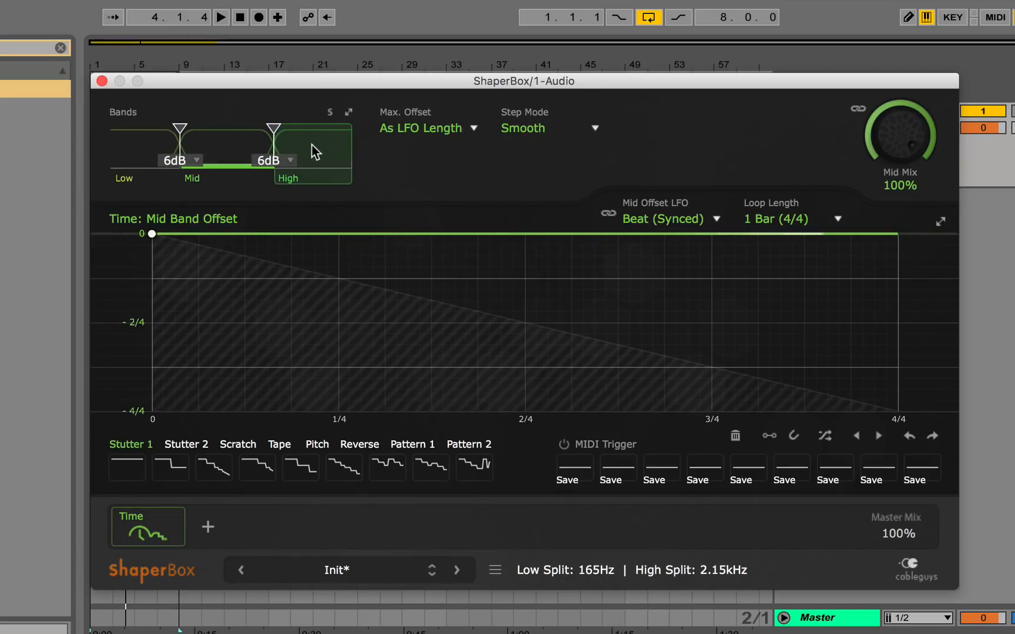
{"action": "left_click", "coordinate": [223, 149]}
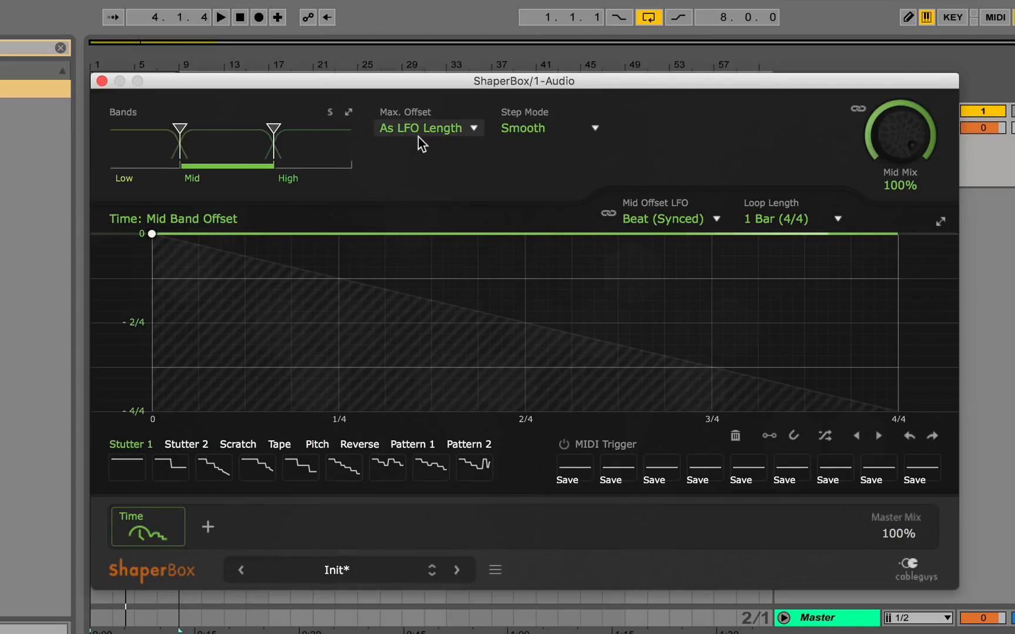
{"action": "left_click", "coordinate": [427, 128]}
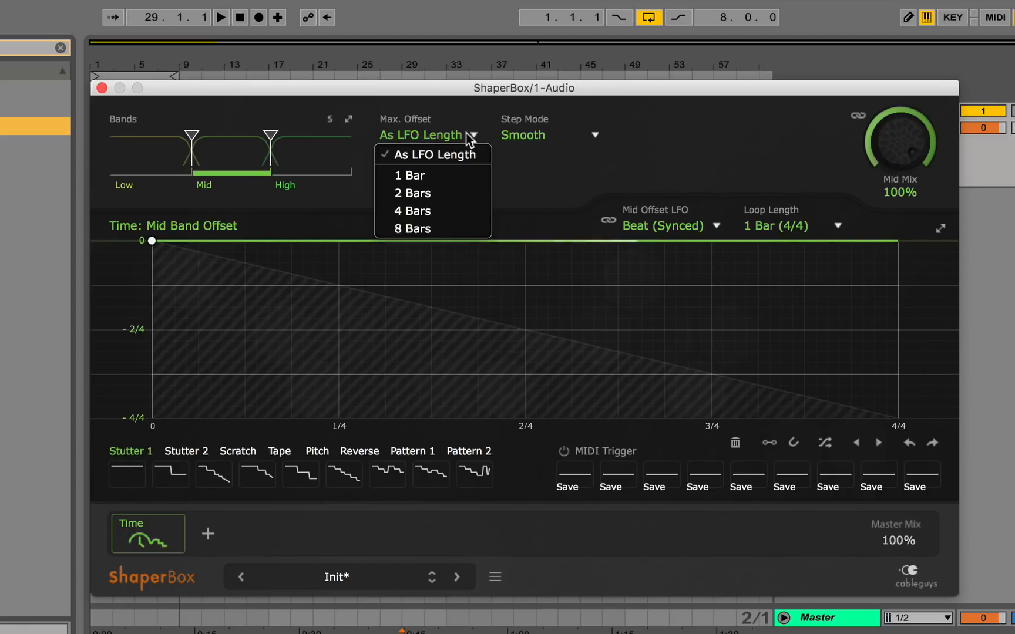
{"action": "left_click", "coordinate": [547, 135]}
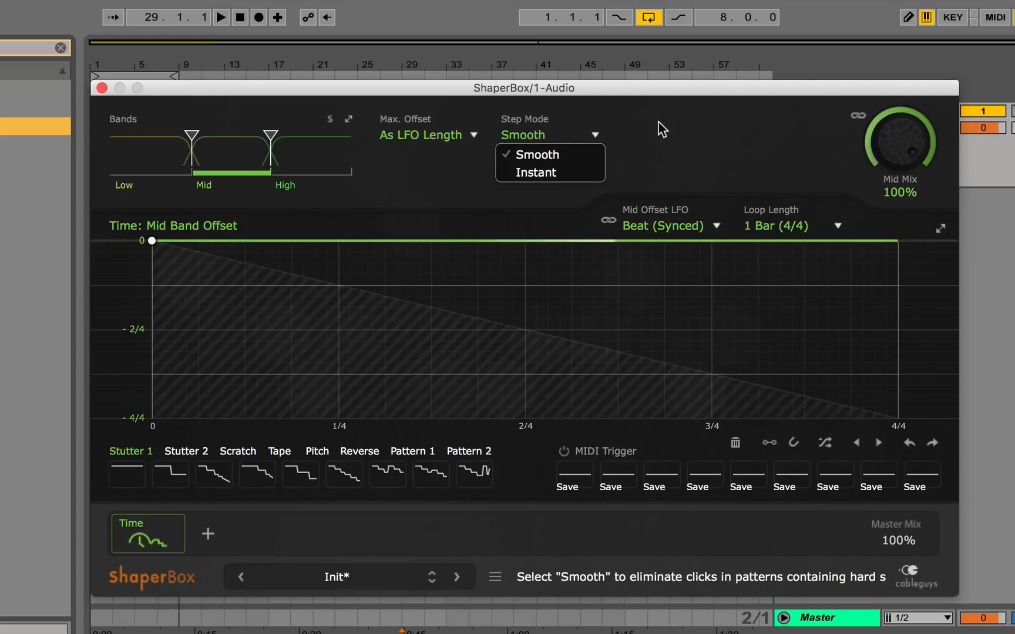
{"action": "left_click", "coordinate": [535, 154]}
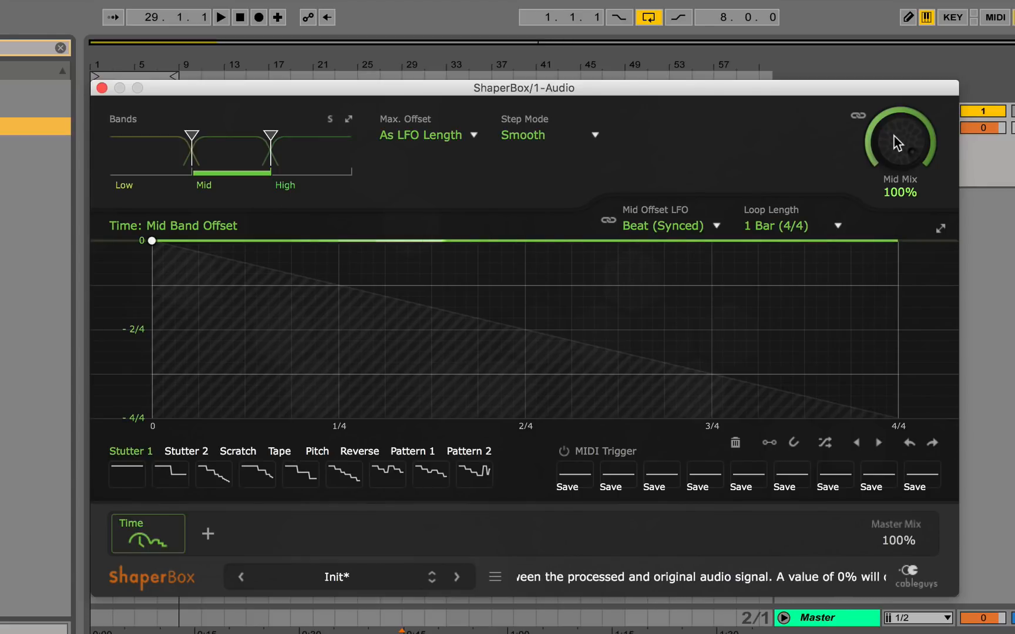
{"action": "mouse_move", "coordinate": [776, 163]}
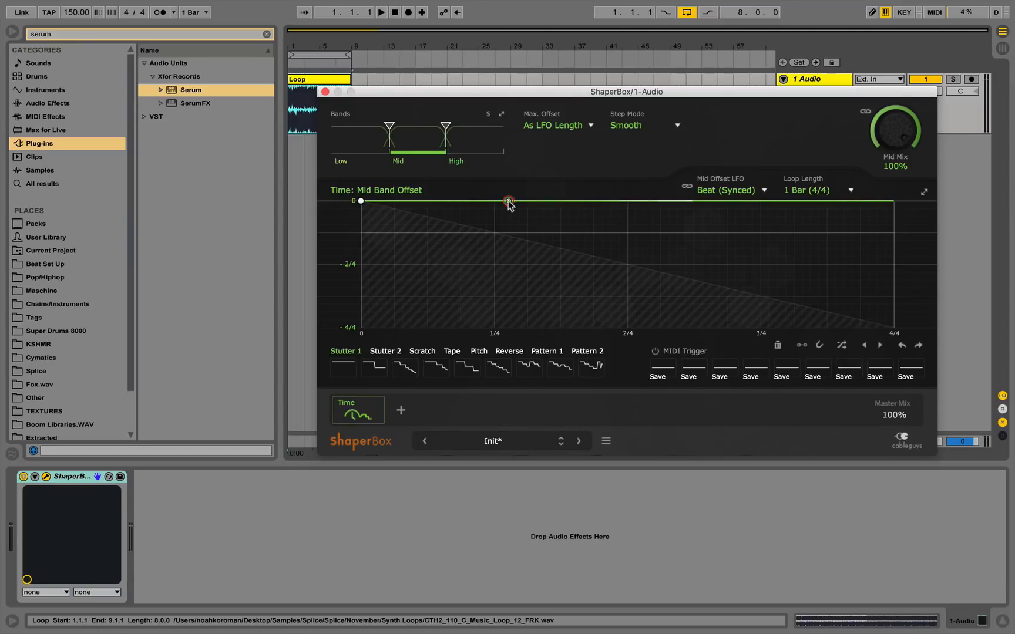
Add an envelope node near the first quarter and pull it down to about −0.38.
{"action": "left_click_drag", "start_coordinate": [510, 201], "coordinate": [510, 235]}
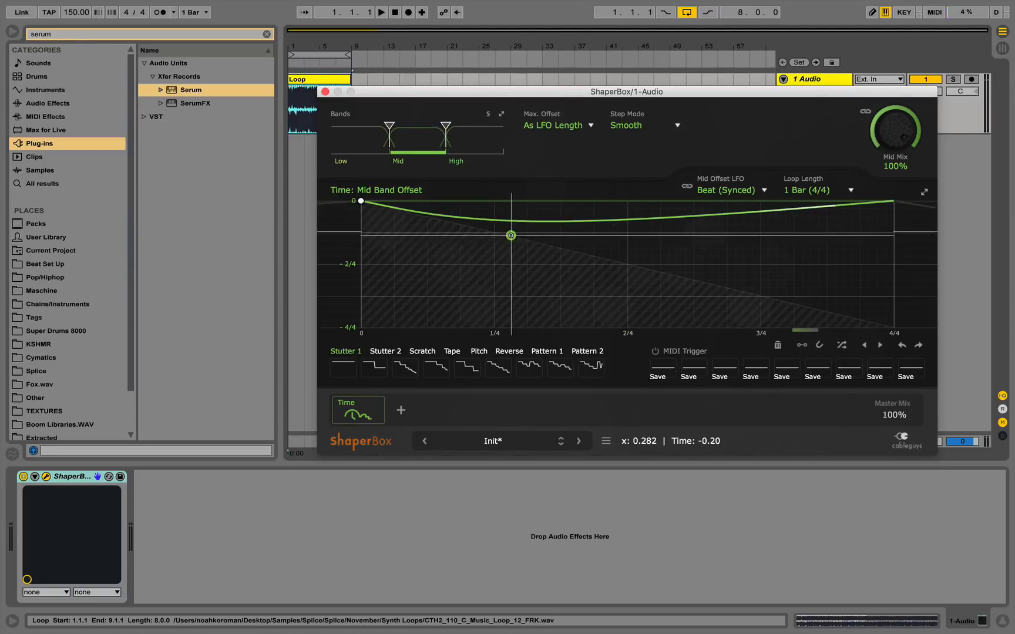
{"action": "left_click_drag", "start_coordinate": [509, 235], "coordinate": [510, 200]}
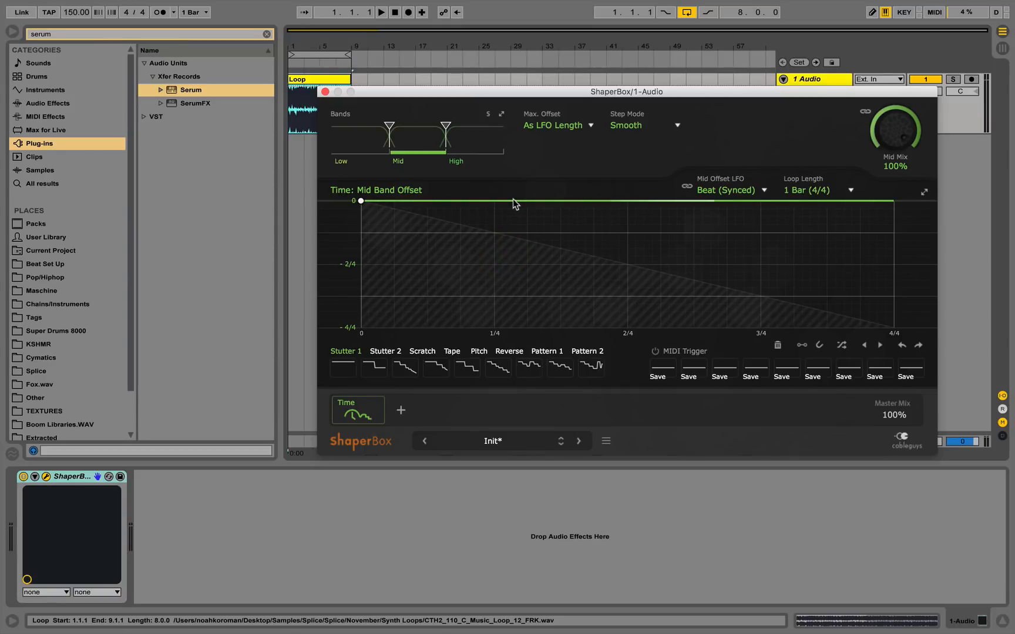
{"action": "left_click", "coordinate": [512, 200]}
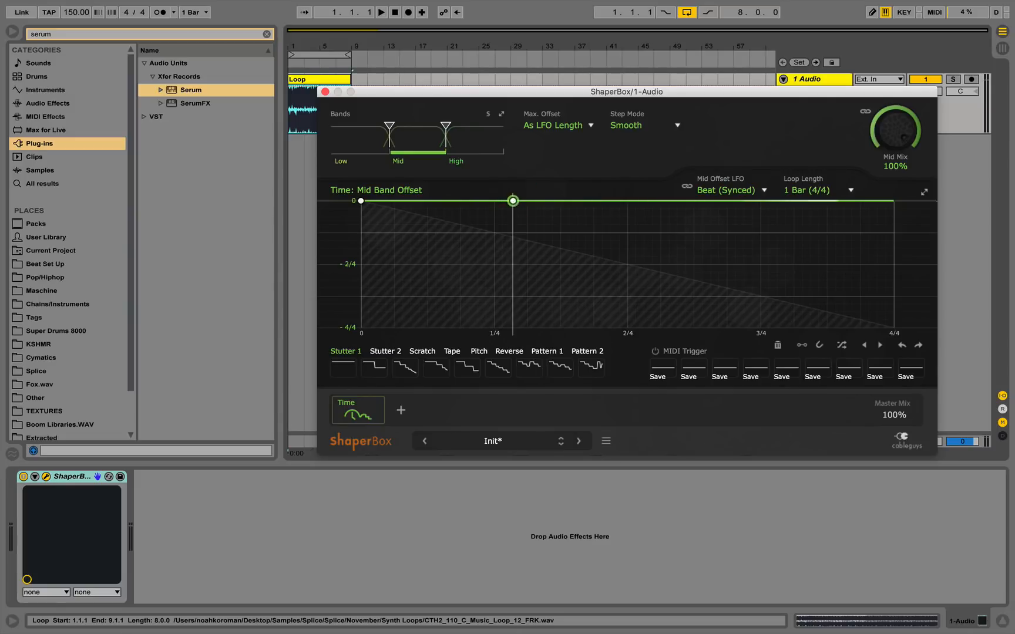
{"action": "left_click_drag", "start_coordinate": [512, 201], "coordinate": [716, 224]}
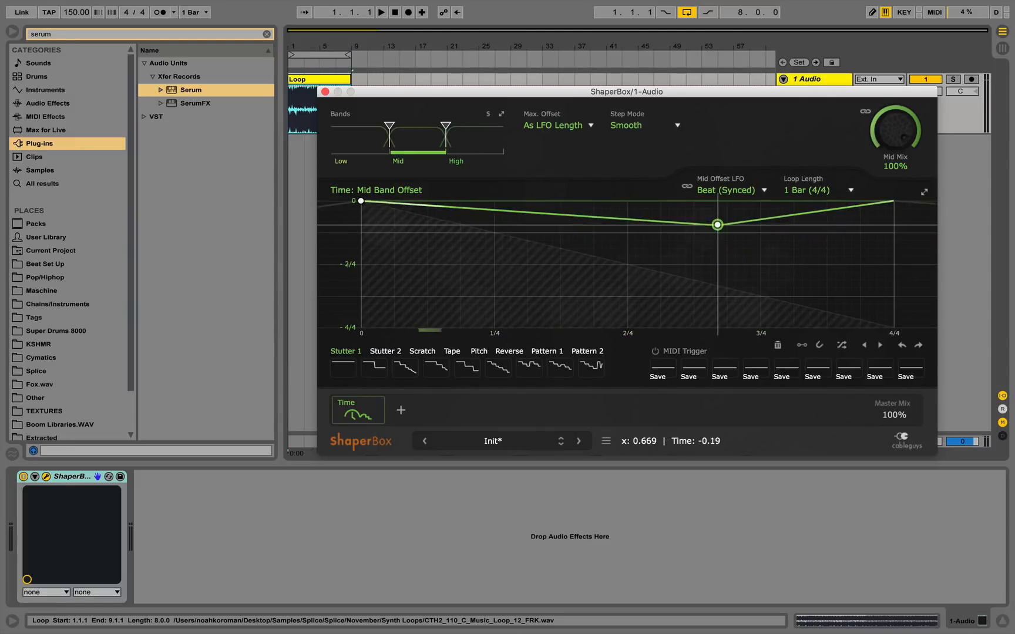
{"action": "left_click_drag", "start_coordinate": [716, 225], "coordinate": [528, 249]}
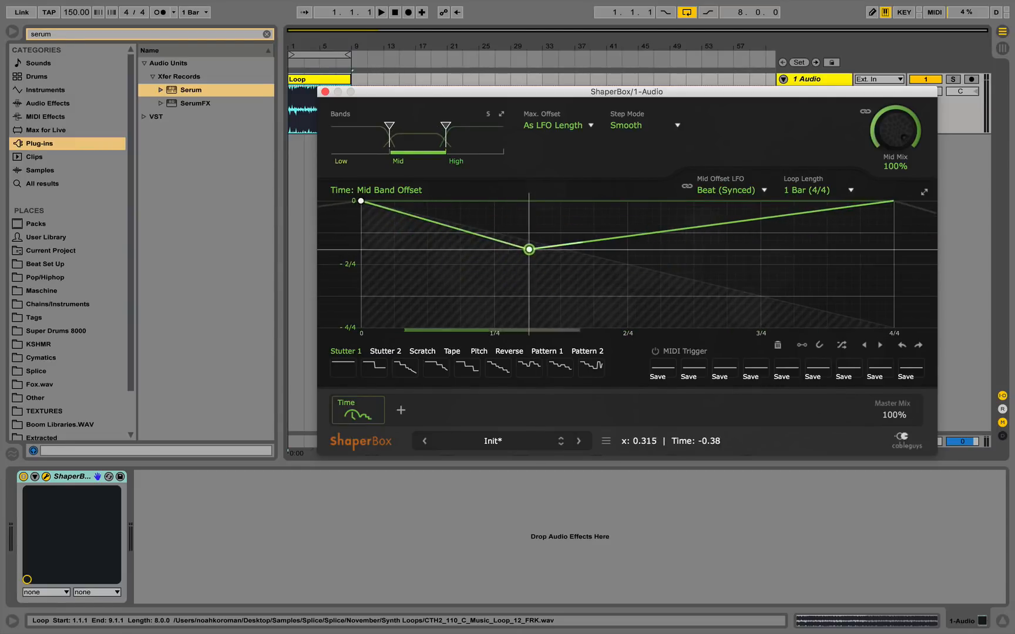
{"action": "left_click_drag", "start_coordinate": [528, 250], "coordinate": [518, 245]}
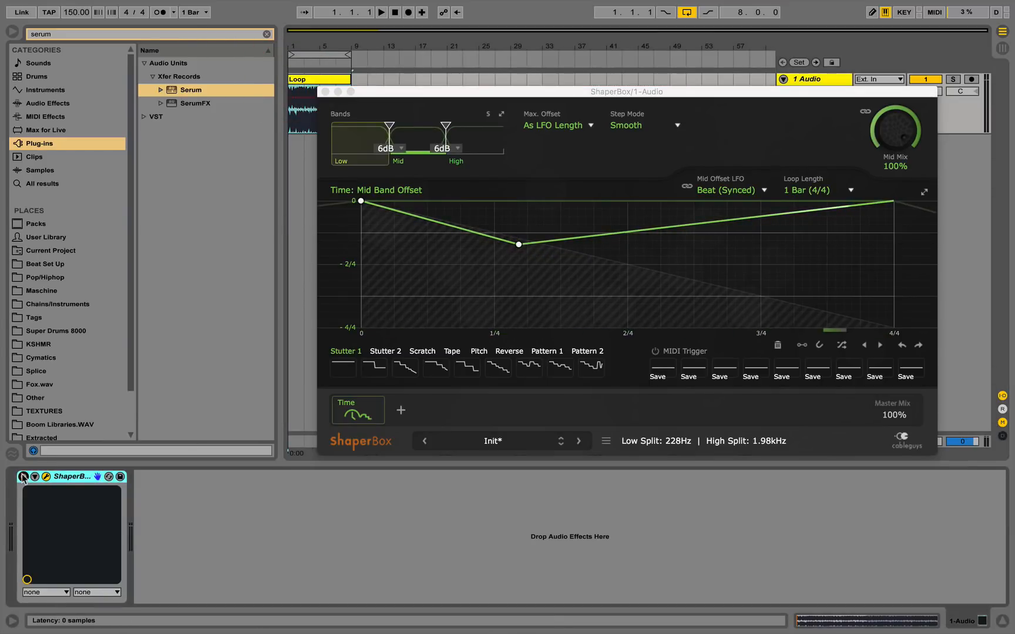
{"action": "left_click", "coordinate": [381, 11]}
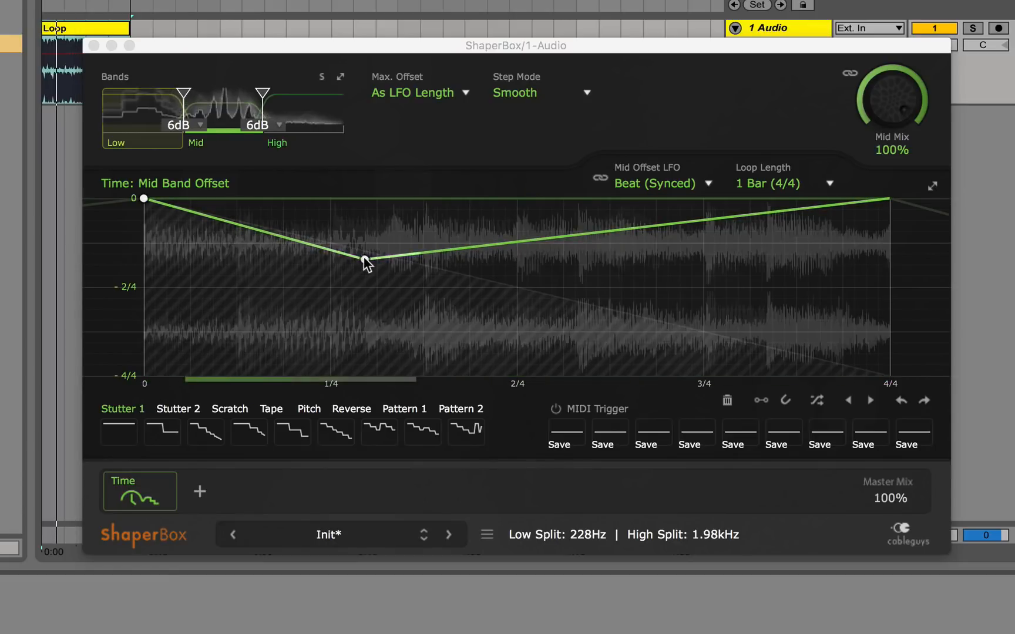
Merge into one full-range band and reshape the dip into a shallow curve with a wobble.
{"action": "left_click_drag", "start_coordinate": [366, 262], "coordinate": [638, 314]}
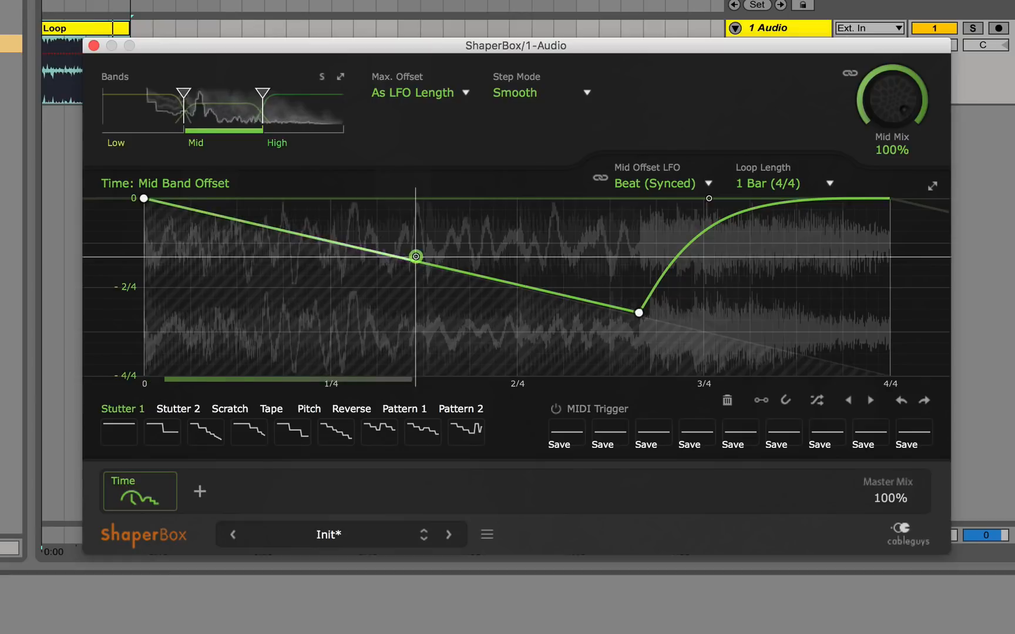
{"action": "left_click_drag", "start_coordinate": [416, 256], "coordinate": [417, 209]}
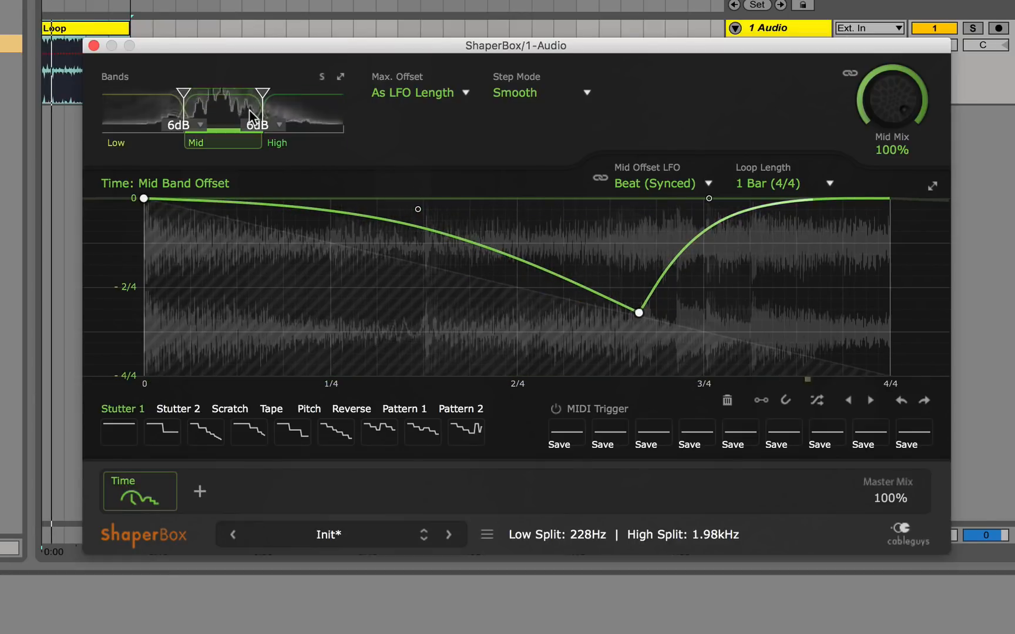
{"action": "left_click_drag", "start_coordinate": [185, 97], "coordinate": [114, 97]}
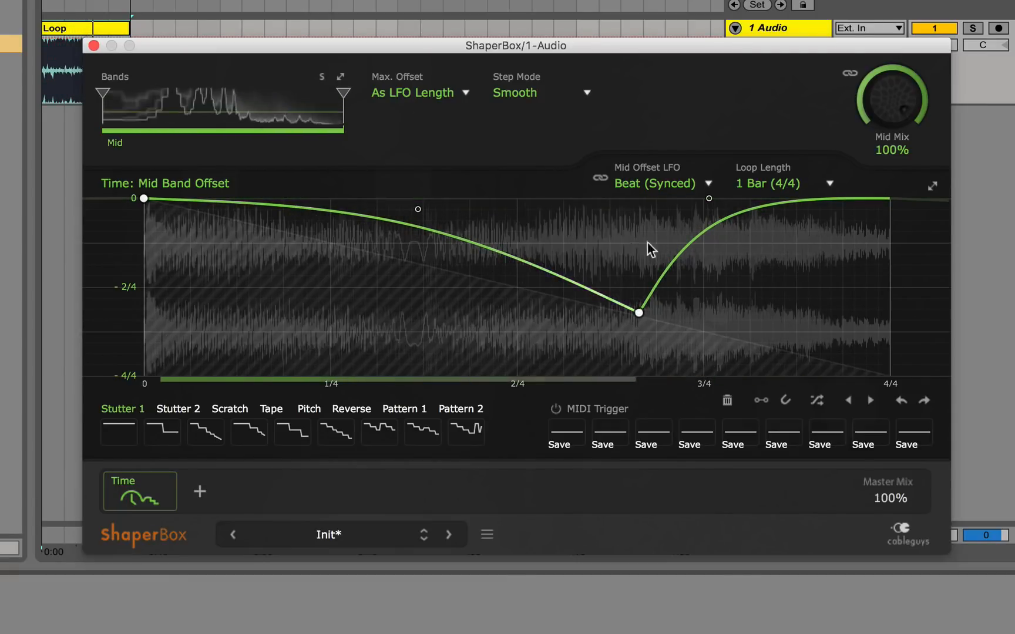
{"action": "left_click_drag", "start_coordinate": [639, 314], "coordinate": [630, 235]}
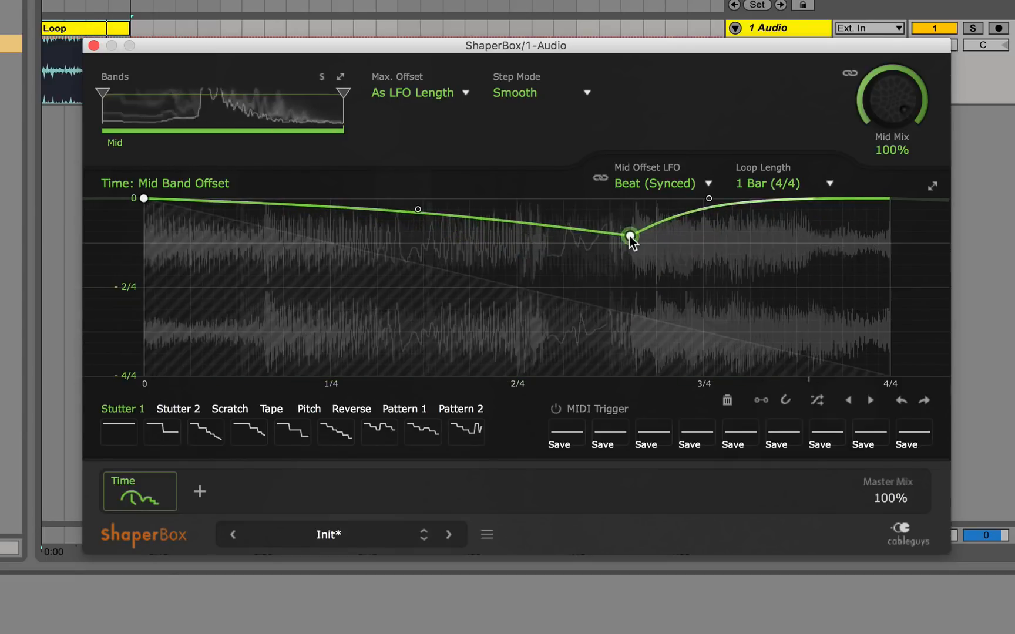
{"action": "left_click_drag", "start_coordinate": [631, 235], "coordinate": [727, 287]}
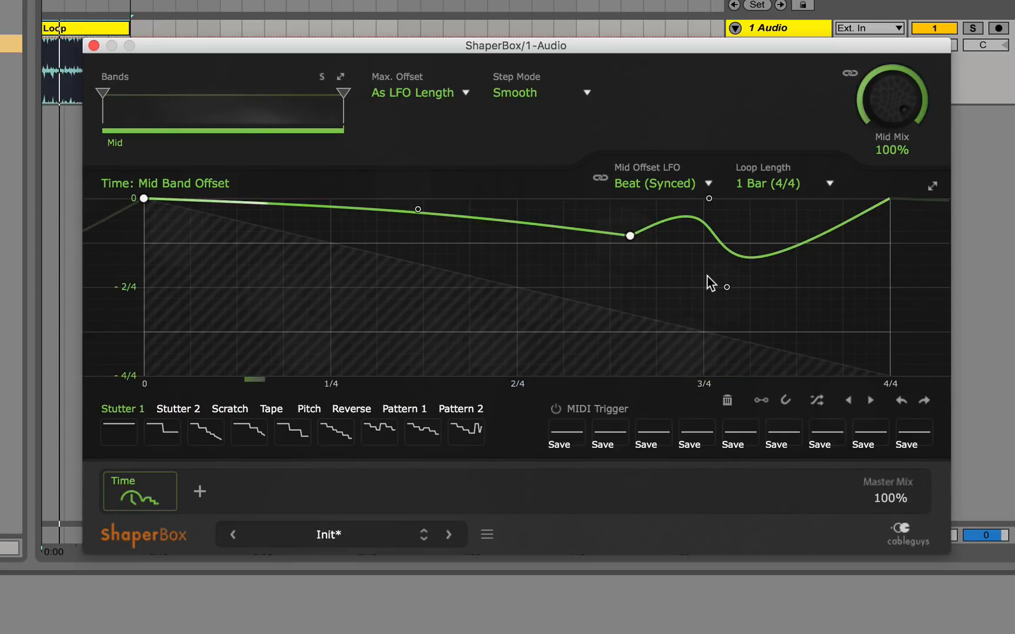
Keep Loop Length at 1 Bar and clear the envelope to a flat zero line.
{"action": "left_click", "coordinate": [655, 184]}
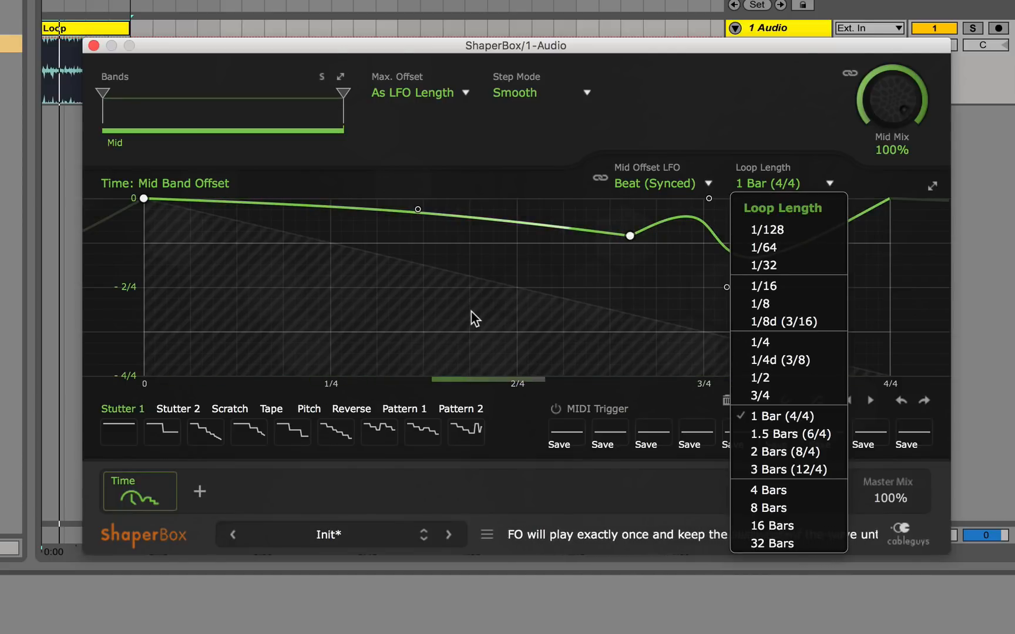
{"action": "left_click", "coordinate": [782, 416]}
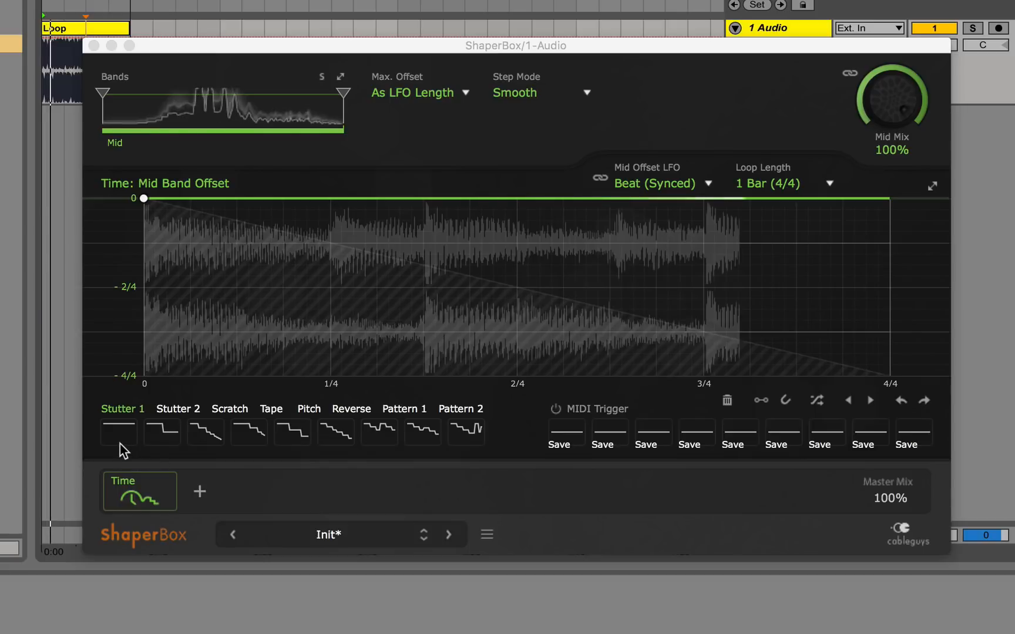
Audition stutter presets like Stutter 2 and Repeat 1 2 4 8, ending on Repeat & pitch.
{"action": "left_click", "coordinate": [161, 432]}
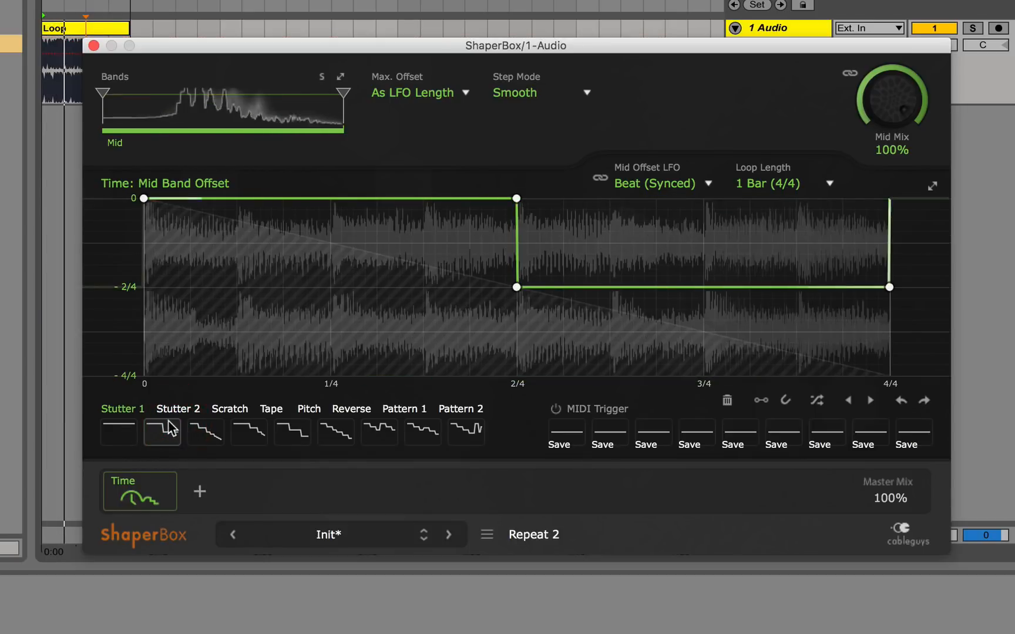
{"action": "left_click", "coordinate": [204, 431]}
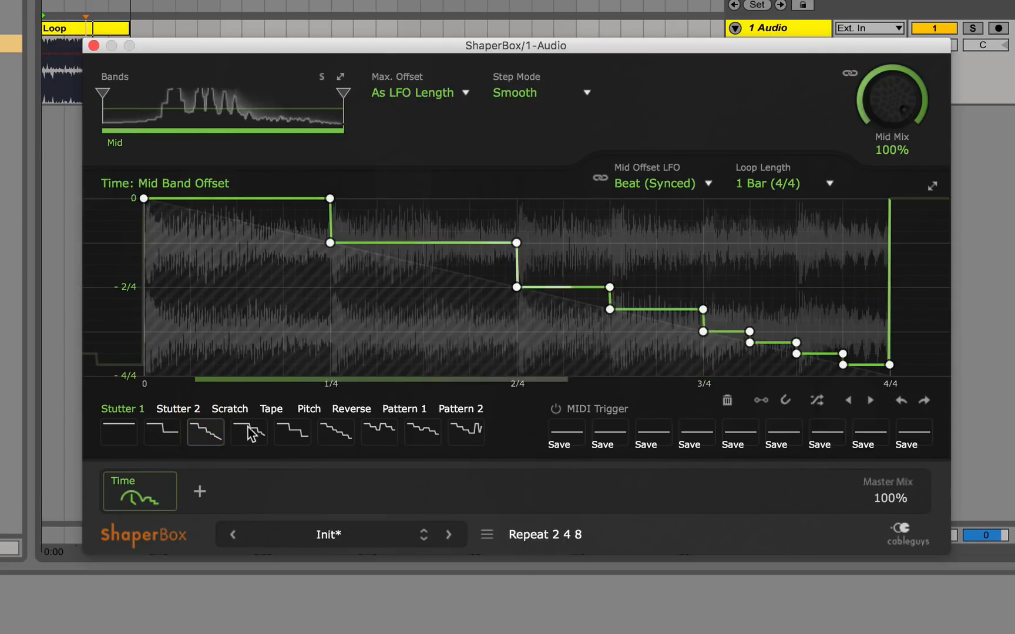
{"action": "left_click", "coordinate": [291, 432]}
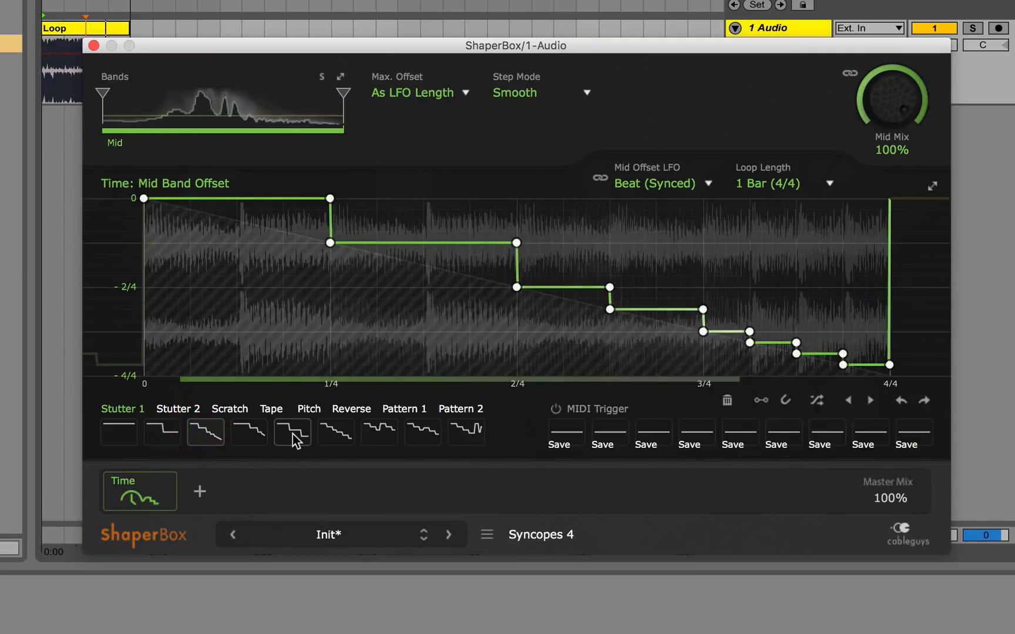
{"action": "left_click", "coordinate": [248, 431]}
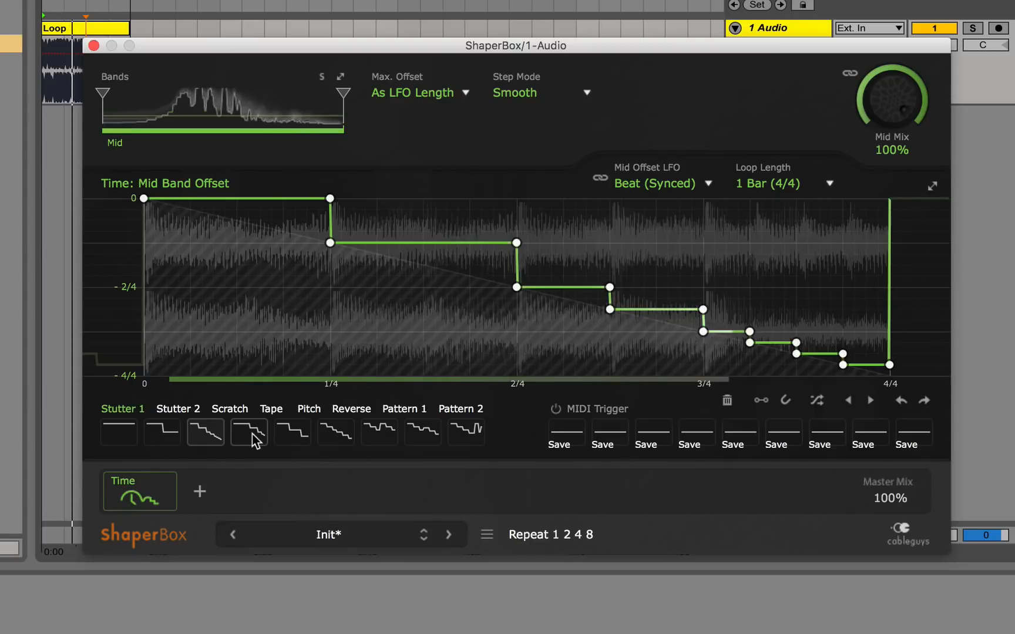
{"action": "left_click", "coordinate": [335, 432]}
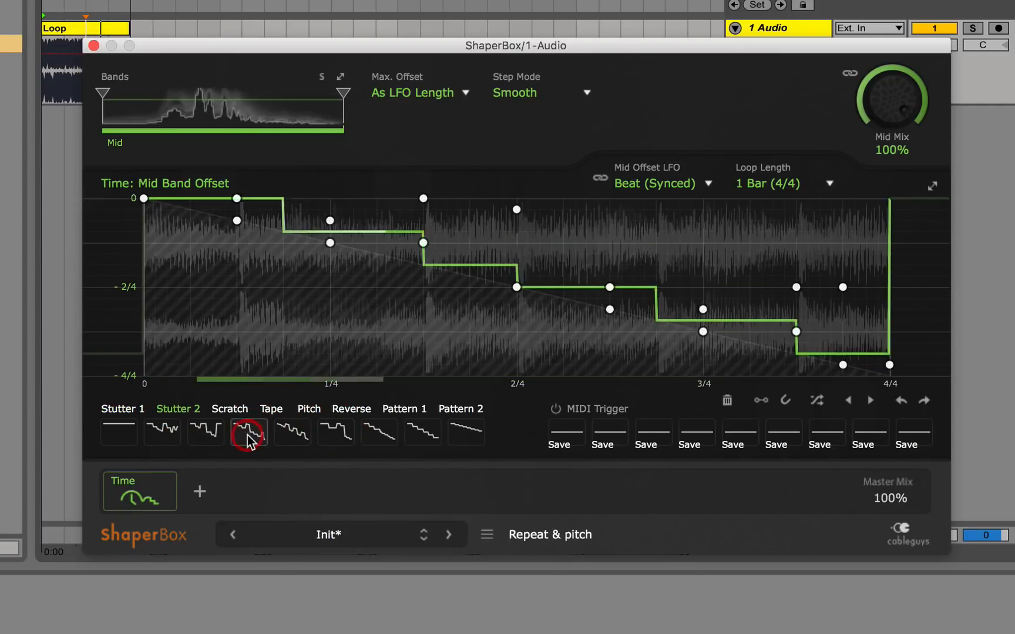
{"action": "left_click", "coordinate": [291, 432]}
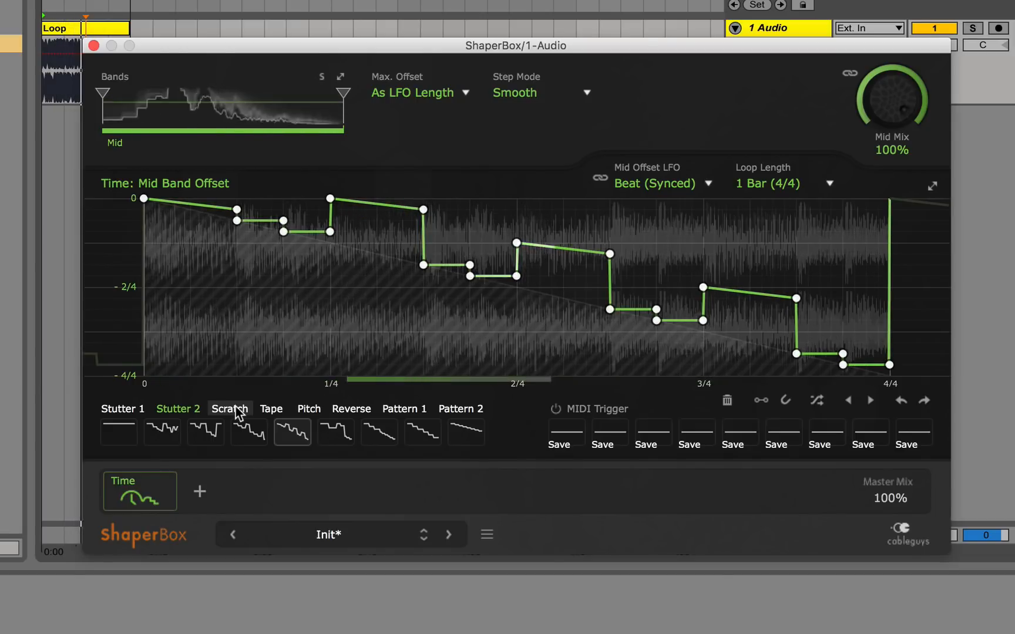
Try the Mid and Hard scratch presets and the Back & forth tape preset.
{"action": "left_click", "coordinate": [247, 432]}
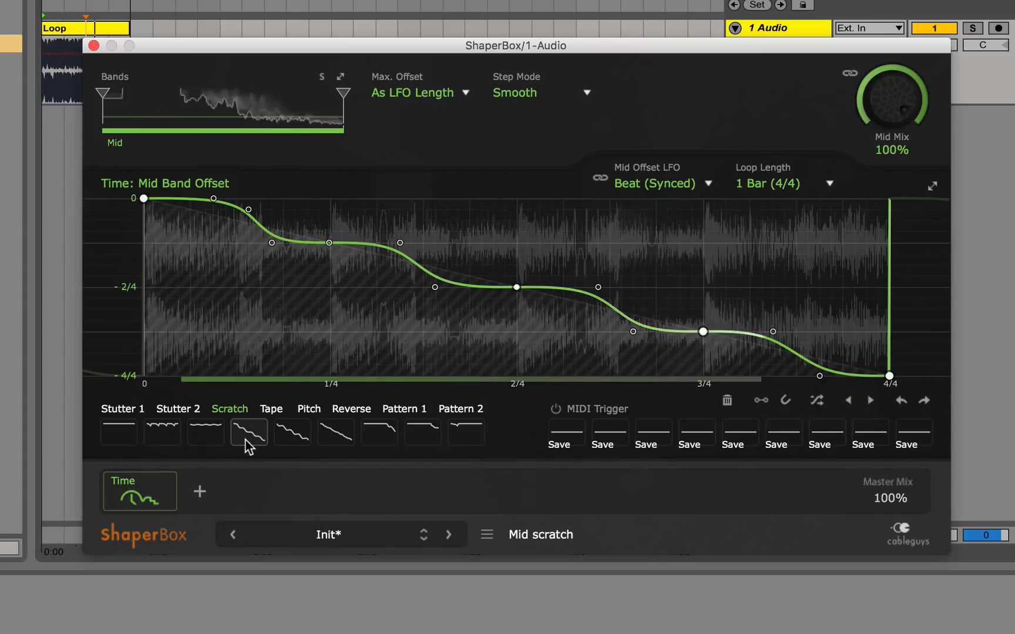
{"action": "left_click", "coordinate": [291, 432]}
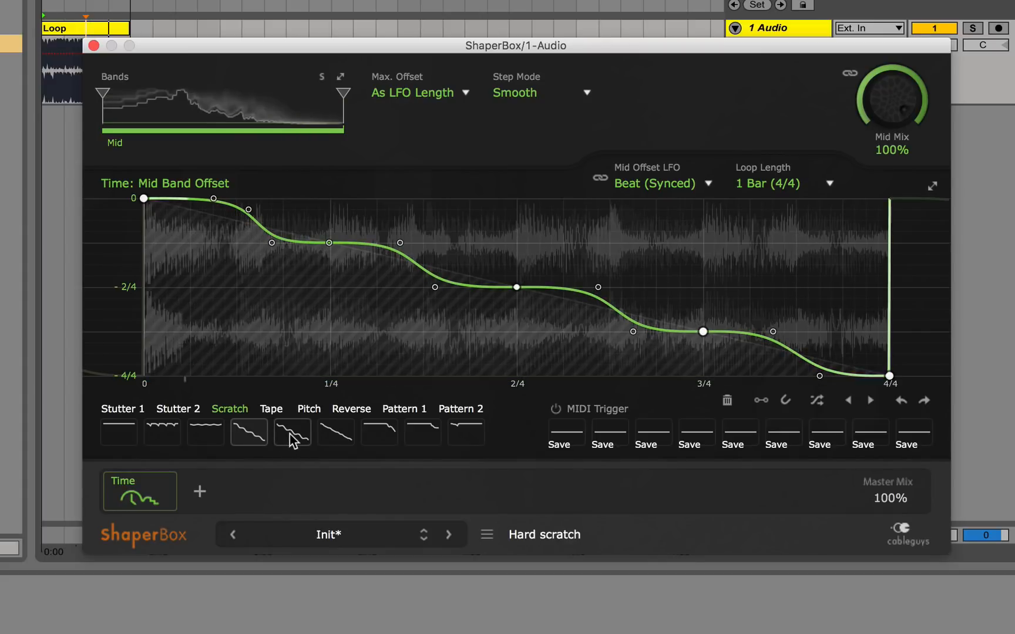
{"action": "left_click", "coordinate": [162, 432]}
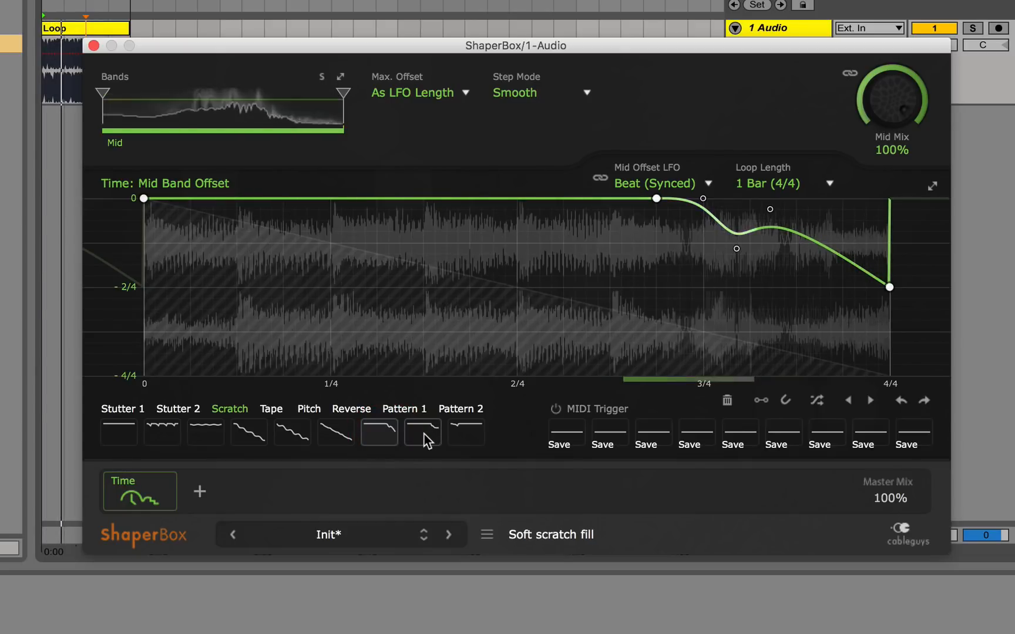
{"action": "left_click", "coordinate": [422, 431]}
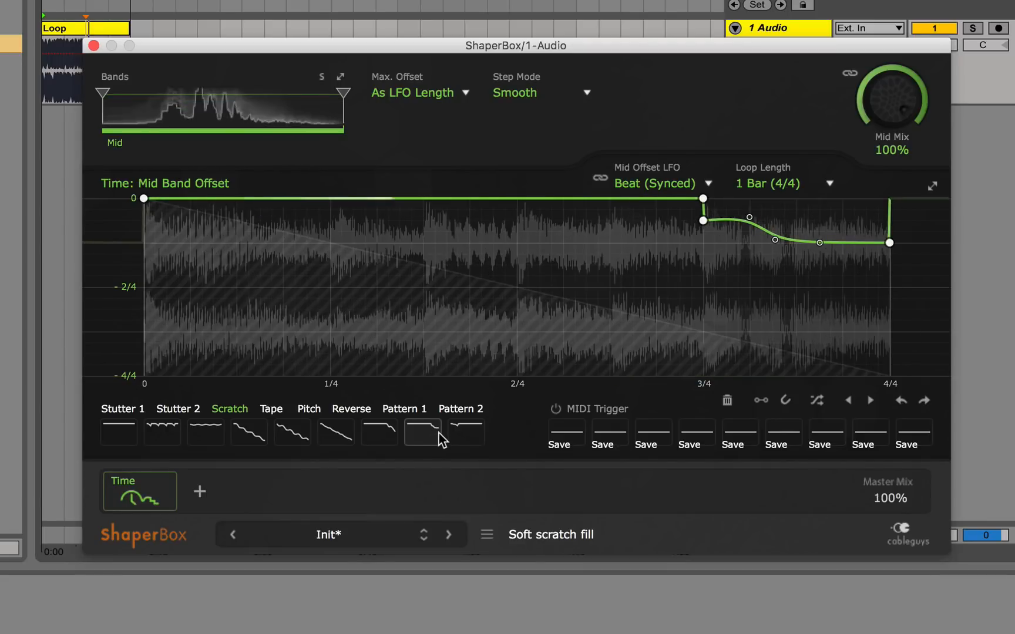
{"action": "left_click", "coordinate": [335, 432]}
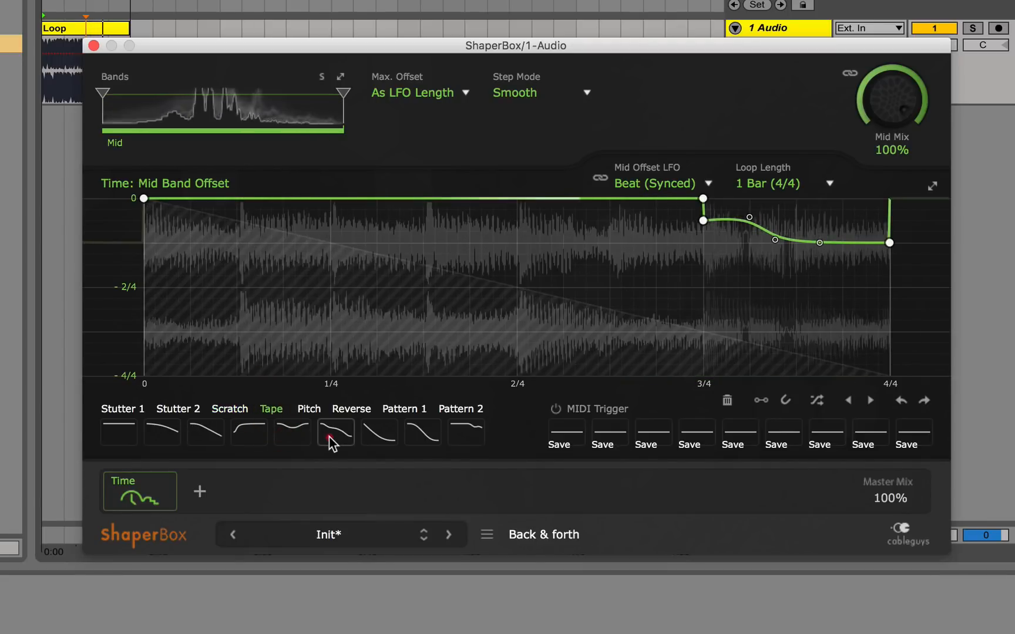
{"action": "left_click", "coordinate": [291, 431]}
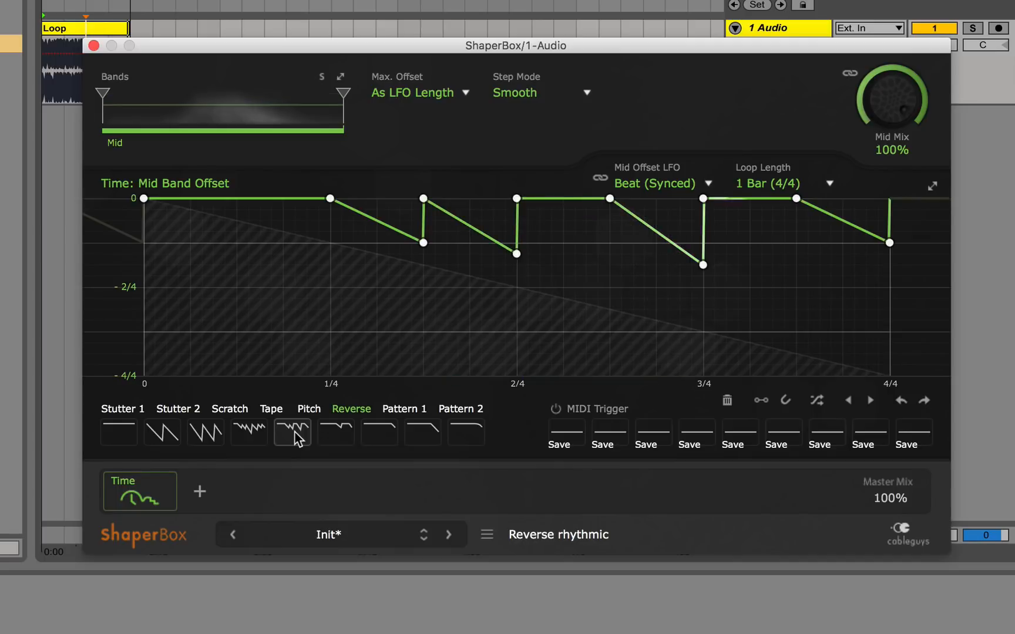
{"action": "mouse_move", "coordinate": [726, 400]}
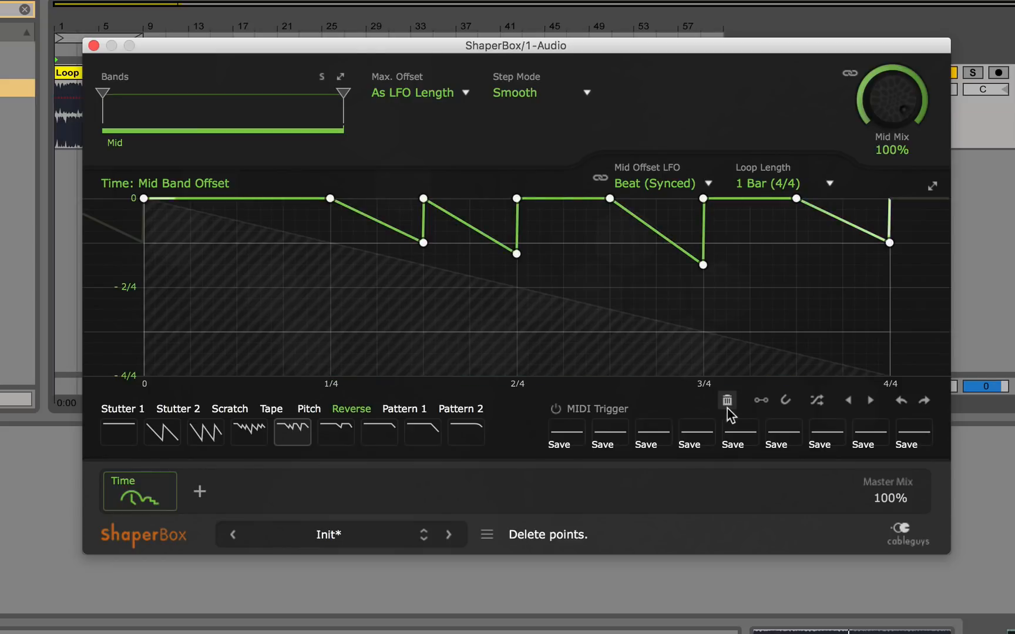
{"action": "mouse_move", "coordinate": [760, 399]}
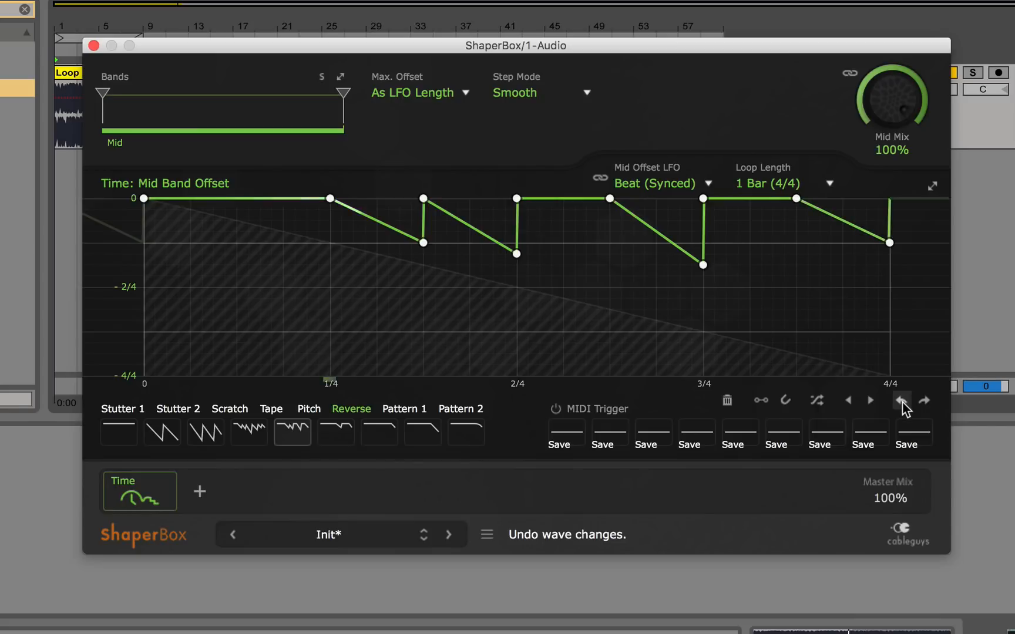
{"action": "left_click", "coordinate": [900, 400]}
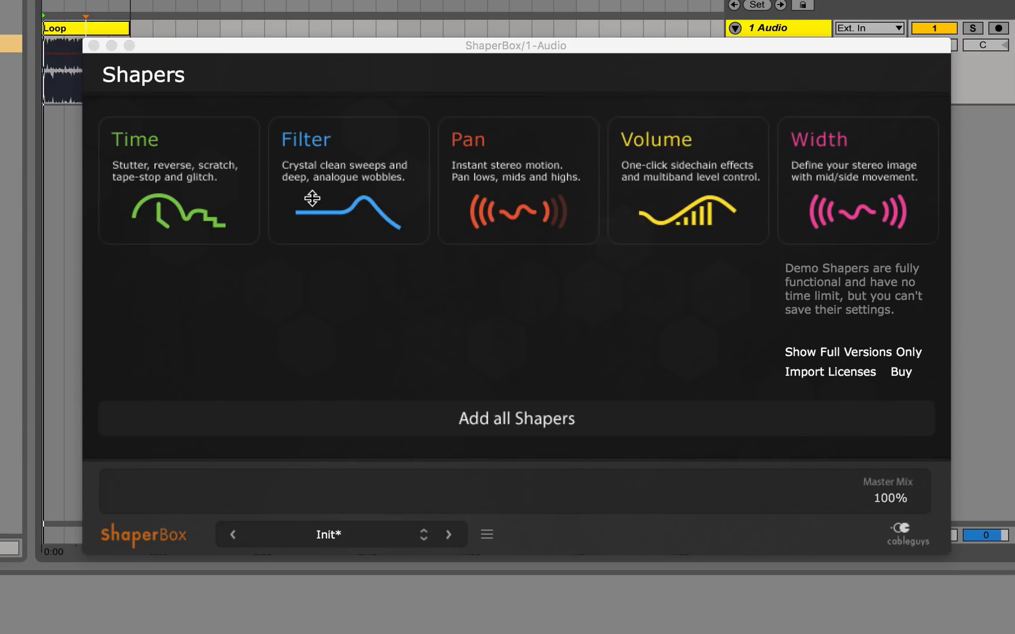
{"action": "mouse_move", "coordinate": [312, 198]}
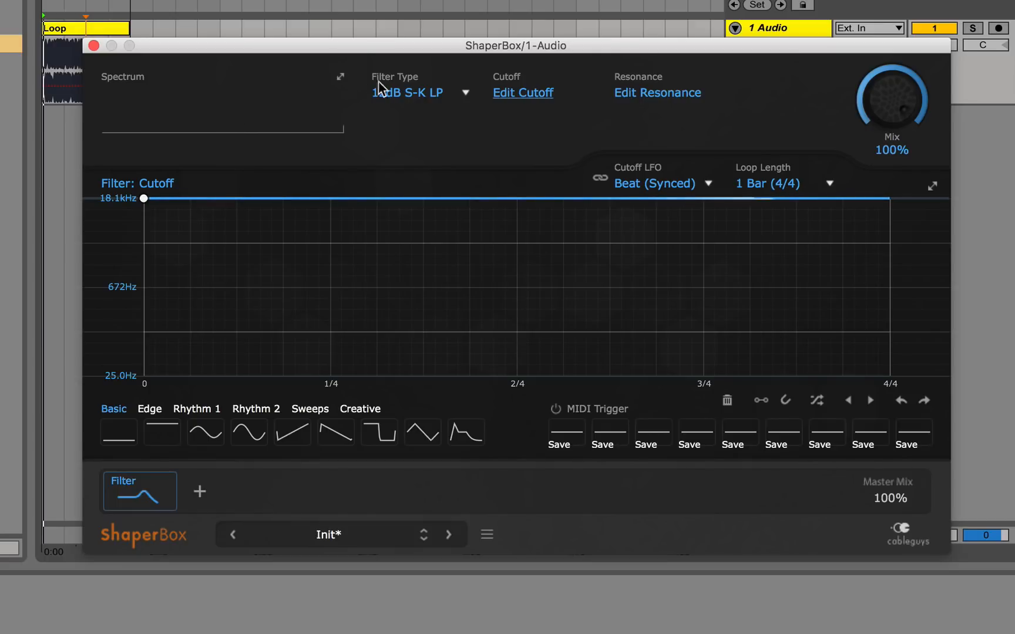
Browse the Filter Type list for the new Filter shaper.
{"action": "left_click", "coordinate": [421, 93]}
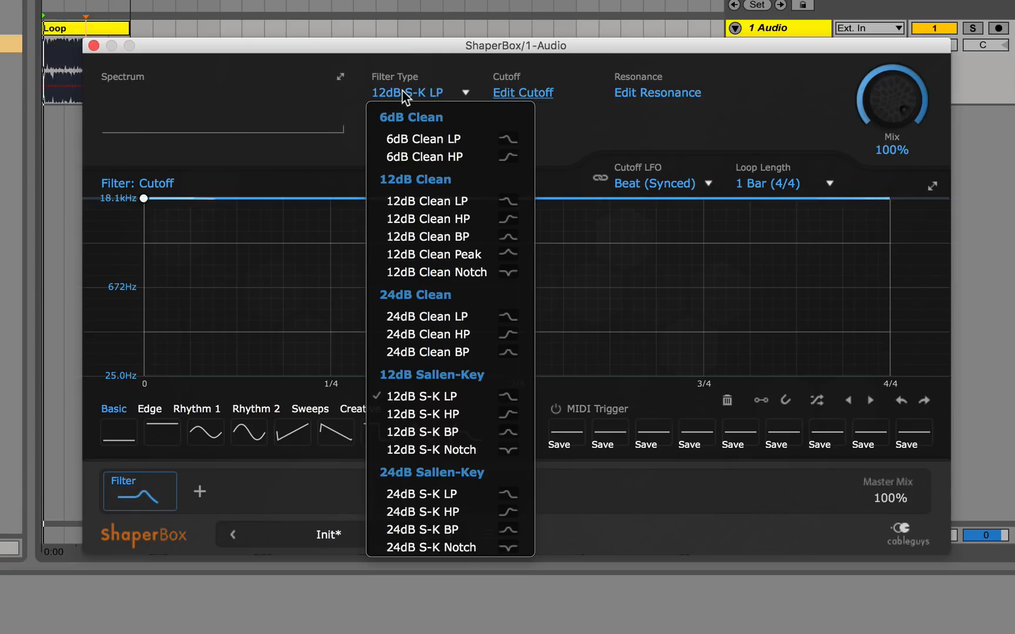
{"action": "mouse_move", "coordinate": [427, 335]}
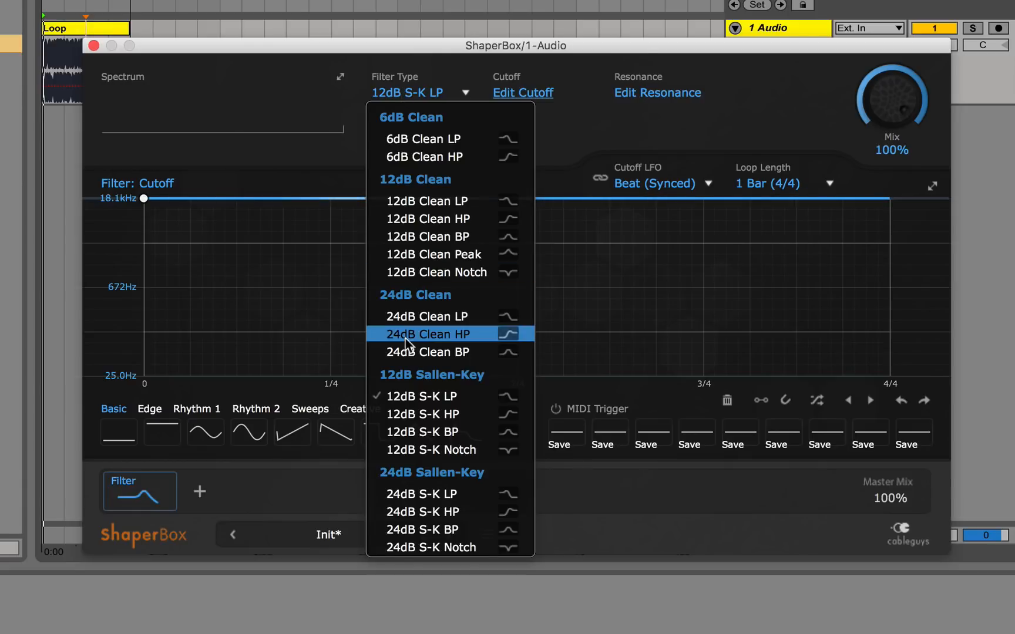
{"action": "mouse_move", "coordinate": [423, 432]}
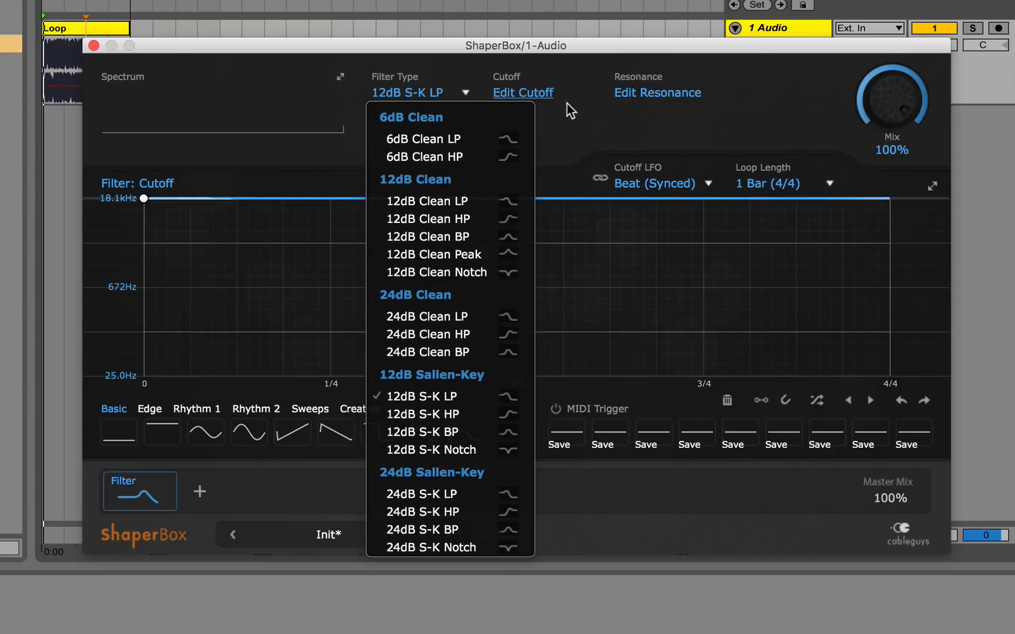
{"action": "mouse_move", "coordinate": [816, 103]}
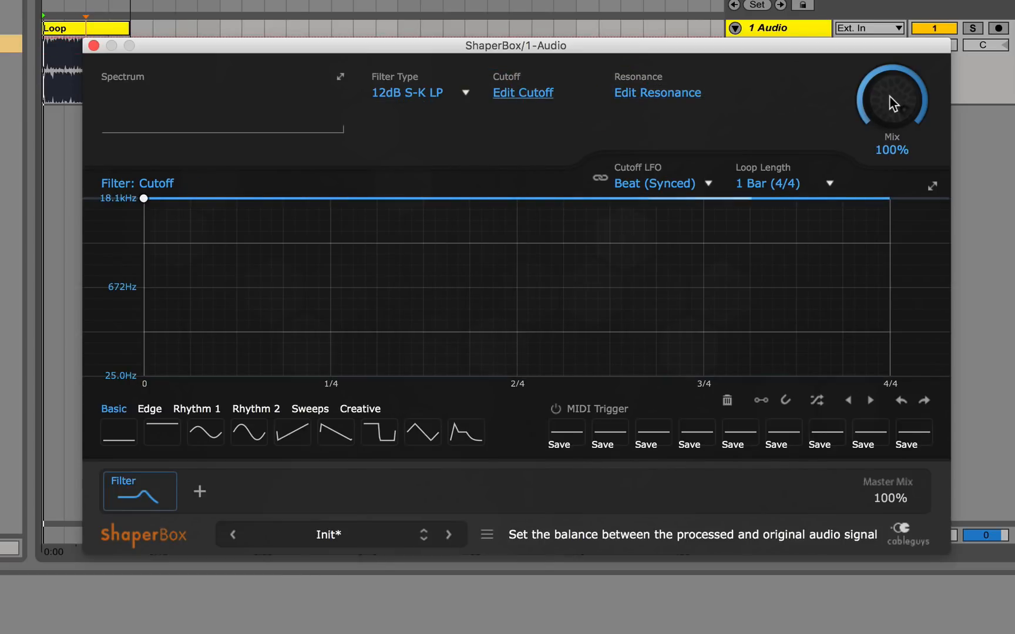
{"action": "mouse_move", "coordinate": [529, 315]}
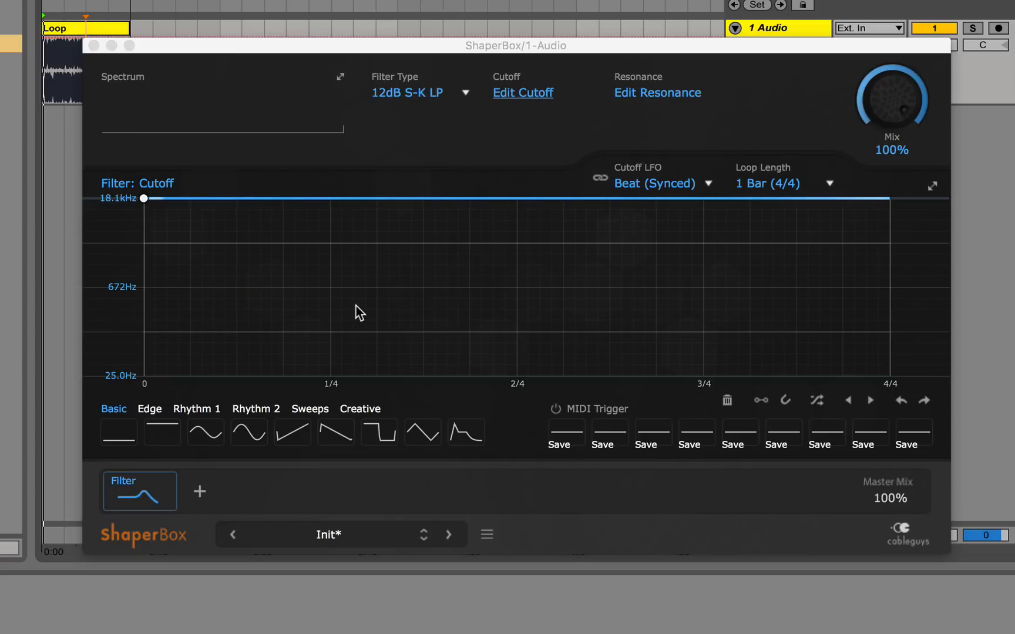
{"action": "mouse_move", "coordinate": [508, 121]}
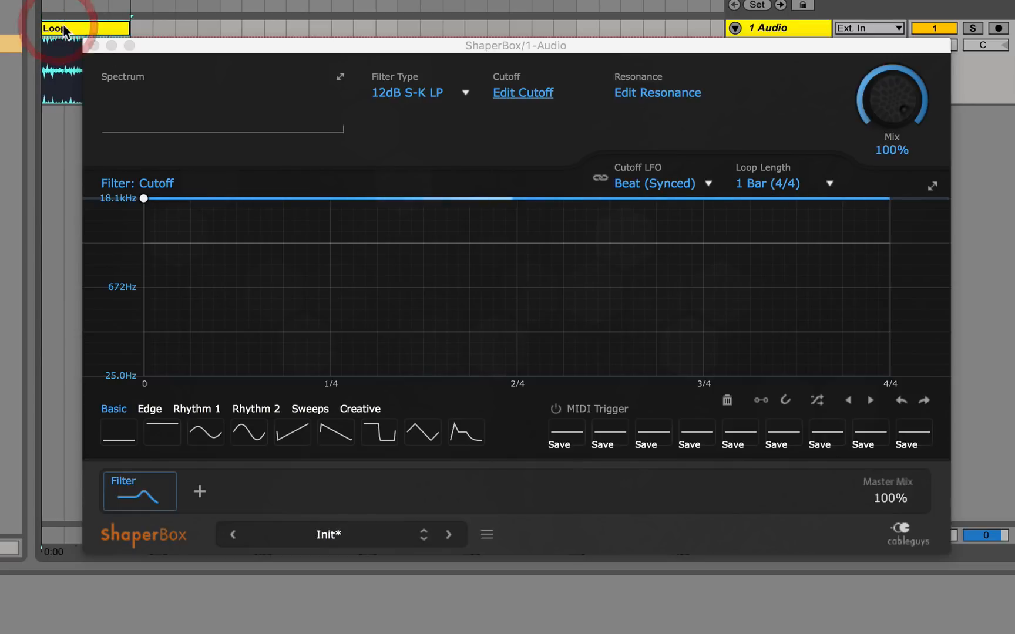
Start the loop and pull the cutoff envelope's midpoint down to 25 Hz at half-bar.
{"action": "left_click", "coordinate": [421, 91]}
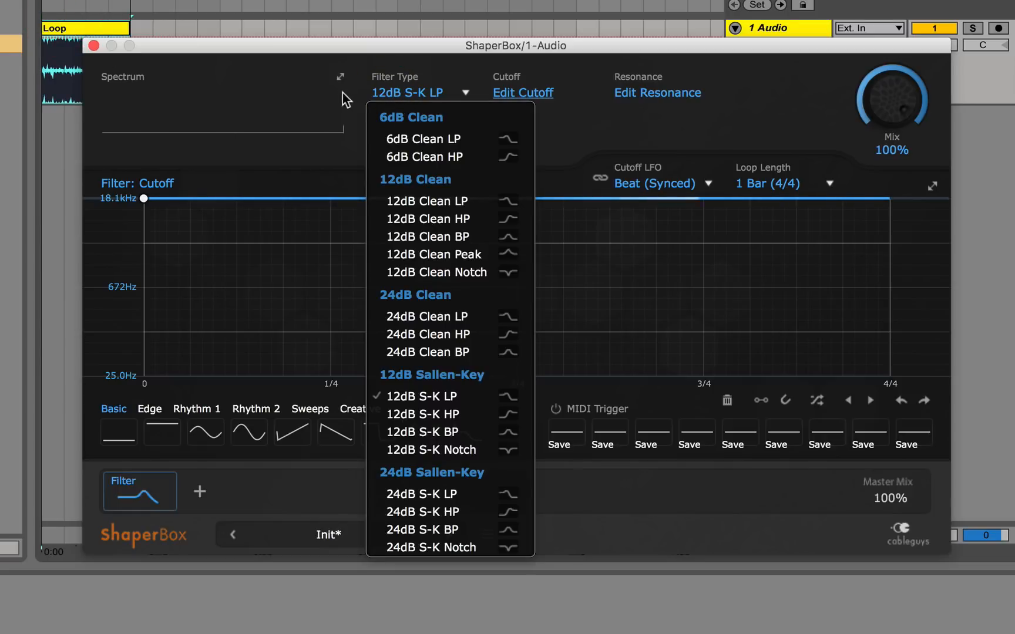
{"action": "left_click", "coordinate": [420, 396]}
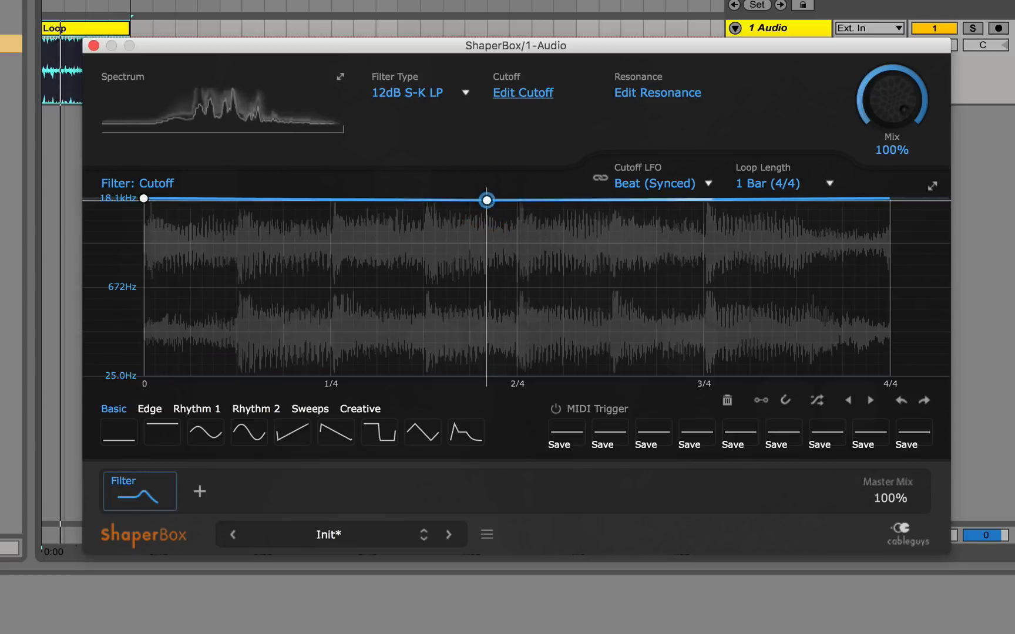
{"action": "left_click_drag", "start_coordinate": [487, 199], "coordinate": [515, 375]}
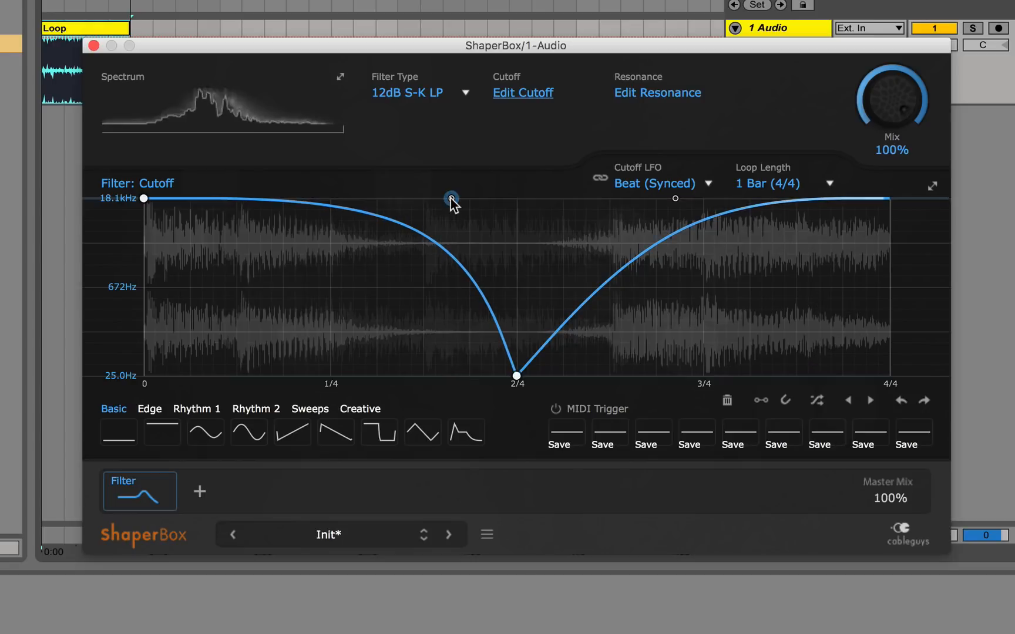
{"action": "left_click", "coordinate": [420, 93]}
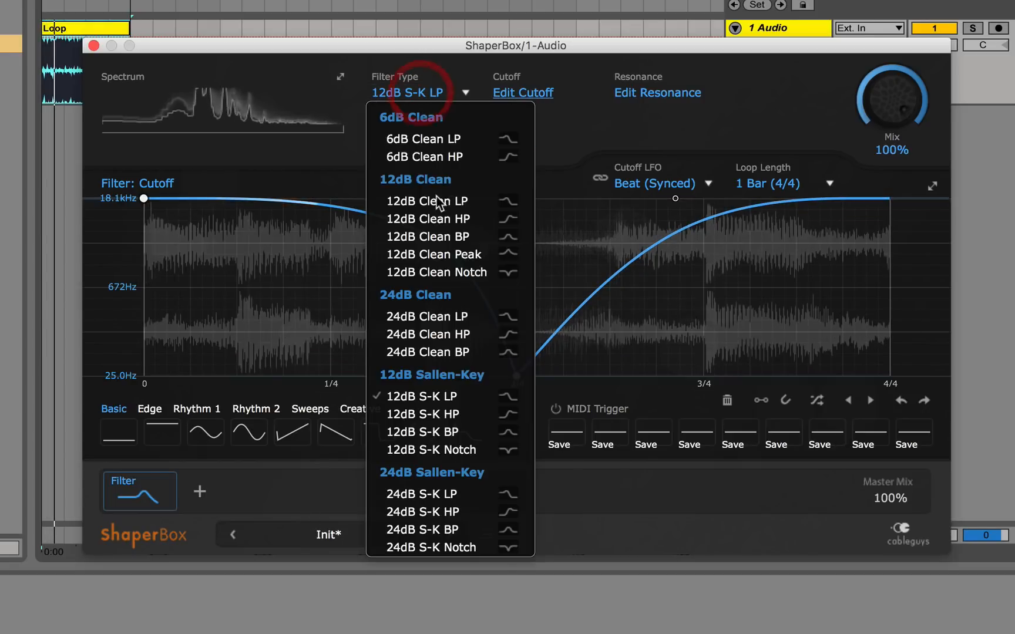
Try Clean HP, Peak and Notch, set 12dB S-K BP, and lower resonance peak to ~47%.
{"action": "left_click", "coordinate": [426, 219]}
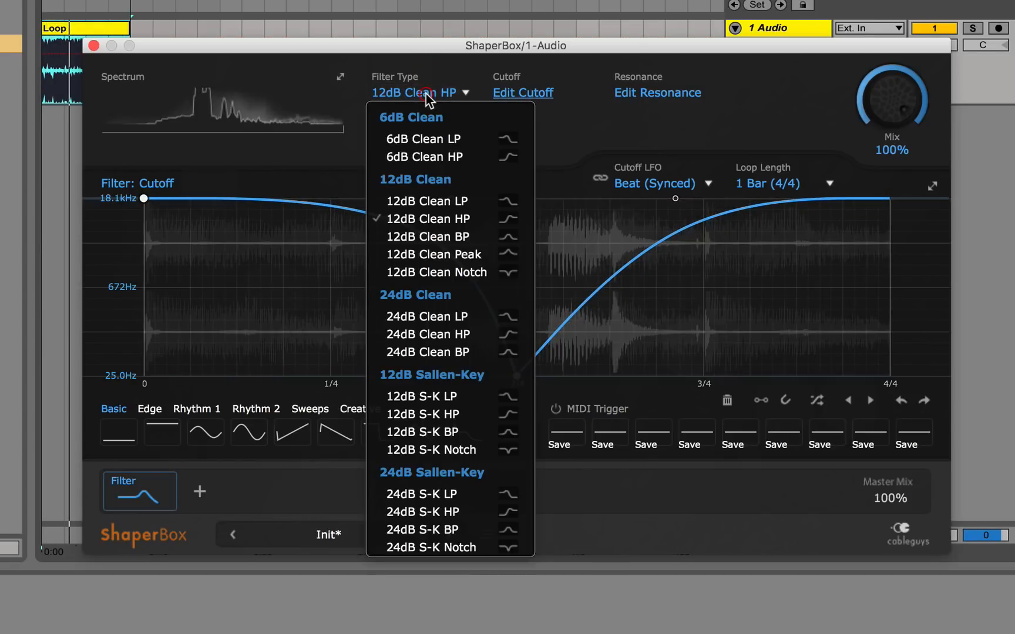
{"action": "left_click", "coordinate": [433, 254]}
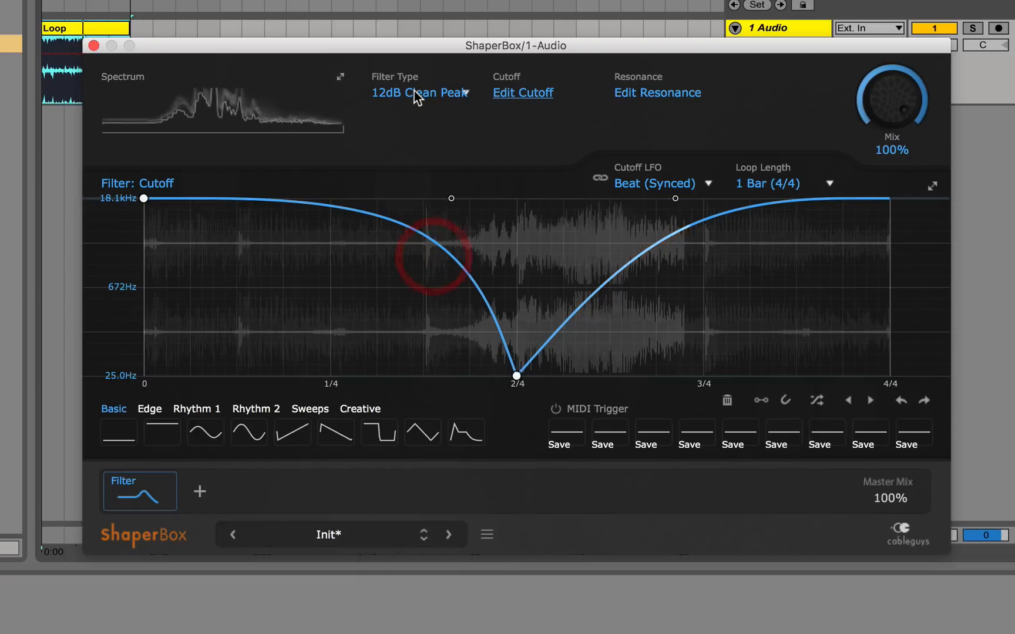
{"action": "left_click", "coordinate": [419, 93]}
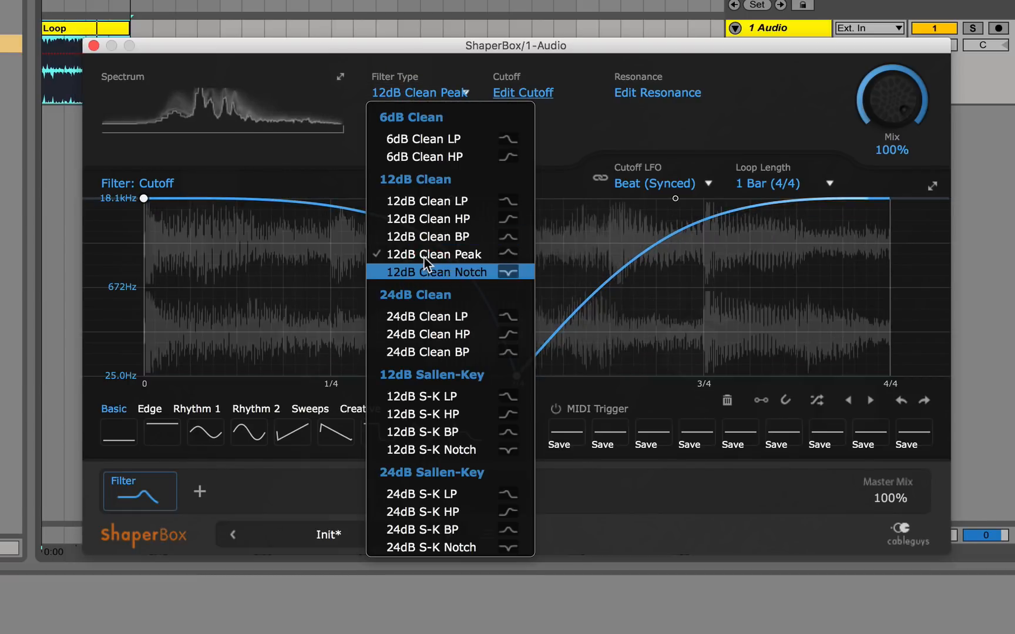
{"action": "left_click", "coordinate": [436, 272]}
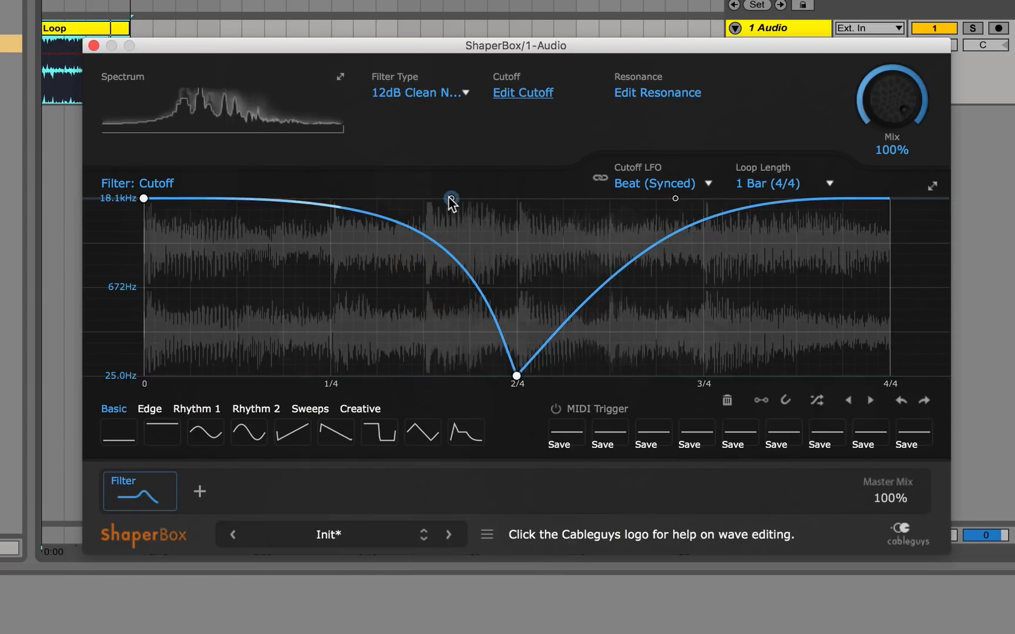
{"action": "left_click", "coordinate": [418, 92]}
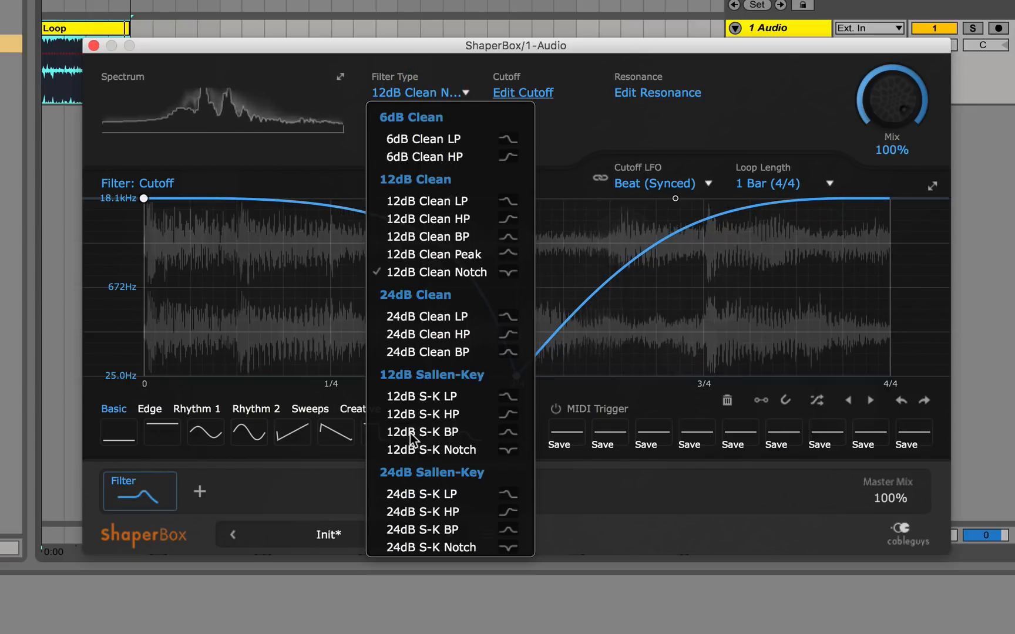
{"action": "left_click", "coordinate": [422, 432]}
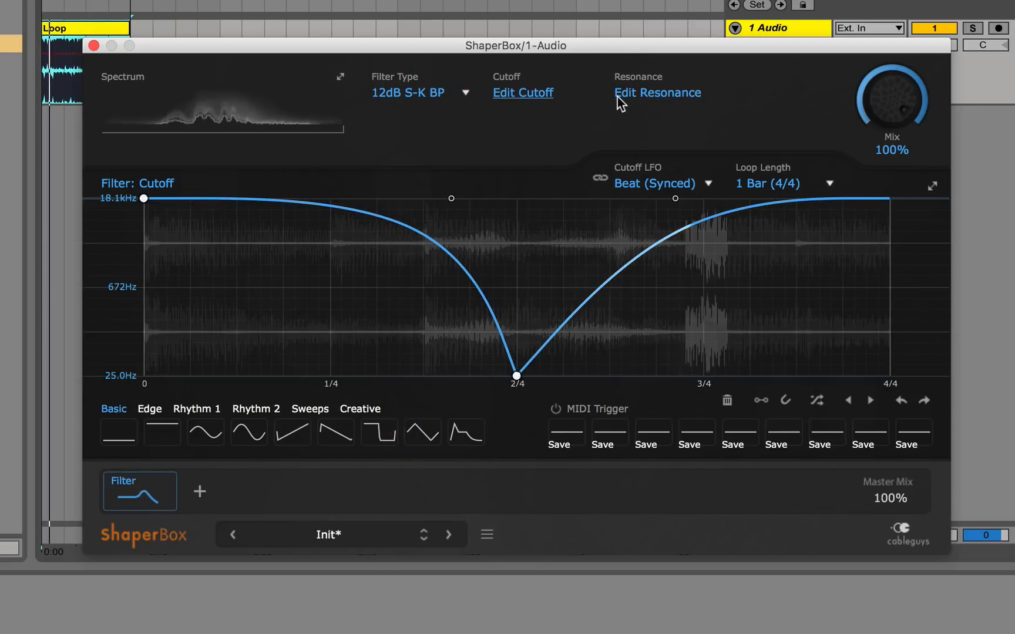
{"action": "left_click", "coordinate": [658, 92]}
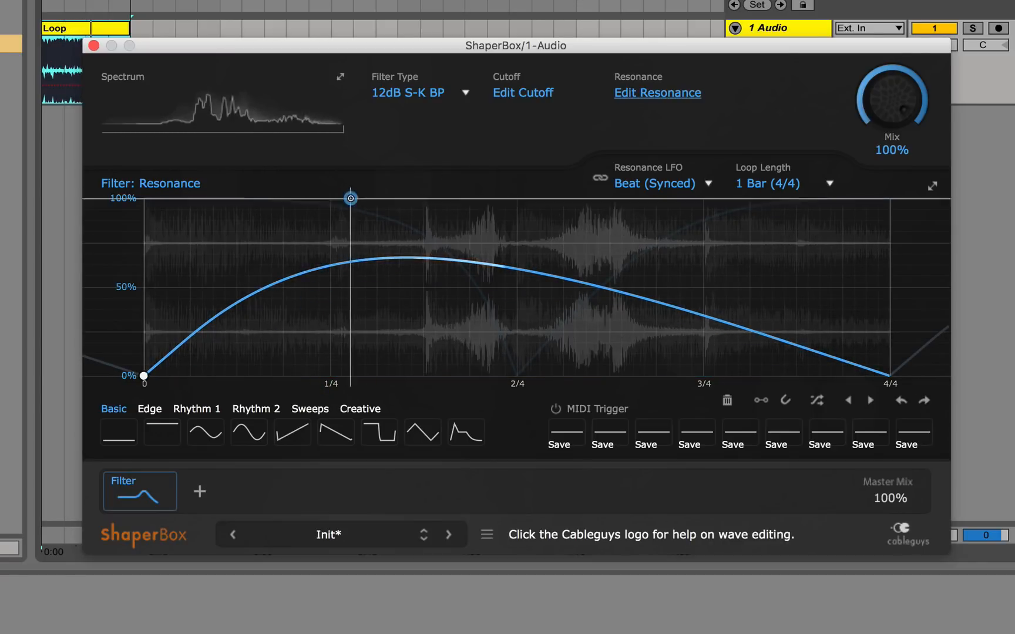
{"action": "left_click_drag", "start_coordinate": [350, 197], "coordinate": [350, 252]}
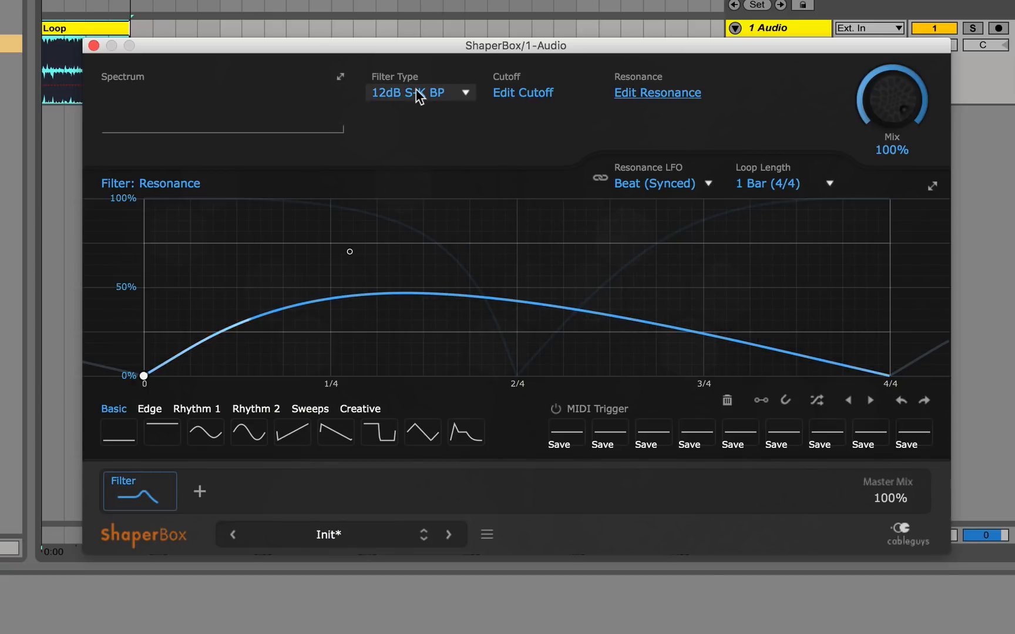
Set the filter to 6dB Clean LP and apply rising saw ramps to resonance and cutoff.
{"action": "left_click", "coordinate": [419, 92]}
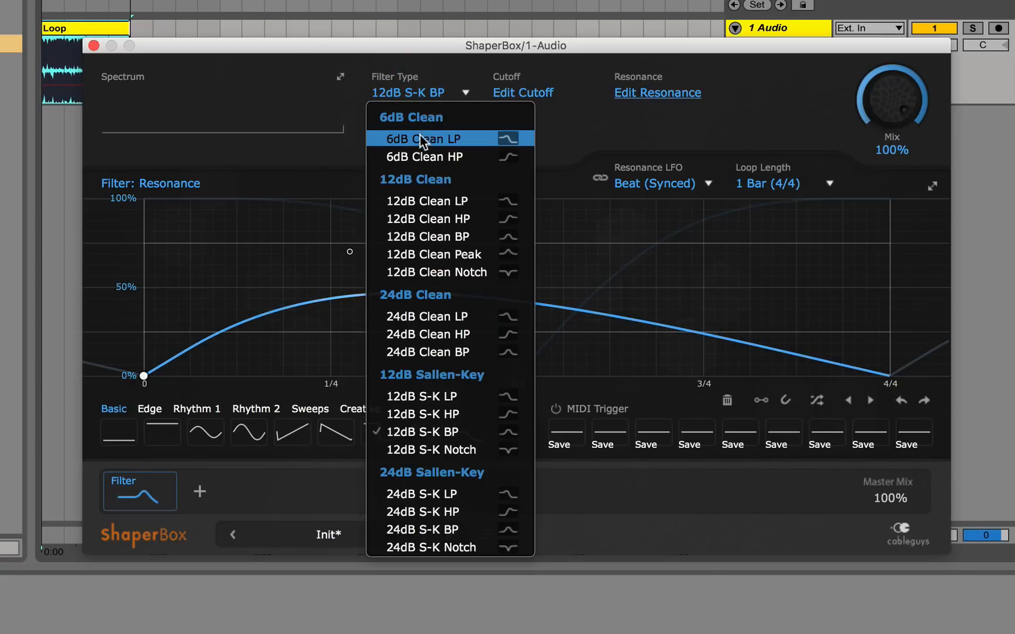
{"action": "left_click", "coordinate": [423, 138]}
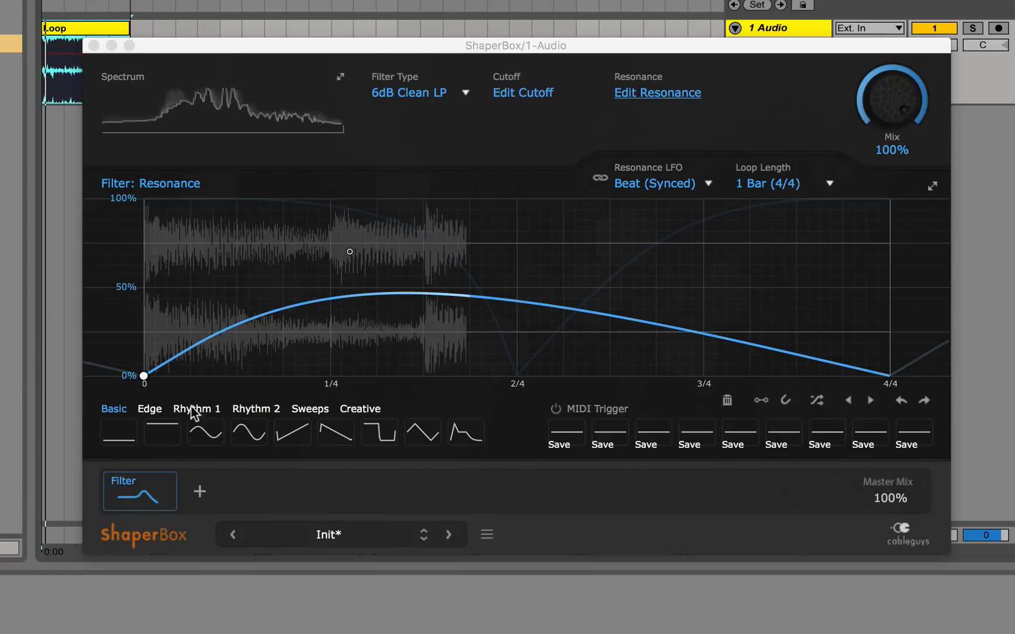
{"action": "left_click", "coordinate": [204, 431]}
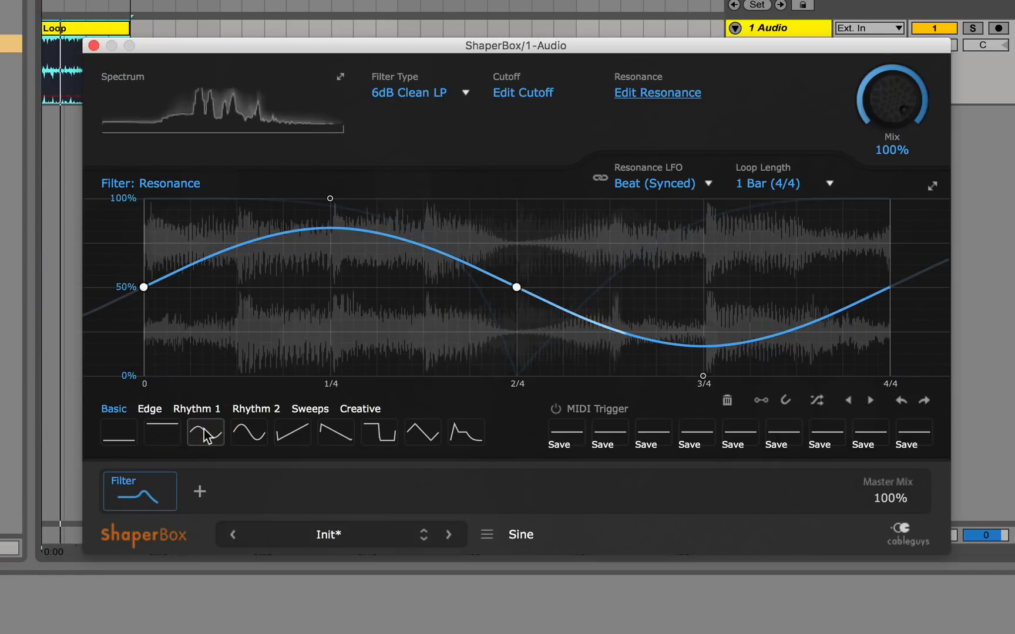
{"action": "left_click", "coordinate": [248, 431]}
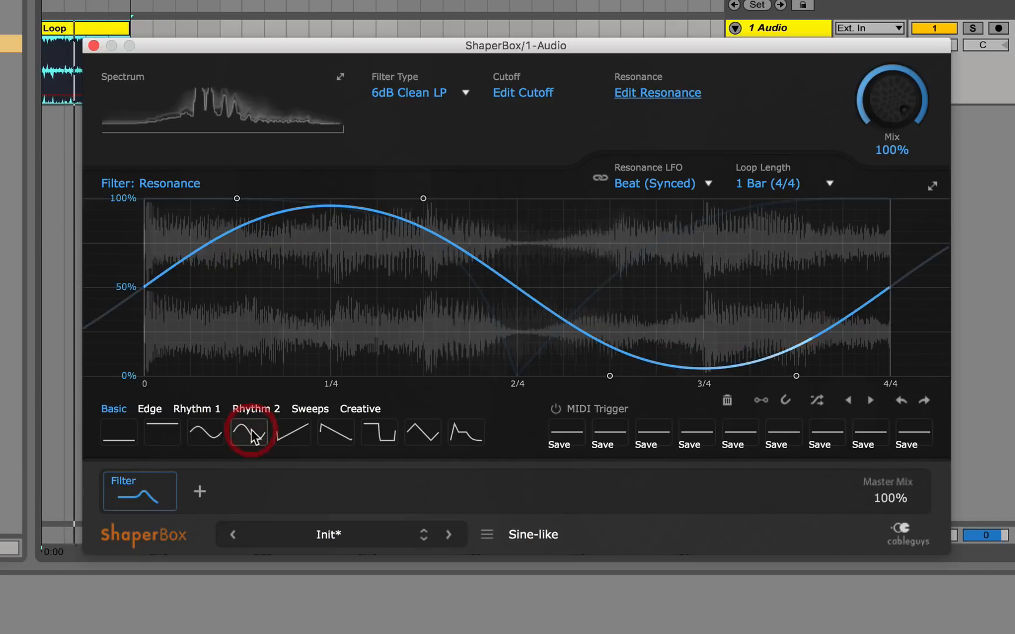
{"action": "left_click", "coordinate": [292, 432]}
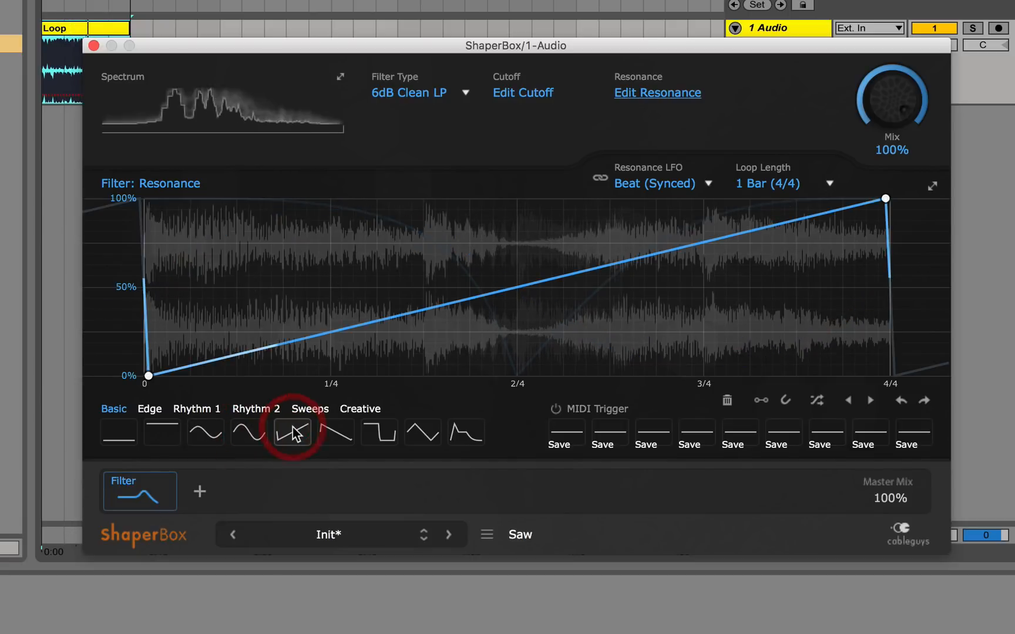
{"action": "left_click", "coordinate": [291, 431]}
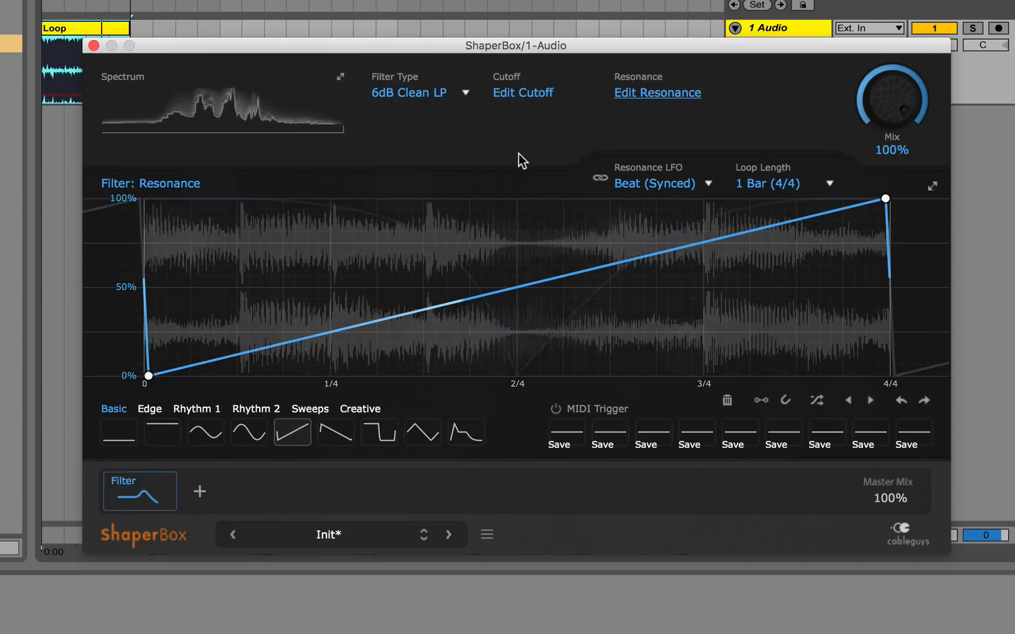
{"action": "left_click", "coordinate": [521, 93]}
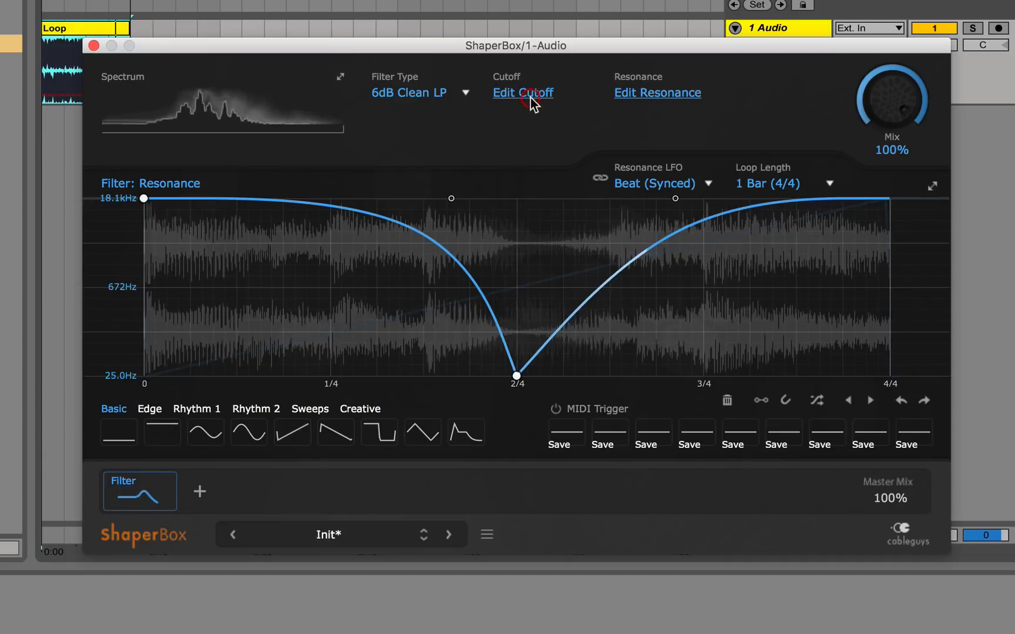
{"action": "left_click", "coordinate": [522, 93]}
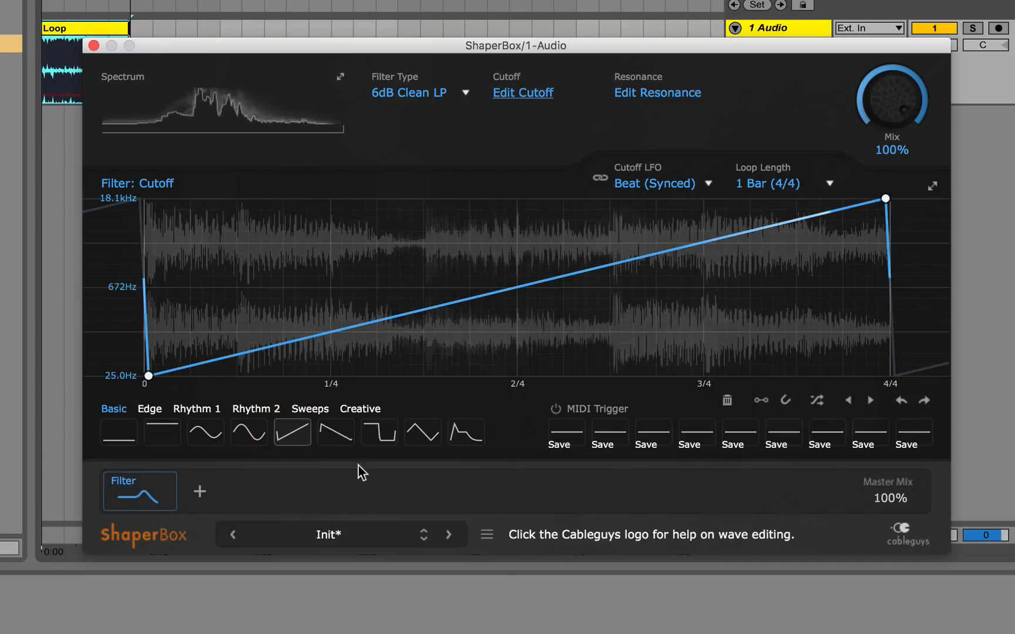
Audition Triangle, ADSR and Rhythm preset shapes, including Rhythm 6, on the filter cutoff.
{"action": "left_click", "coordinate": [422, 432]}
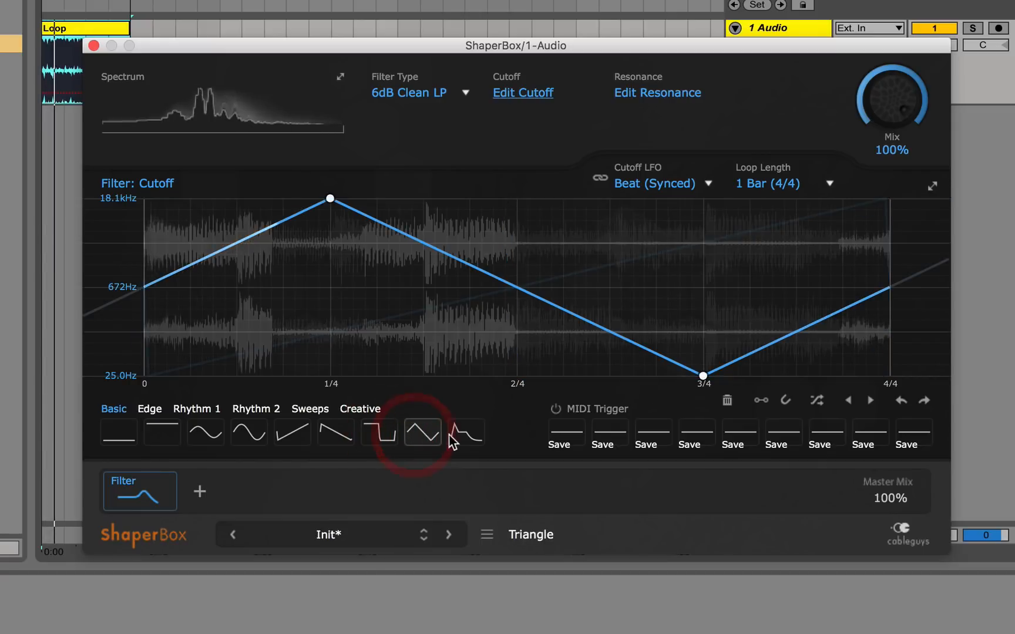
{"action": "left_click", "coordinate": [466, 432]}
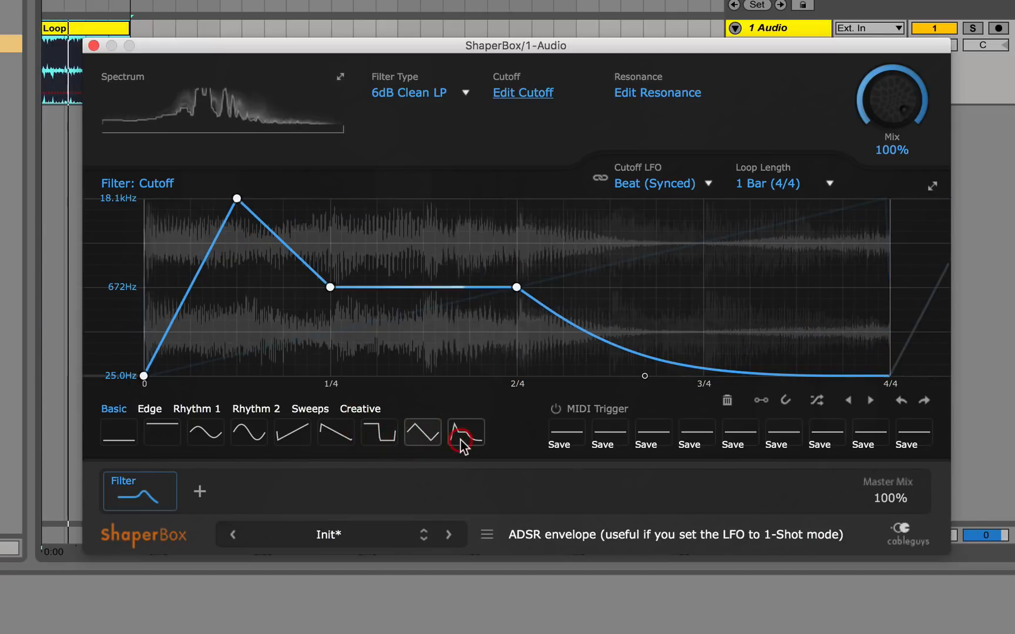
{"action": "left_click", "coordinate": [464, 431]}
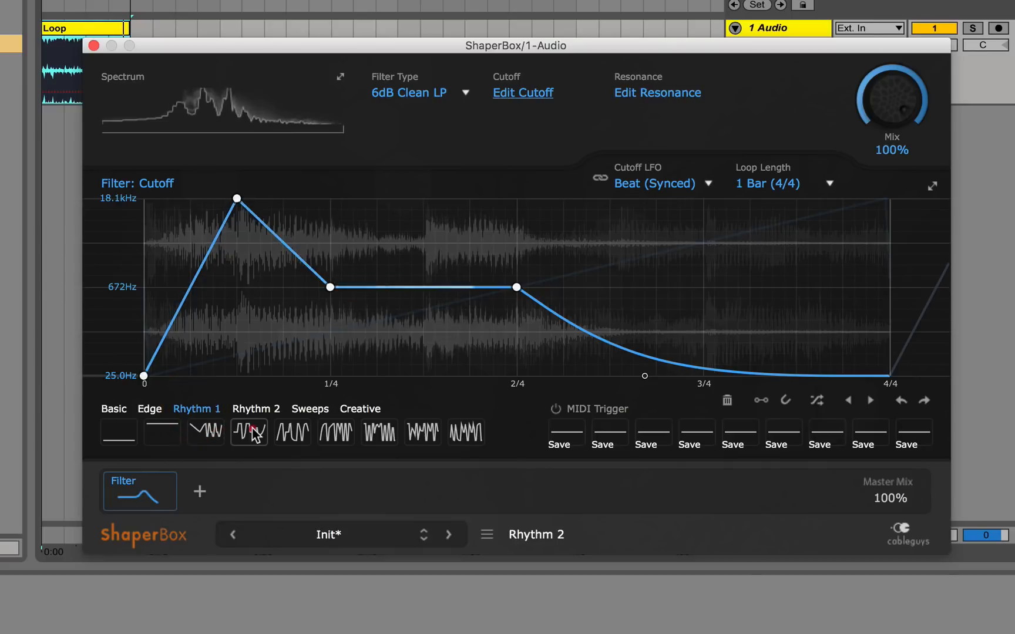
{"action": "left_click", "coordinate": [335, 432]}
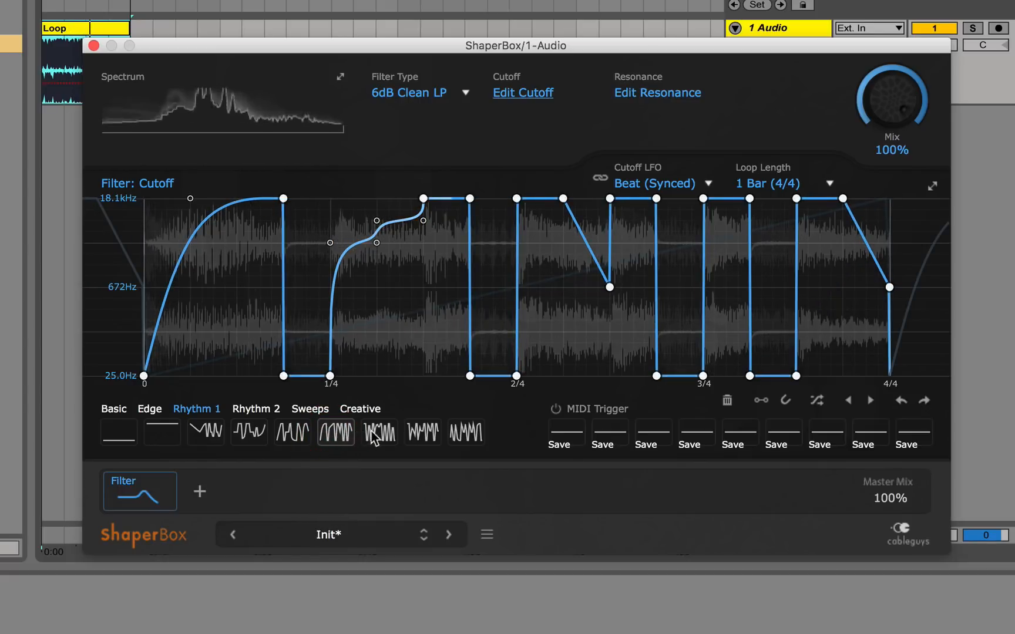
{"action": "left_click", "coordinate": [422, 431]}
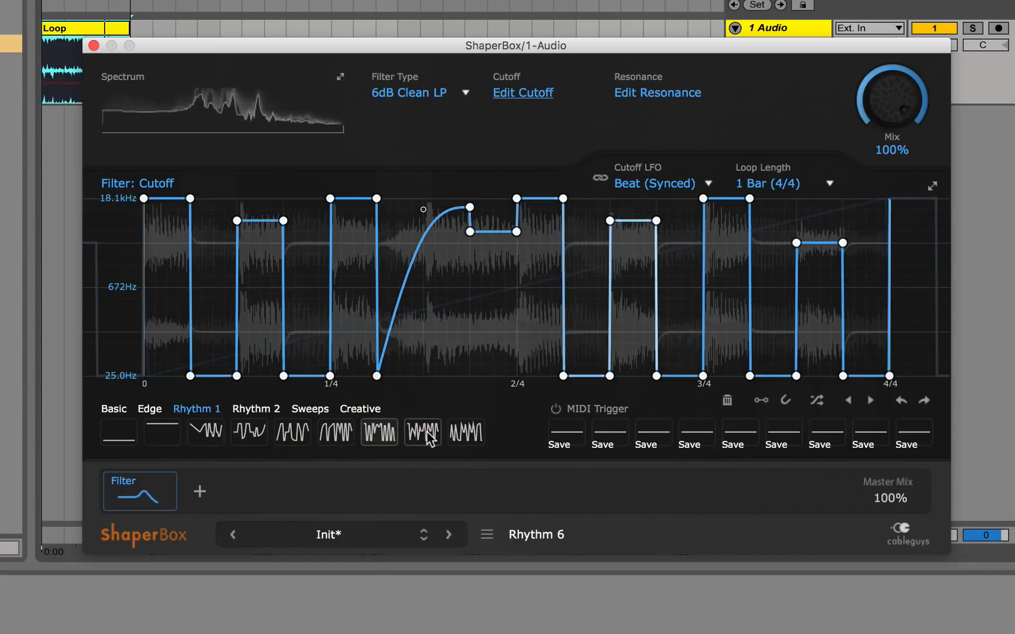
Apply the repeating upward-sweep preset to the cutoff, then select the Pan shaper.
{"action": "left_click", "coordinate": [465, 430]}
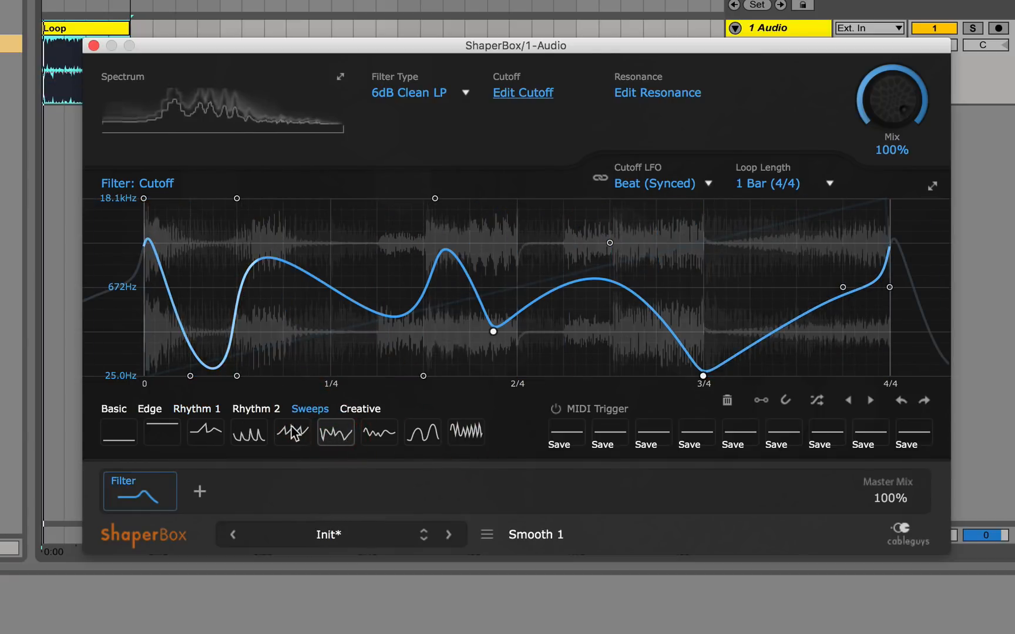
{"action": "left_click", "coordinate": [293, 432]}
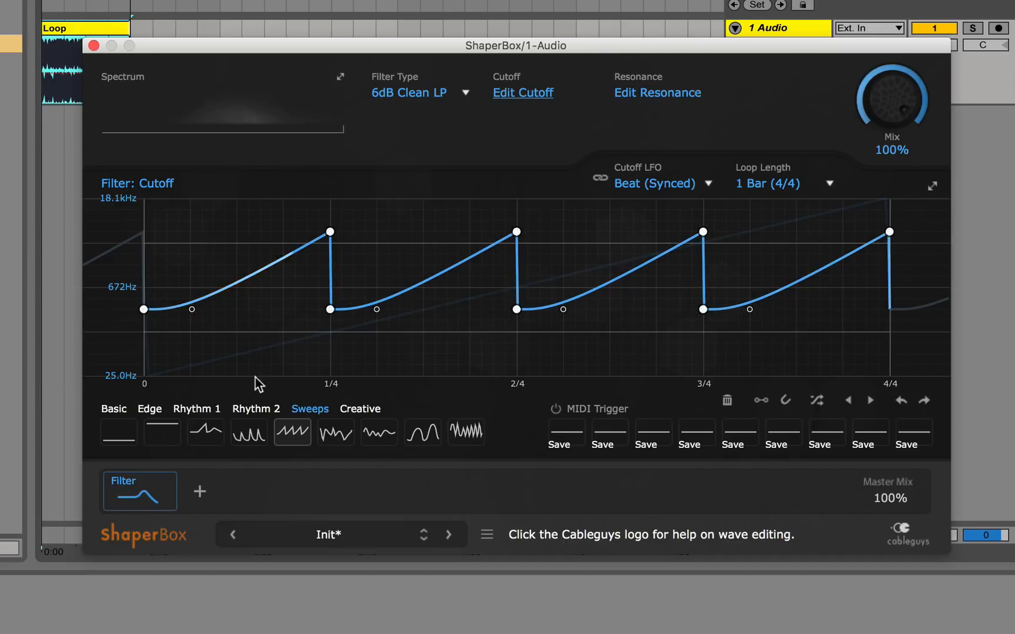
{"action": "left_click", "coordinate": [139, 490]}
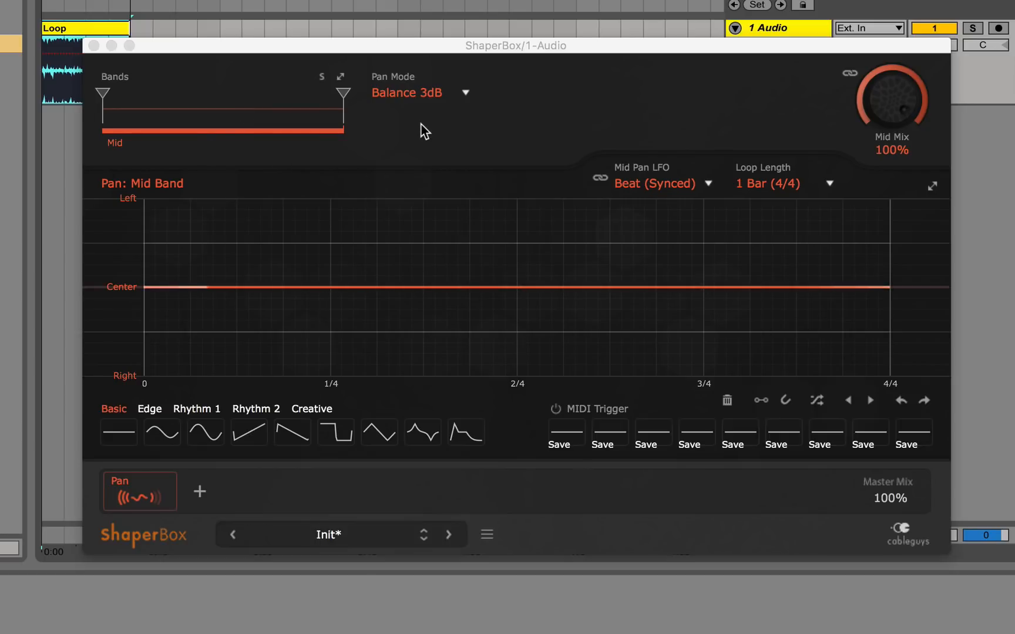
Switch the module to Pan, keeping Balance 3dB mode and a flat Center line.
{"action": "left_click", "coordinate": [420, 92]}
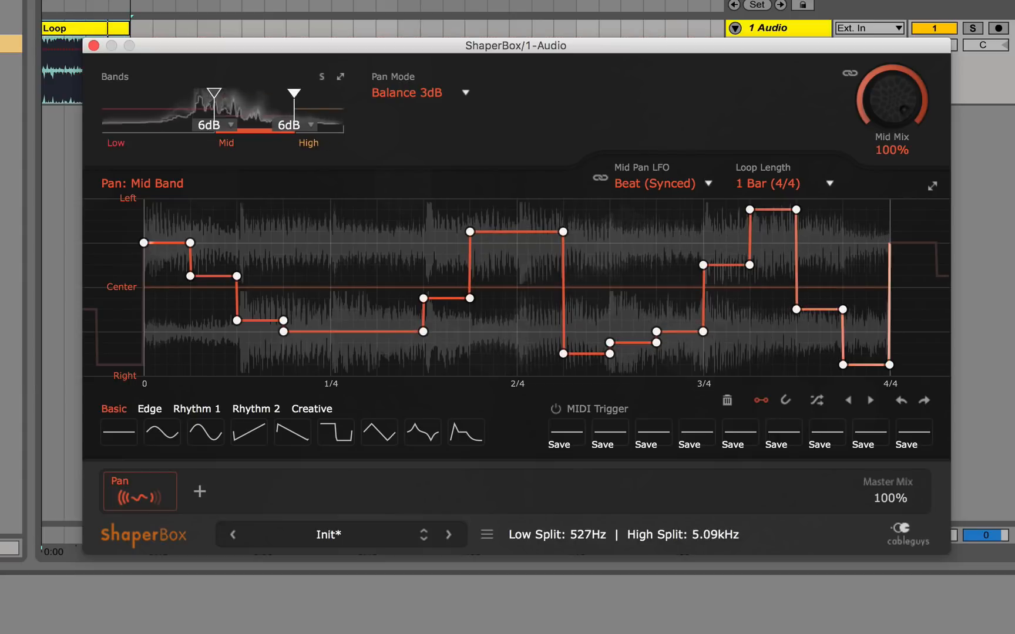
Lower the high split to about 3.13 kHz and set stepped pan patterns on High and Low bands.
{"action": "left_click_drag", "start_coordinate": [293, 93], "coordinate": [280, 92]}
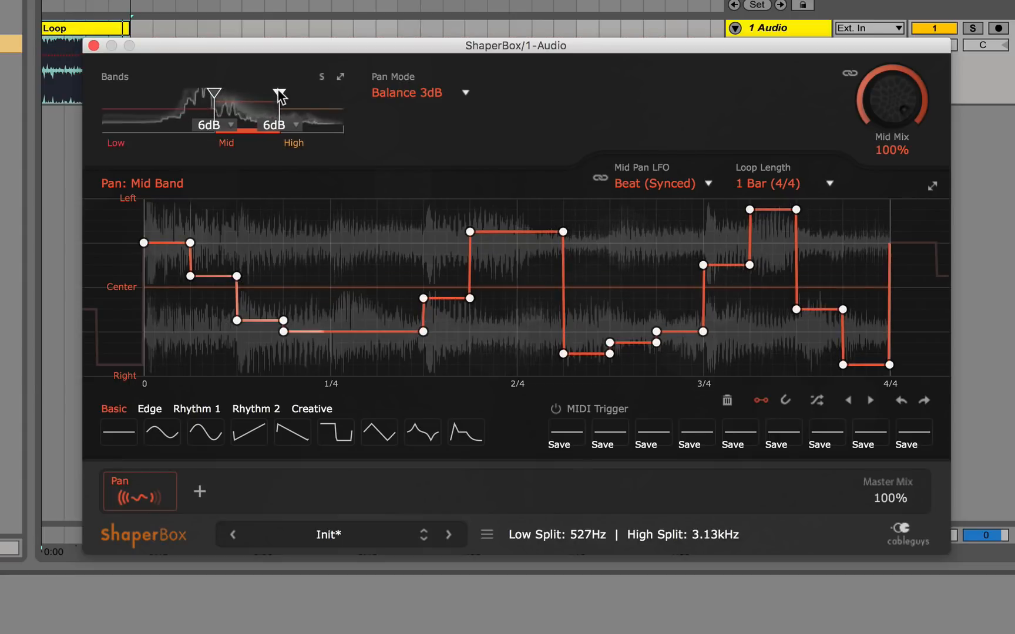
{"action": "left_click", "coordinate": [280, 94]}
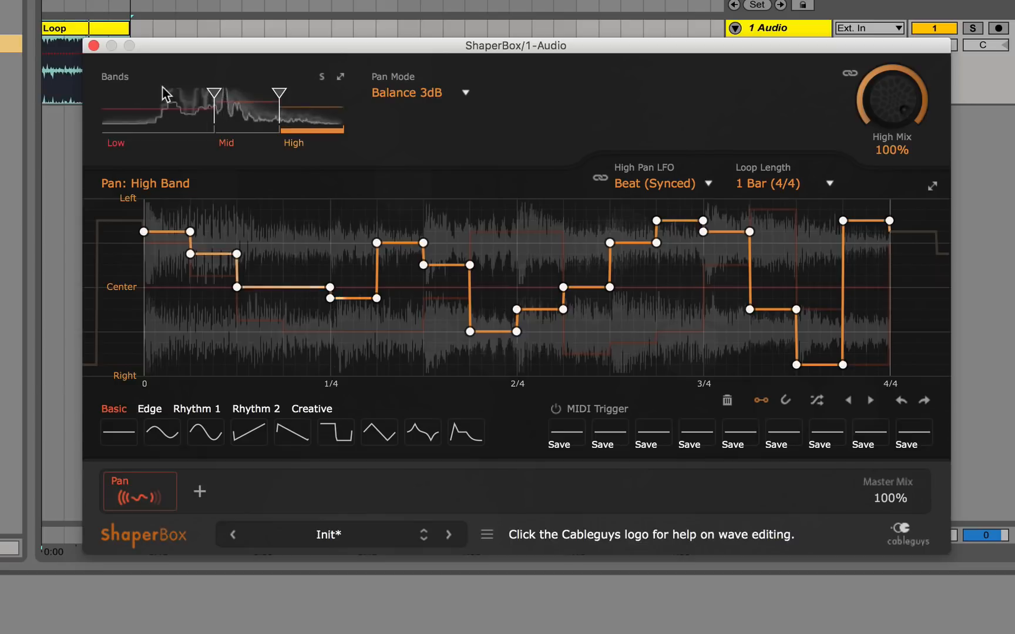
{"action": "left_click", "coordinate": [155, 117]}
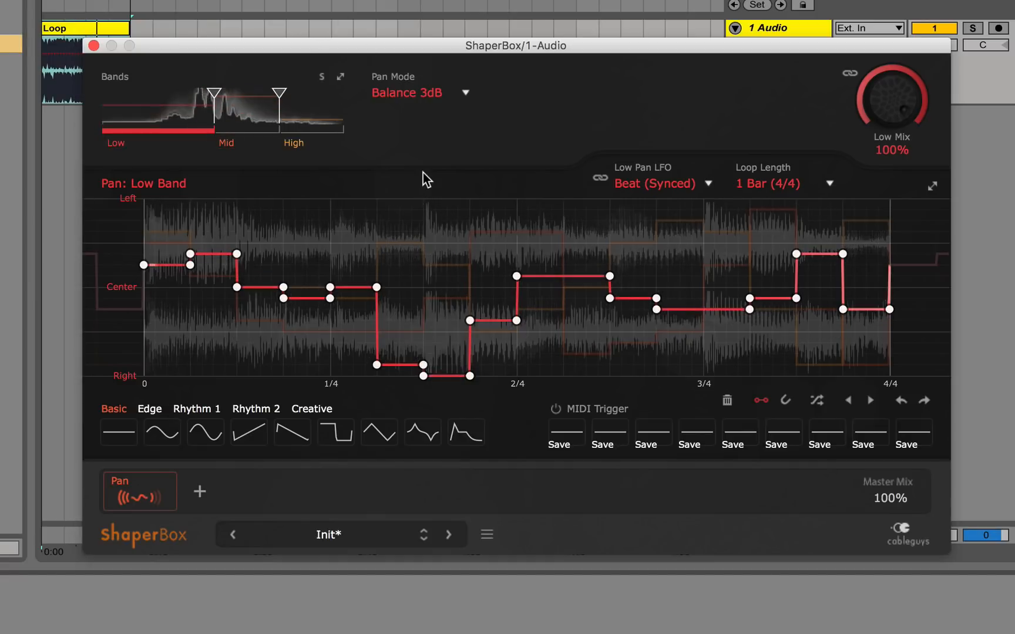
{"action": "left_click", "coordinate": [205, 432]}
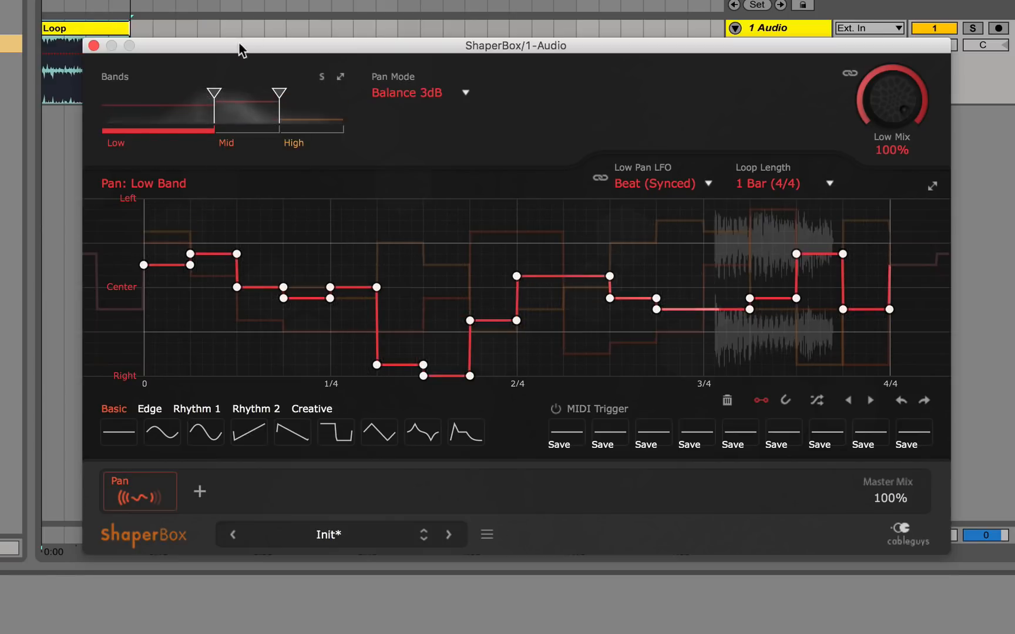
Select the Mid band, merge the bands, and audition the Rhythm 3 and Rhythm 6 pan patterns.
{"action": "left_click", "coordinate": [188, 129]}
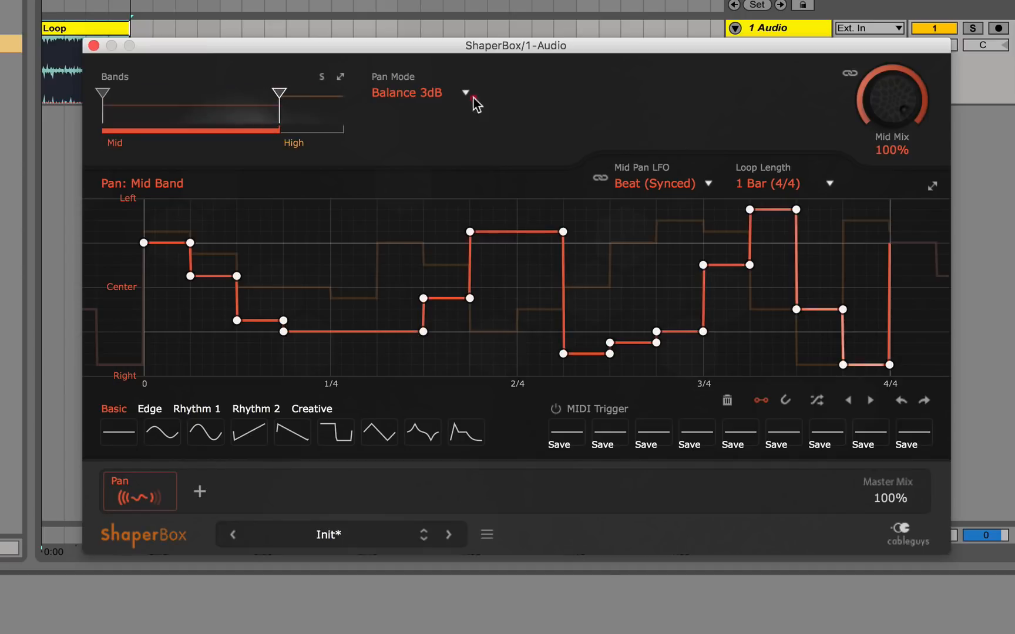
{"action": "left_click_drag", "start_coordinate": [278, 88], "coordinate": [343, 88]}
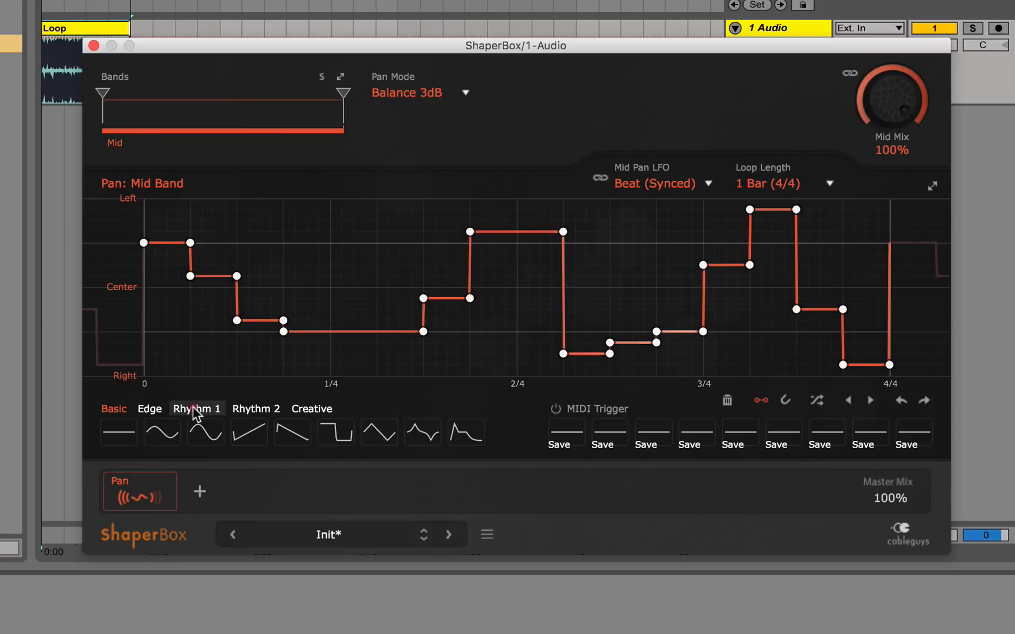
{"action": "left_click", "coordinate": [248, 431]}
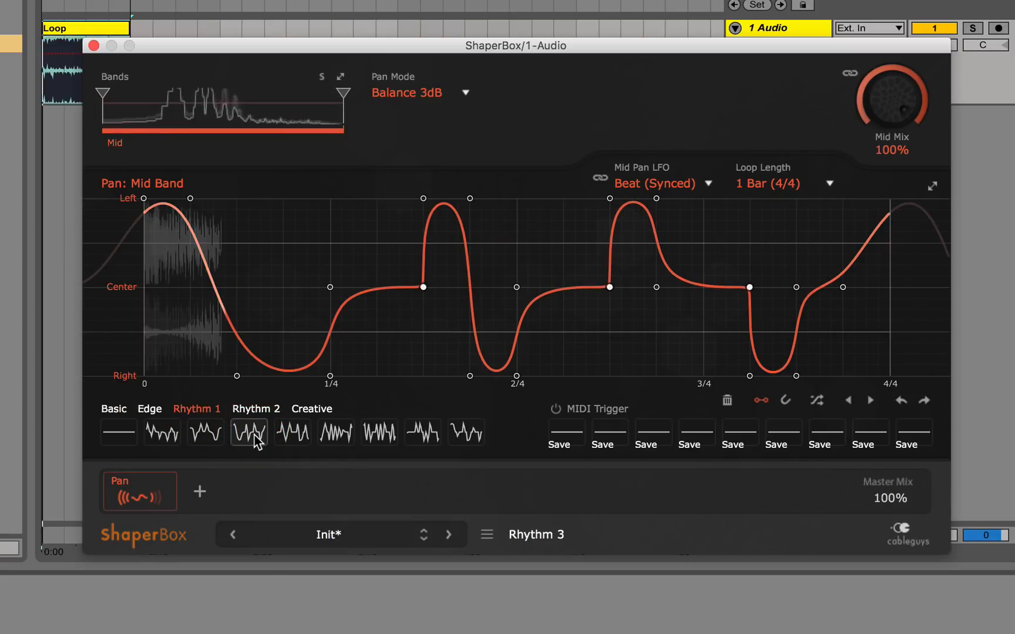
{"action": "left_click", "coordinate": [379, 432]}
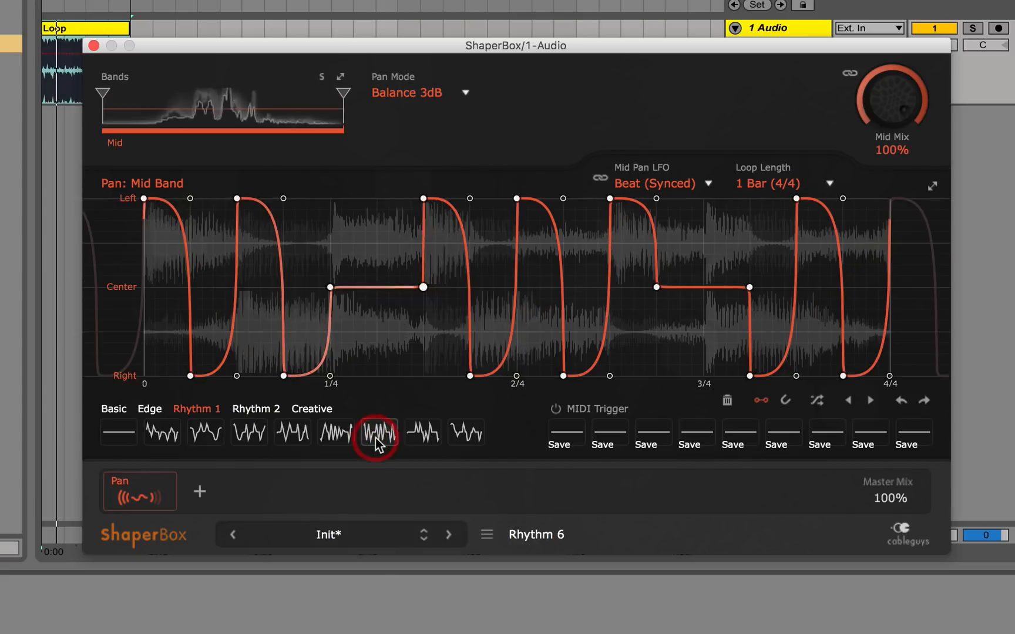
{"action": "left_click", "coordinate": [379, 432]}
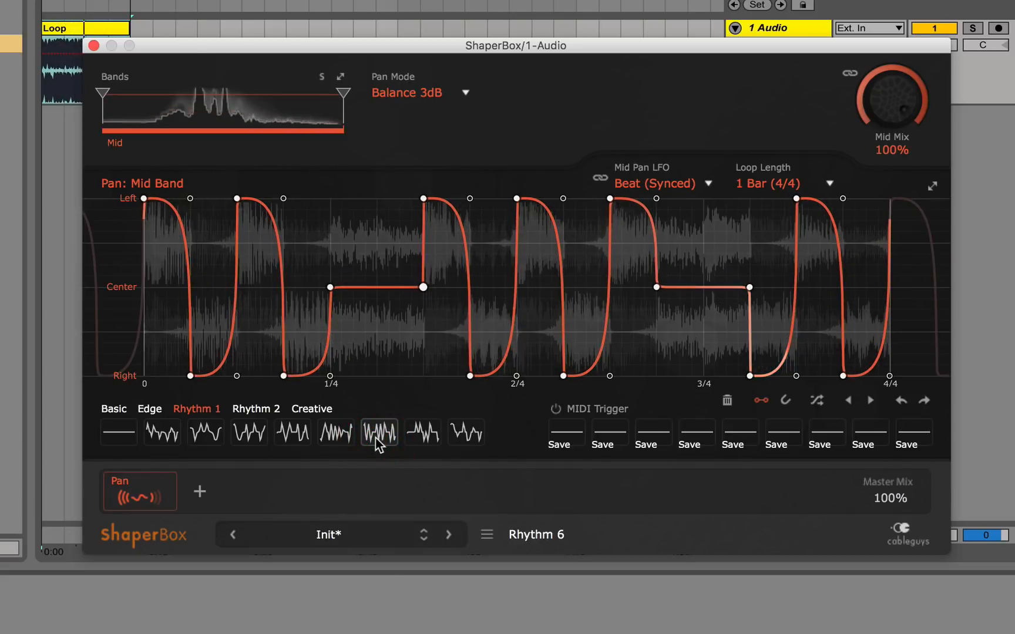
Try Rhythm 8, pick an accelerating Creative pan pattern, then select the Volume shaper.
{"action": "left_click", "coordinate": [465, 433]}
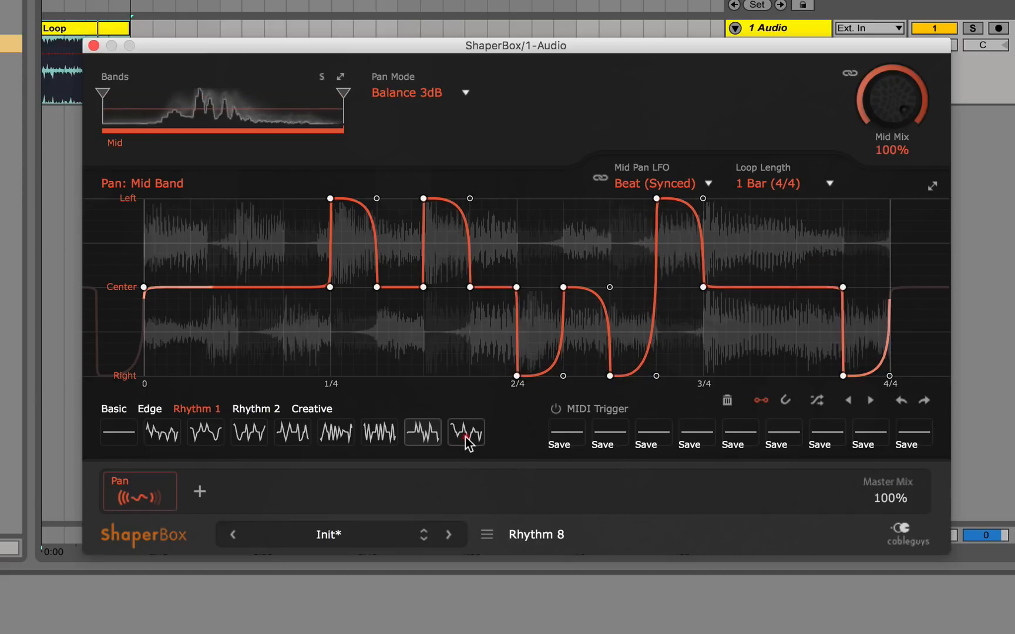
{"action": "left_click", "coordinate": [311, 408]}
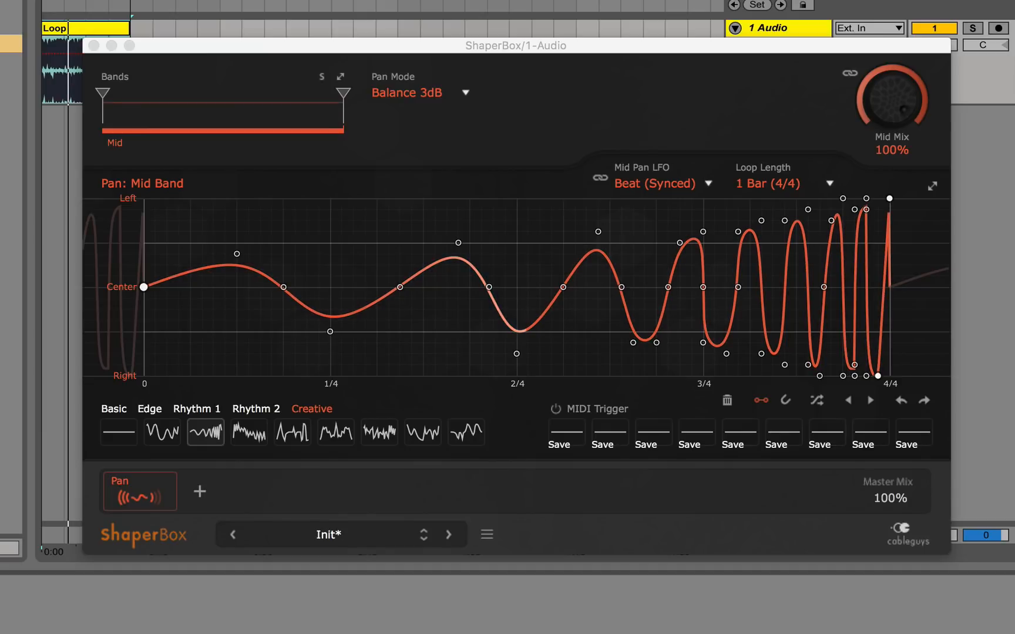
{"action": "left_click", "coordinate": [200, 491]}
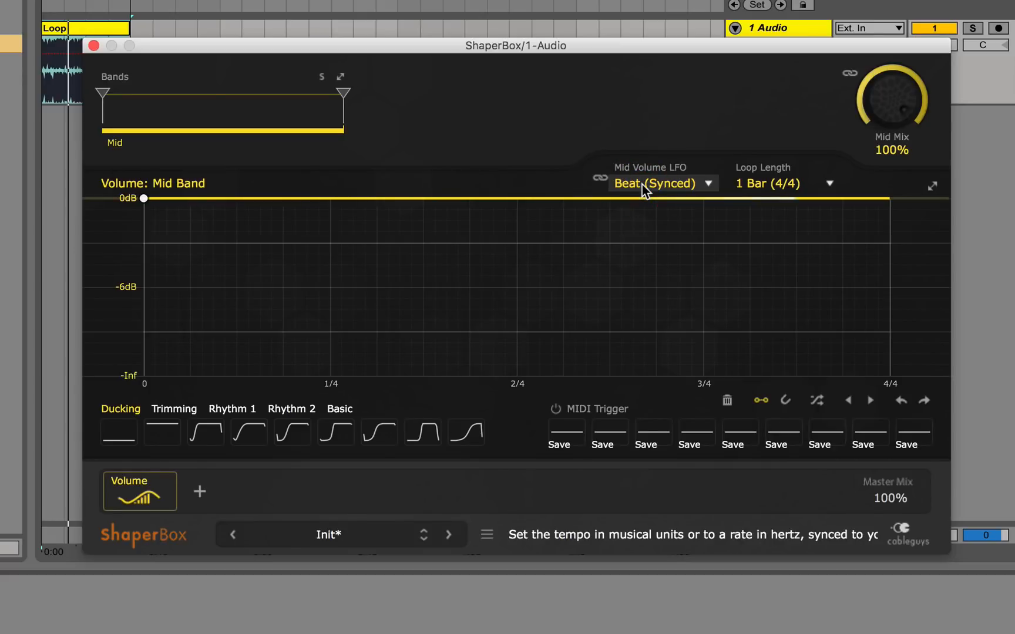
{"action": "mouse_move", "coordinate": [109, 273]}
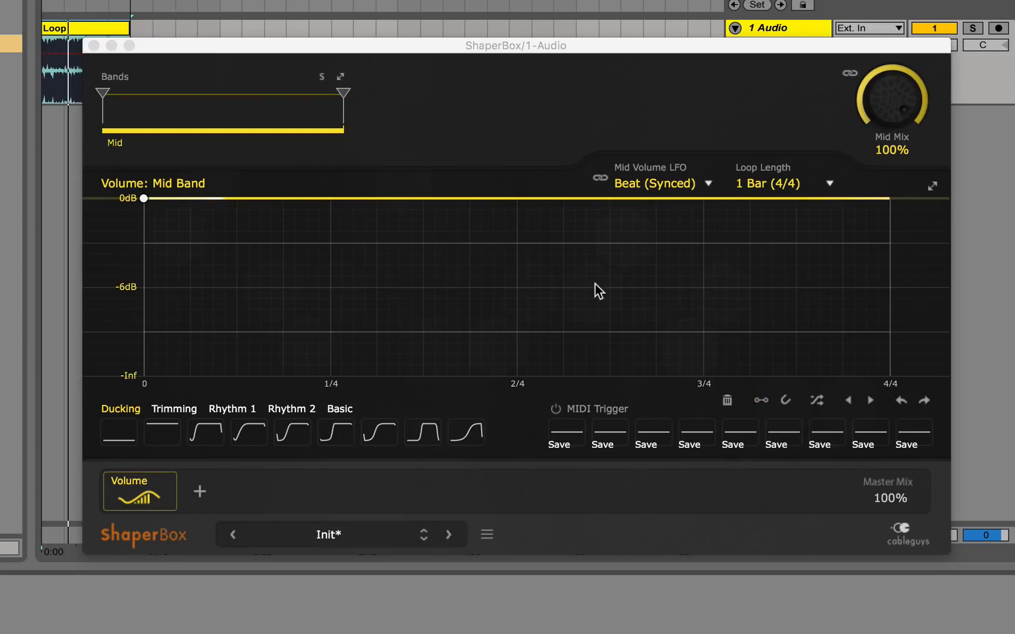
Set the Volume shaper's loop length to 1/4 from the LFO timing dropdowns.
{"action": "left_click", "coordinate": [660, 183]}
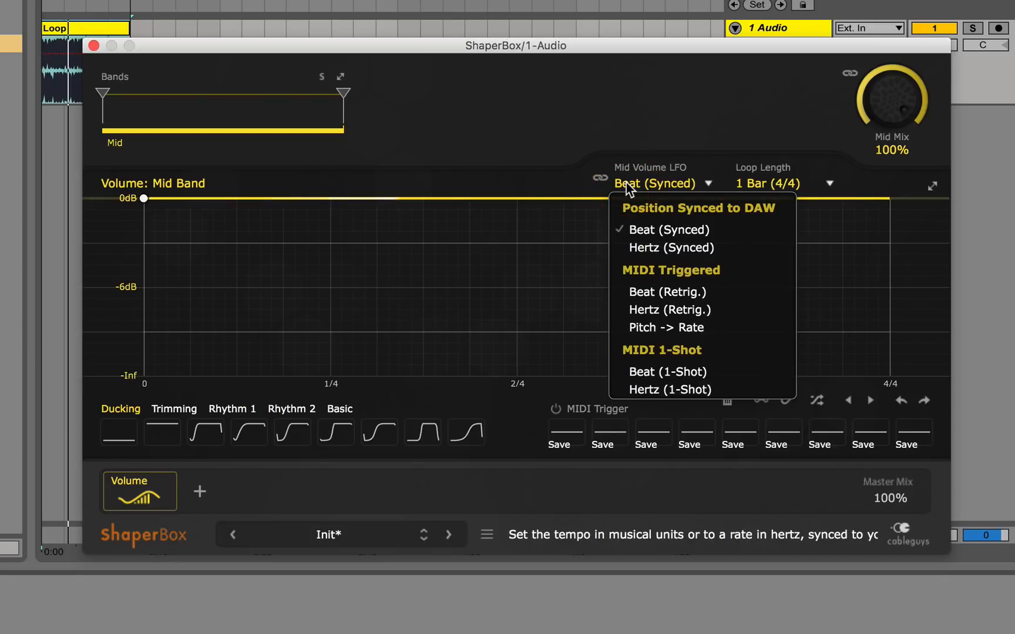
{"action": "left_click", "coordinate": [787, 183]}
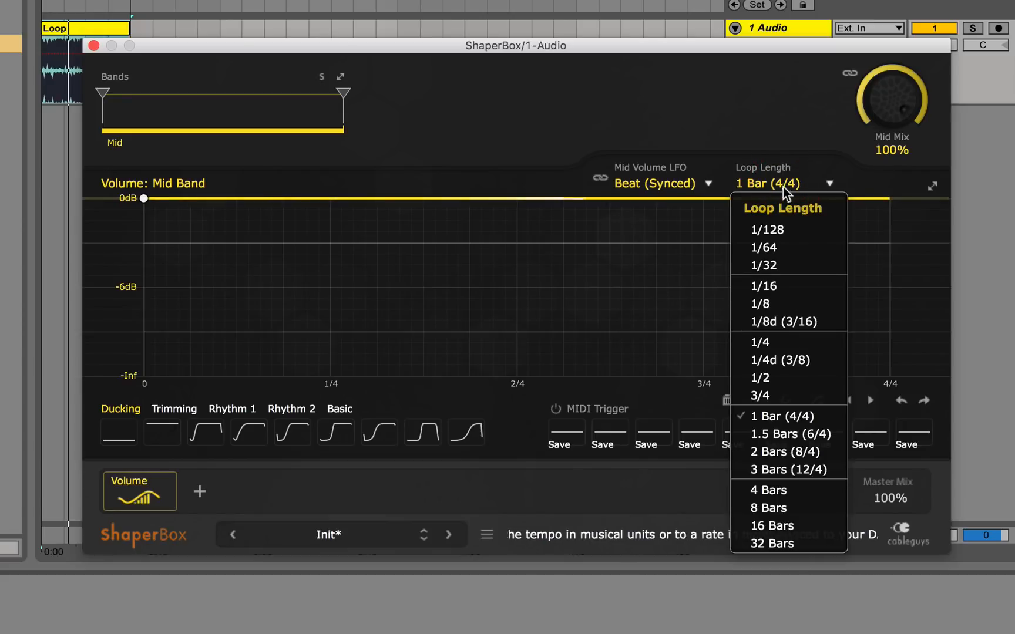
{"action": "mouse_move", "coordinate": [760, 342]}
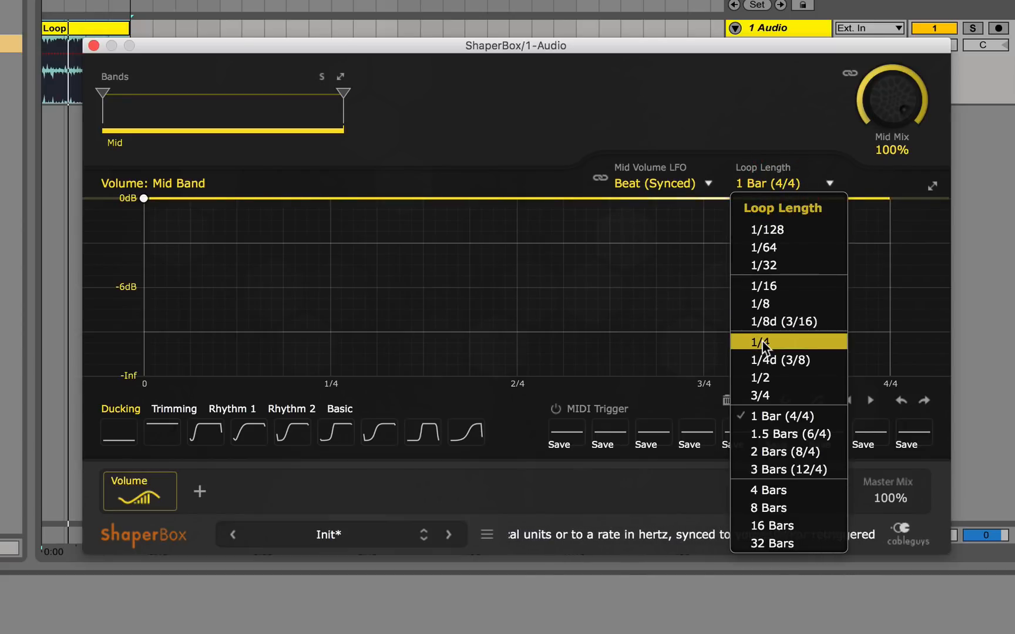
{"action": "left_click", "coordinate": [759, 342]}
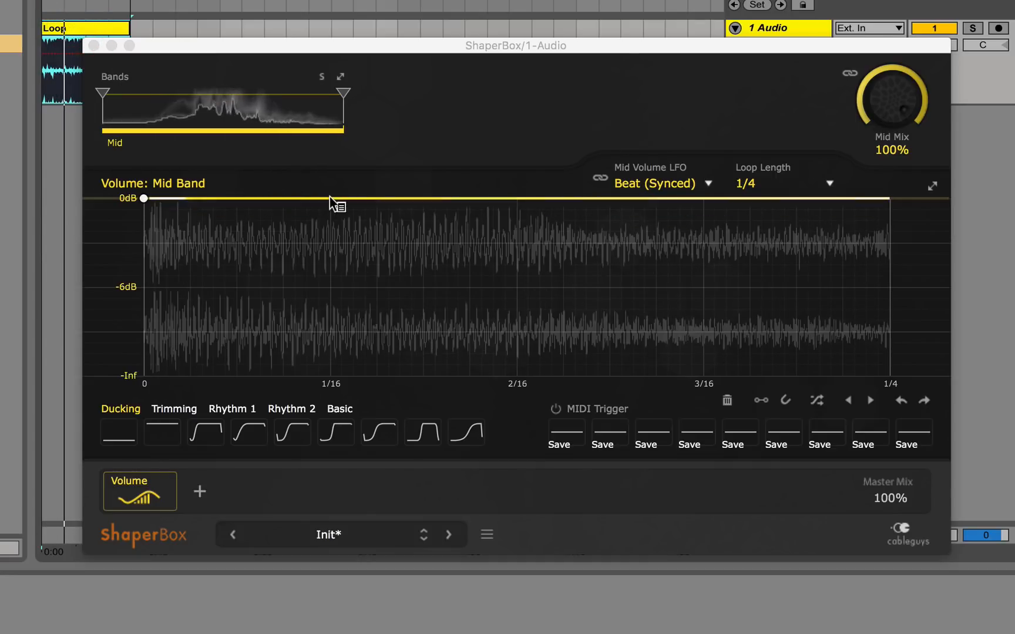
Draw a curved swell from -Inf to 0 dB peaking at 2/16, and split a low band near 61 Hz.
{"action": "left_click", "coordinate": [331, 198]}
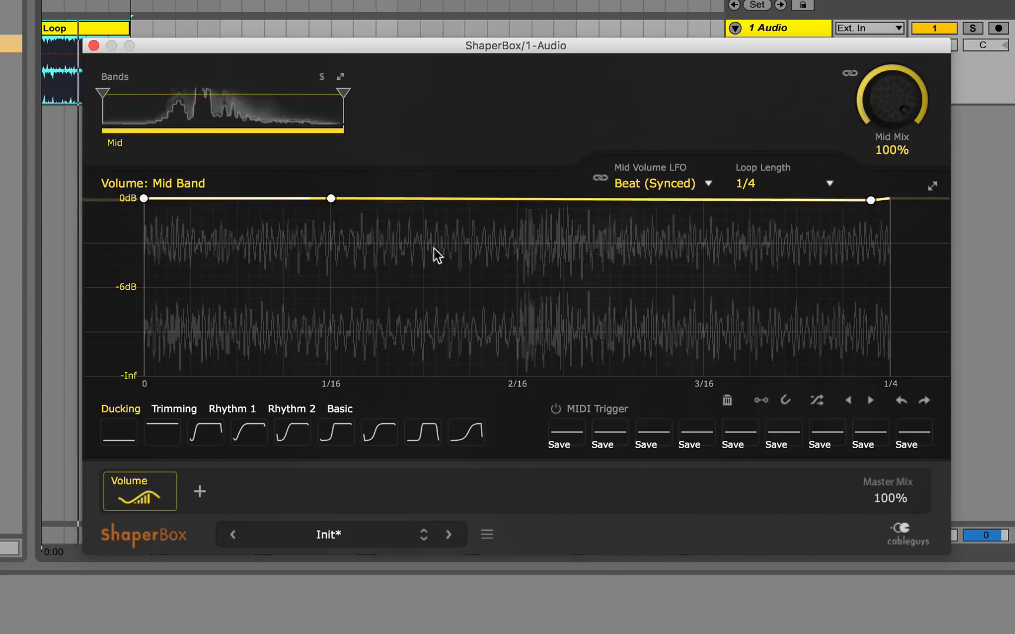
{"action": "left_click_drag", "start_coordinate": [143, 198], "coordinate": [144, 376]}
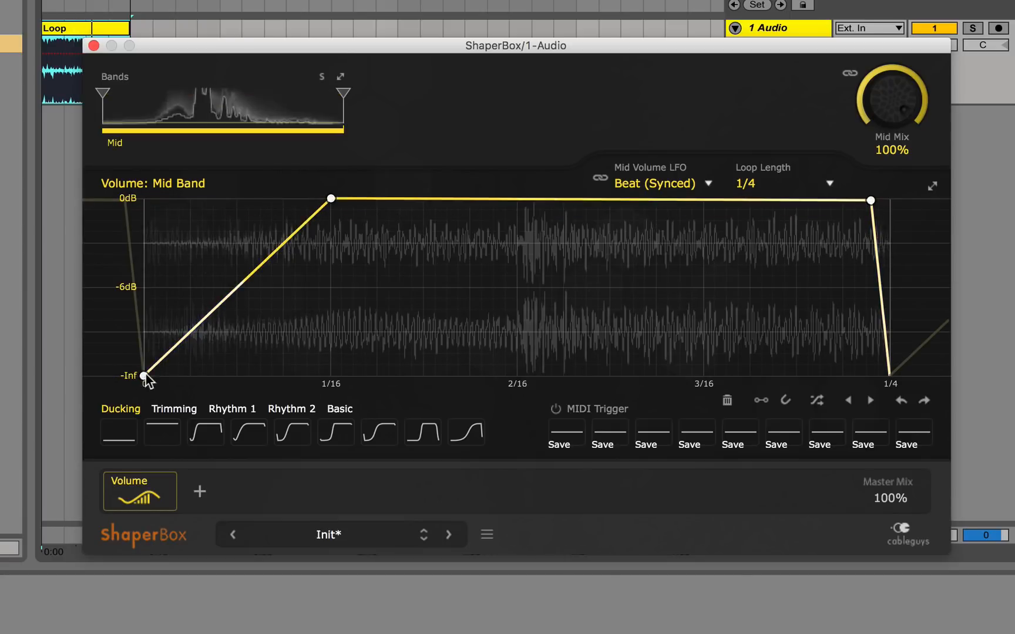
{"action": "left_click_drag", "start_coordinate": [330, 198], "coordinate": [511, 198]}
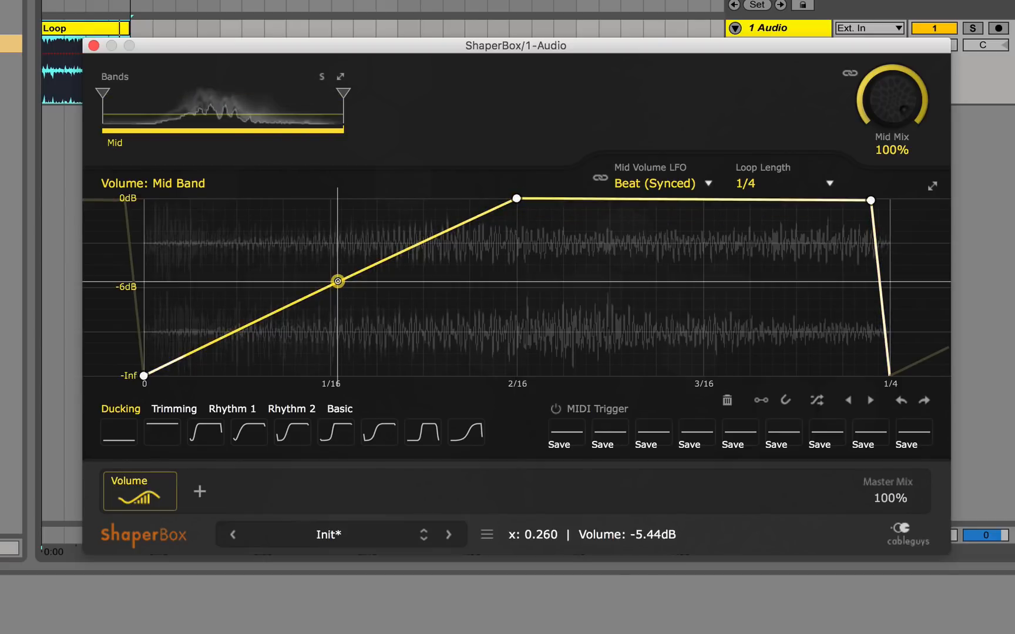
{"action": "left_click_drag", "start_coordinate": [337, 281], "coordinate": [416, 375]}
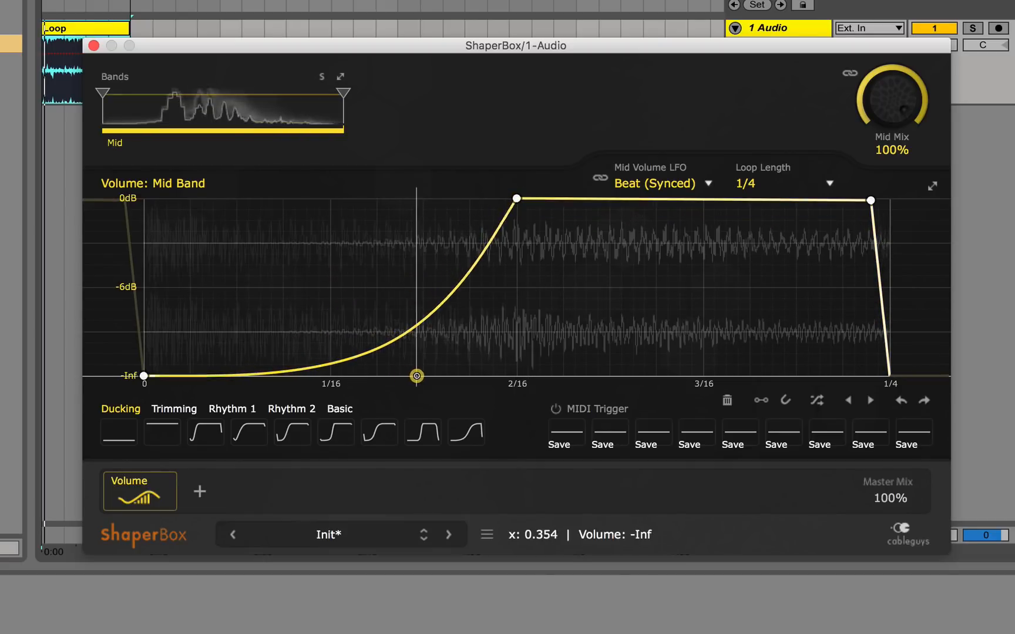
{"action": "left_click_drag", "start_coordinate": [416, 375], "coordinate": [477, 375]}
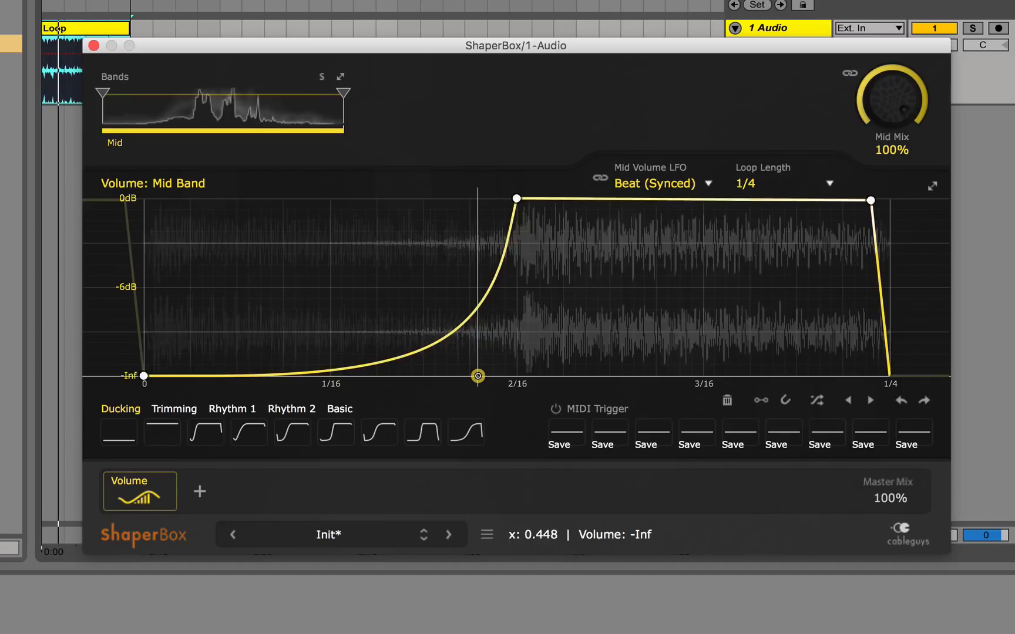
{"action": "left_click_drag", "start_coordinate": [478, 375], "coordinate": [438, 376]}
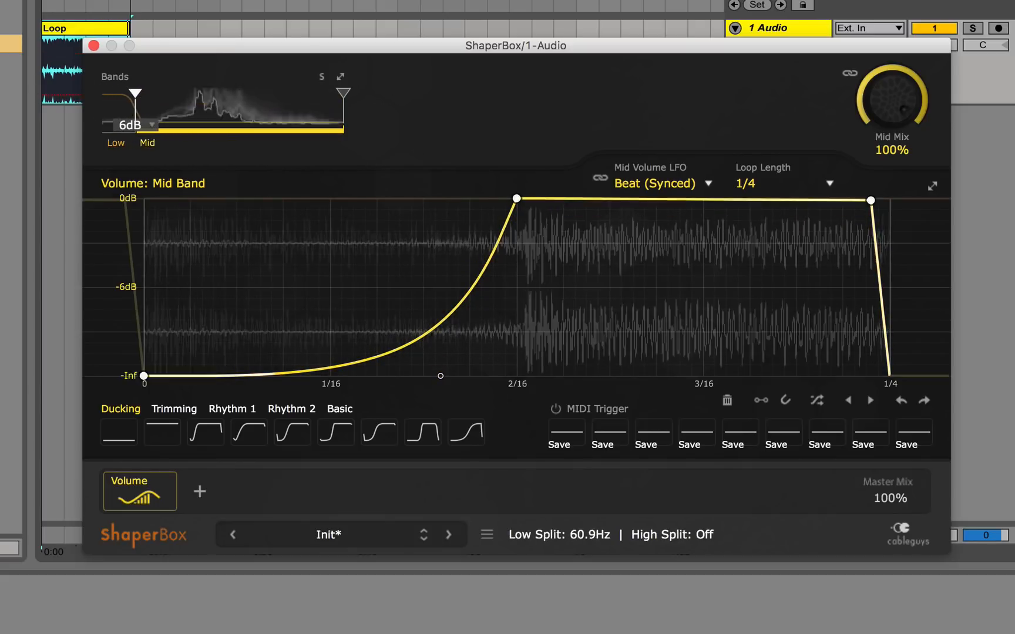
{"action": "left_click_drag", "start_coordinate": [134, 91], "coordinate": [140, 92]}
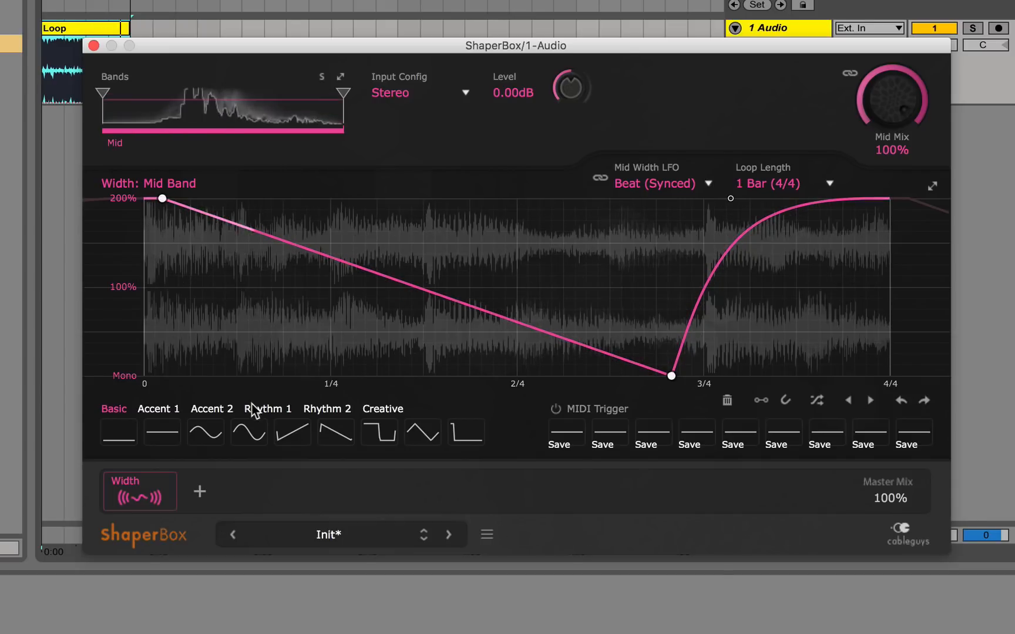
Audition the Sine, Square and Accent 2–7 width patterns, settling on Accent 7.
{"action": "left_click", "coordinate": [205, 431]}
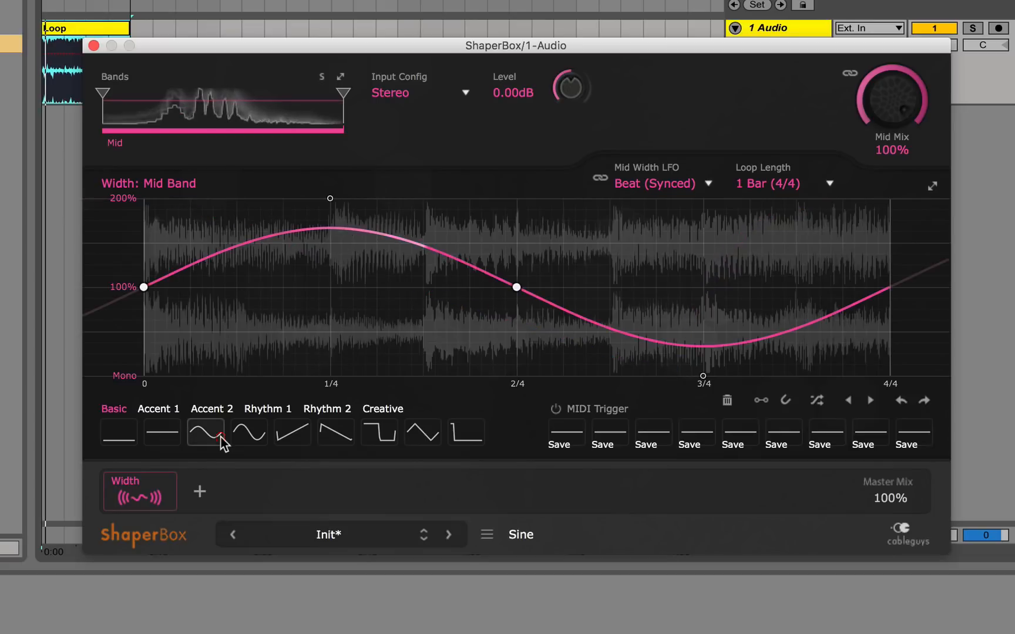
{"action": "left_click", "coordinate": [378, 432]}
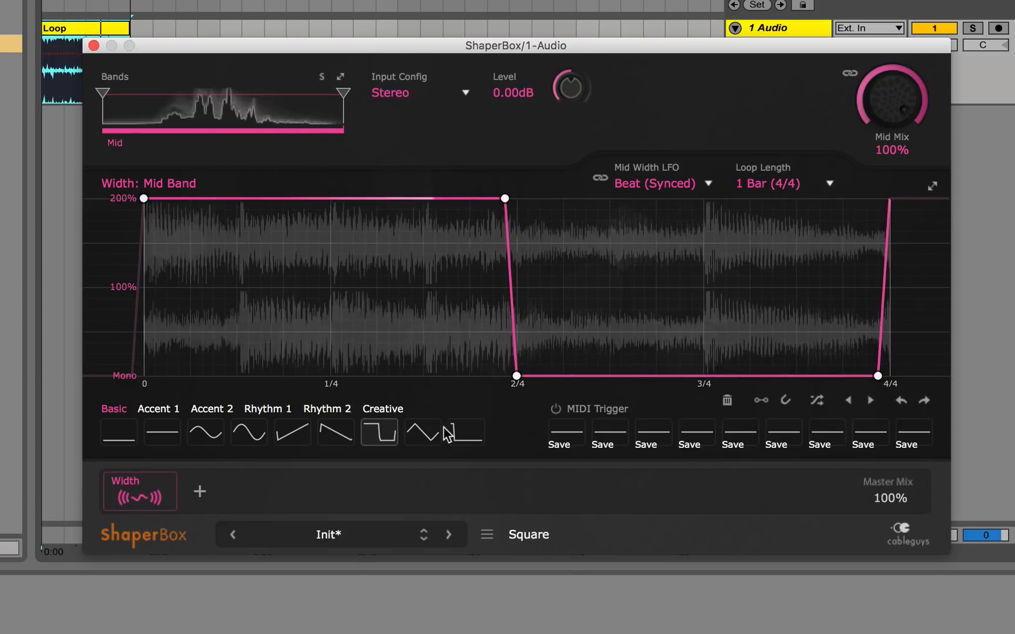
{"action": "left_click", "coordinate": [158, 409]}
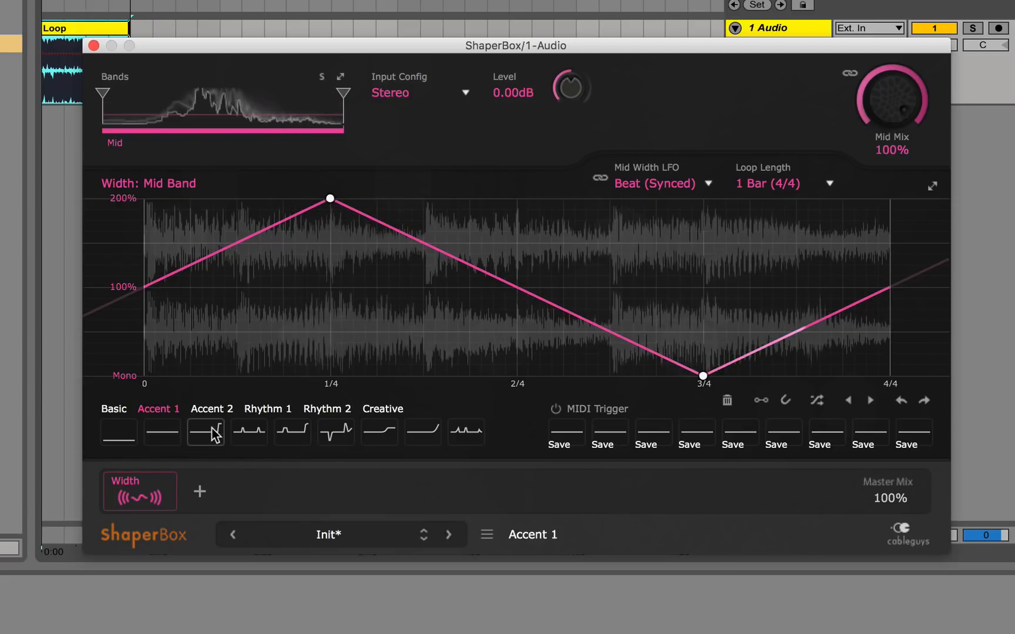
{"action": "left_click", "coordinate": [248, 431]}
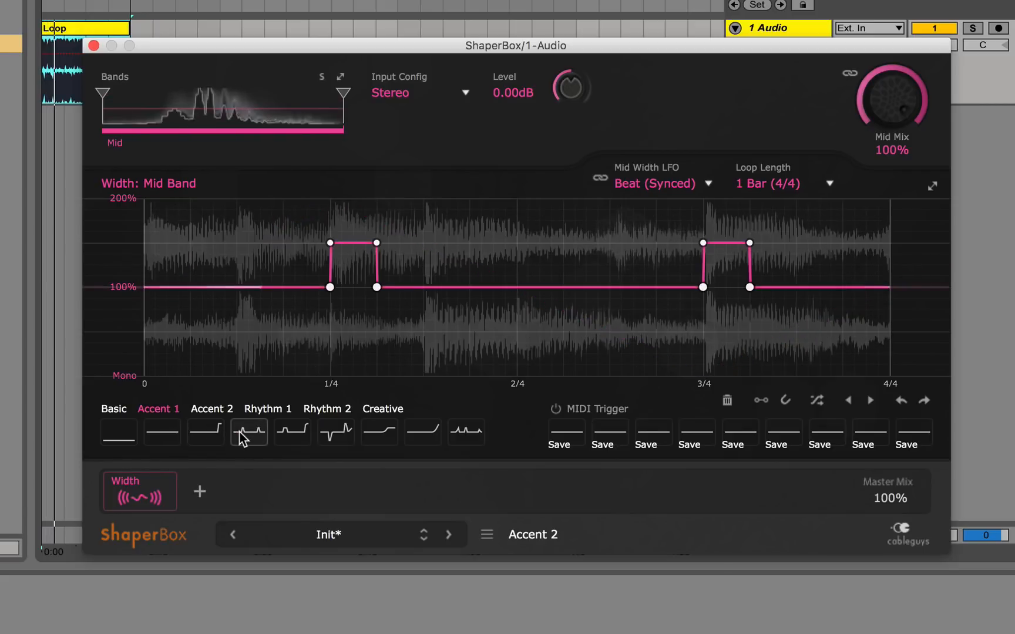
{"action": "left_click", "coordinate": [335, 432]}
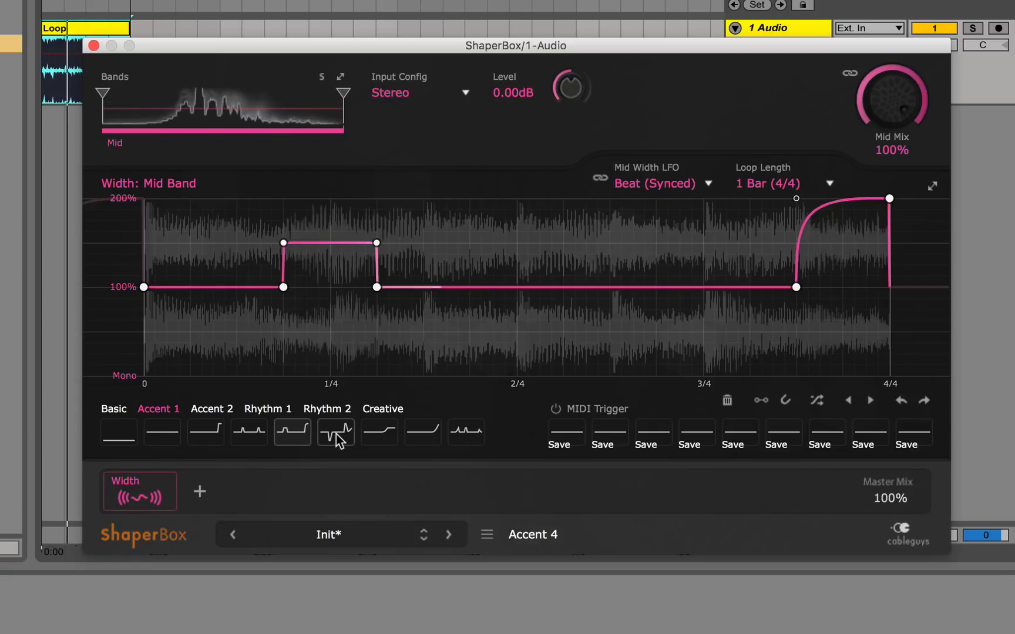
{"action": "left_click", "coordinate": [379, 432]}
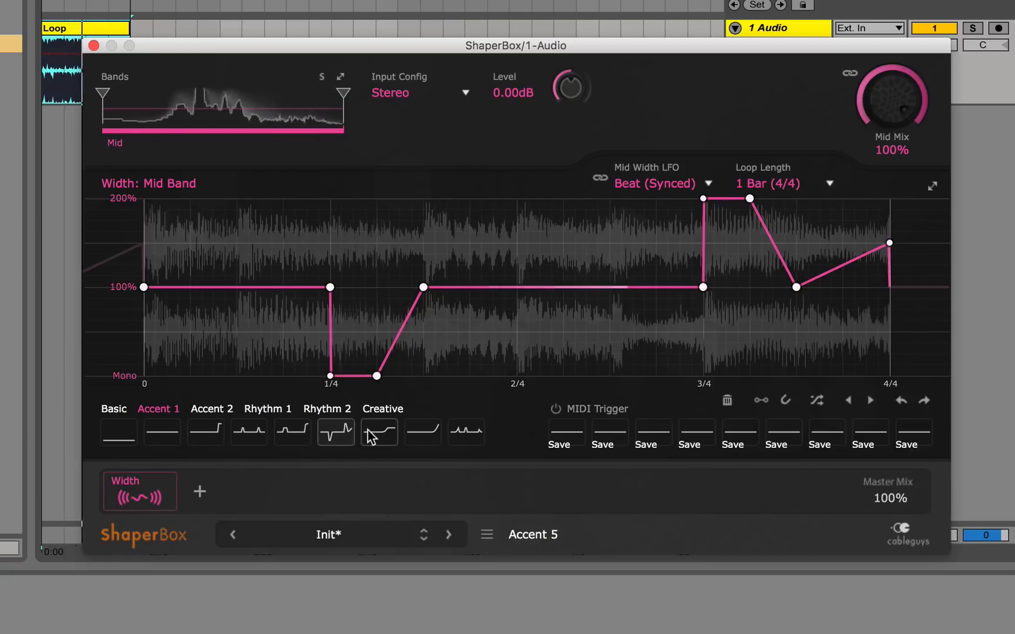
{"action": "left_click", "coordinate": [420, 431]}
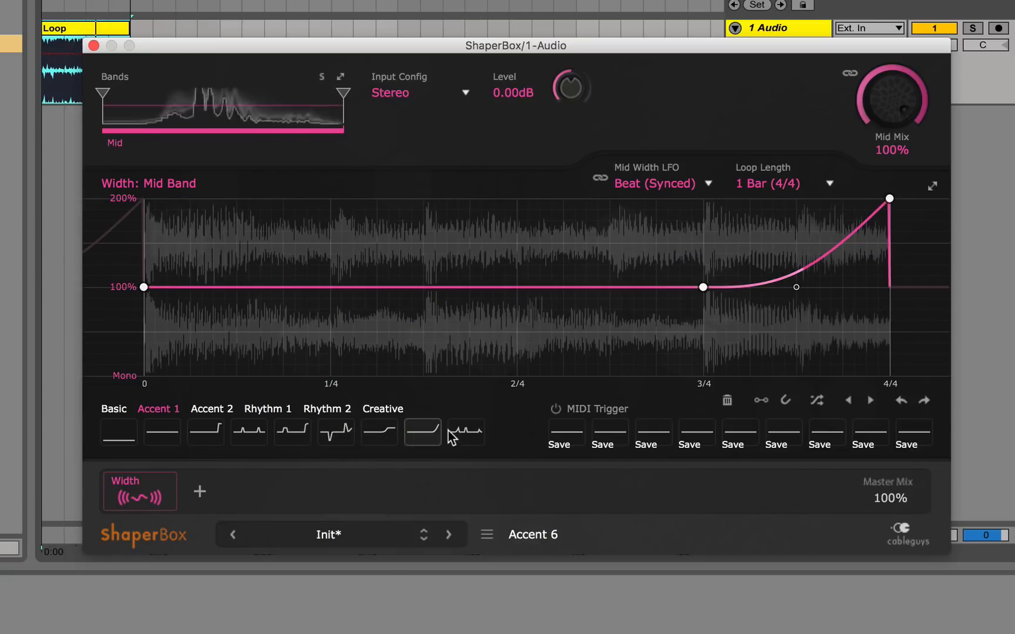
{"action": "left_click", "coordinate": [464, 431]}
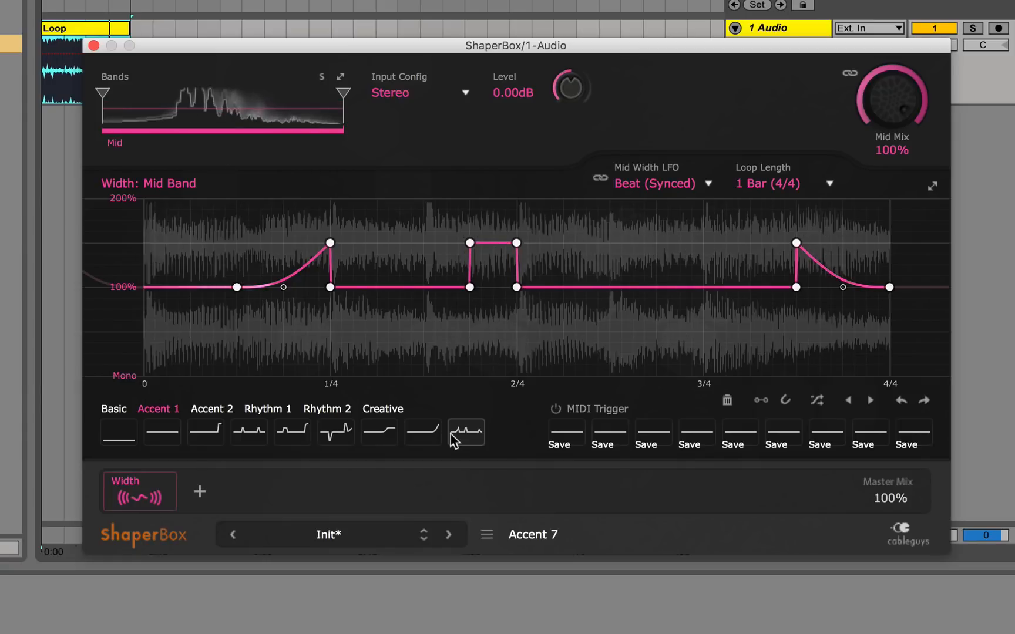